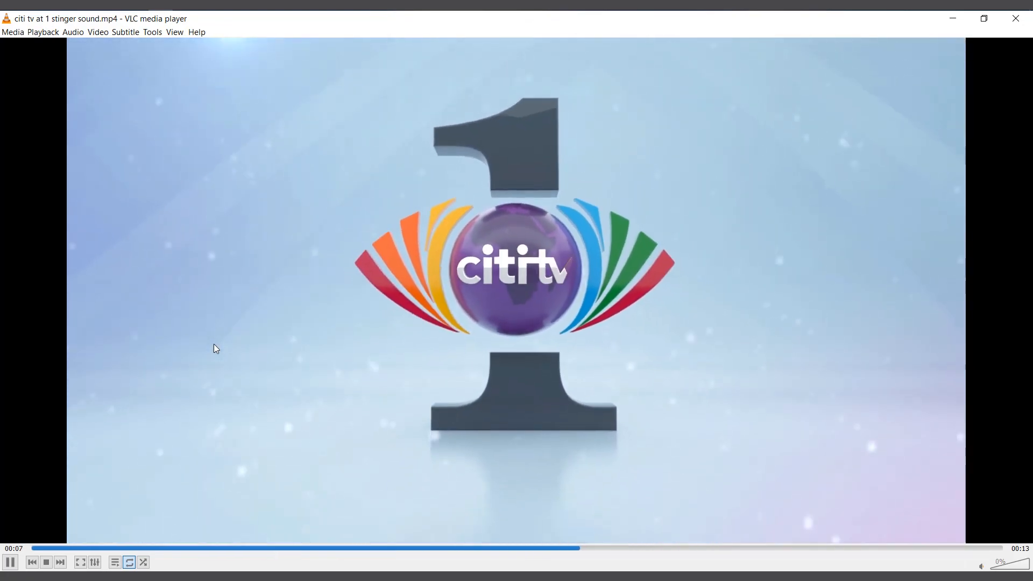
pyautogui.moveTo(944, 84)
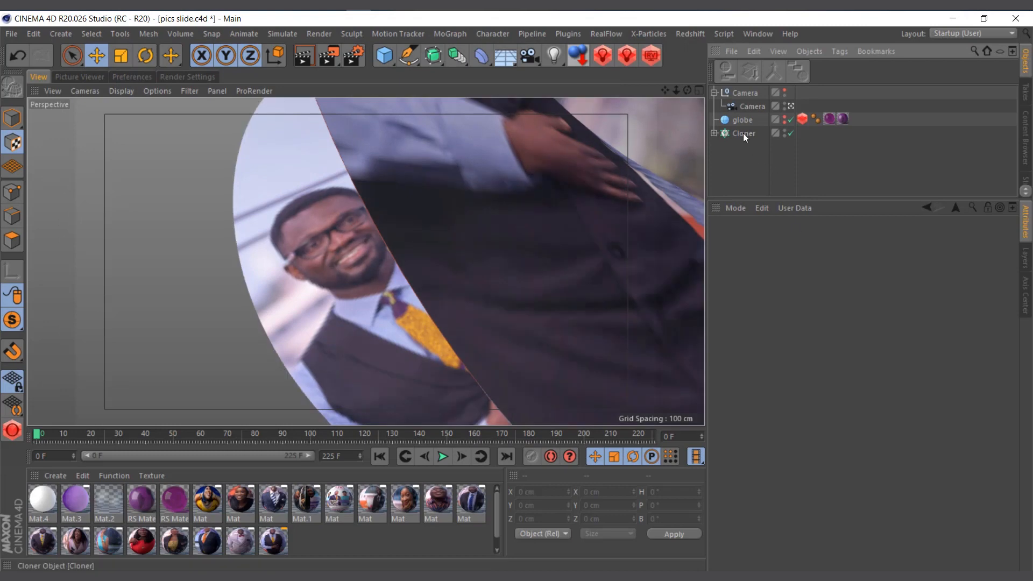
# Expand the Cloner and inspect the Null and Twist deformer inside it.
pyautogui.click(744, 134)
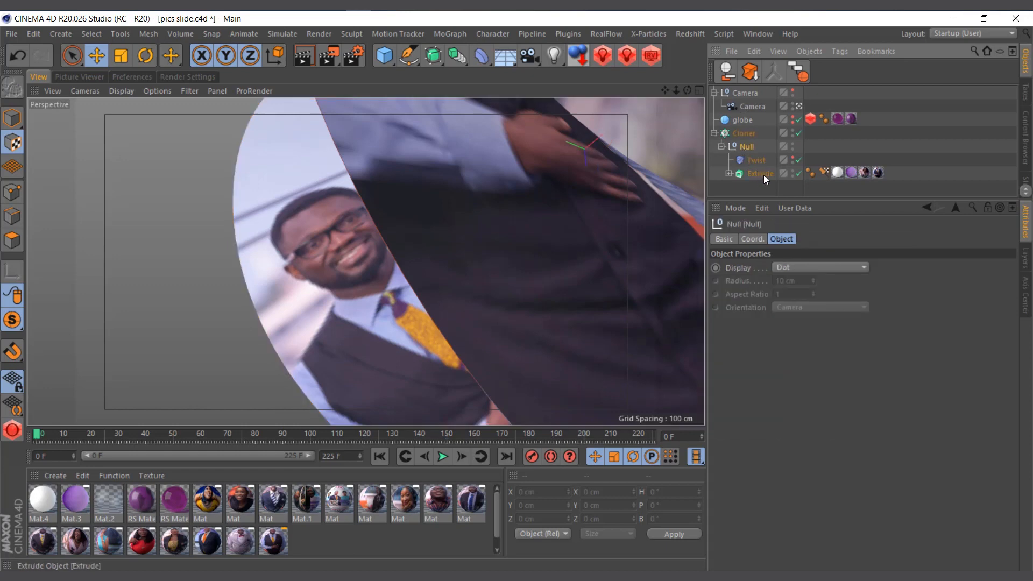
pyautogui.click(756, 159)
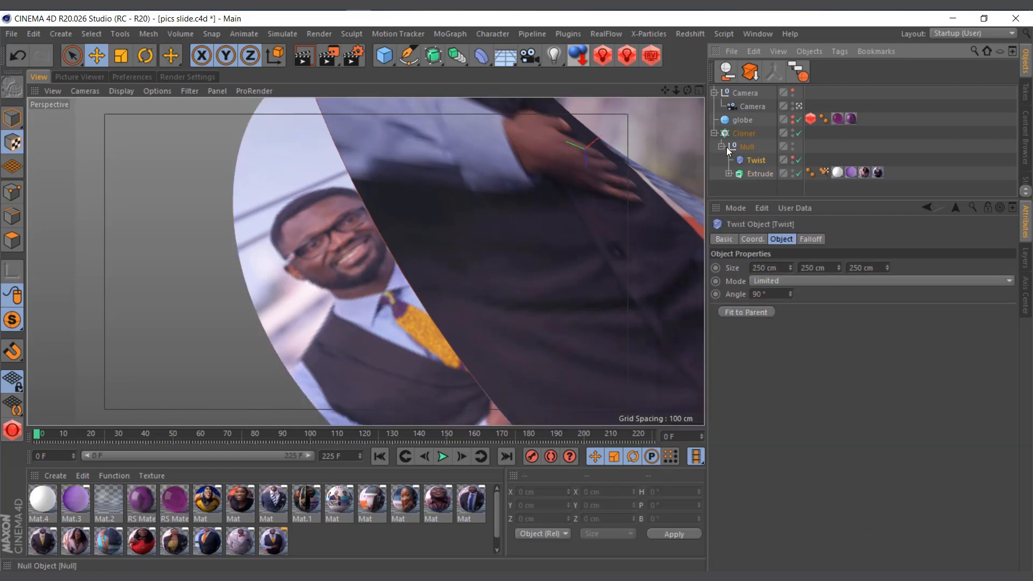
pyautogui.click(718, 147)
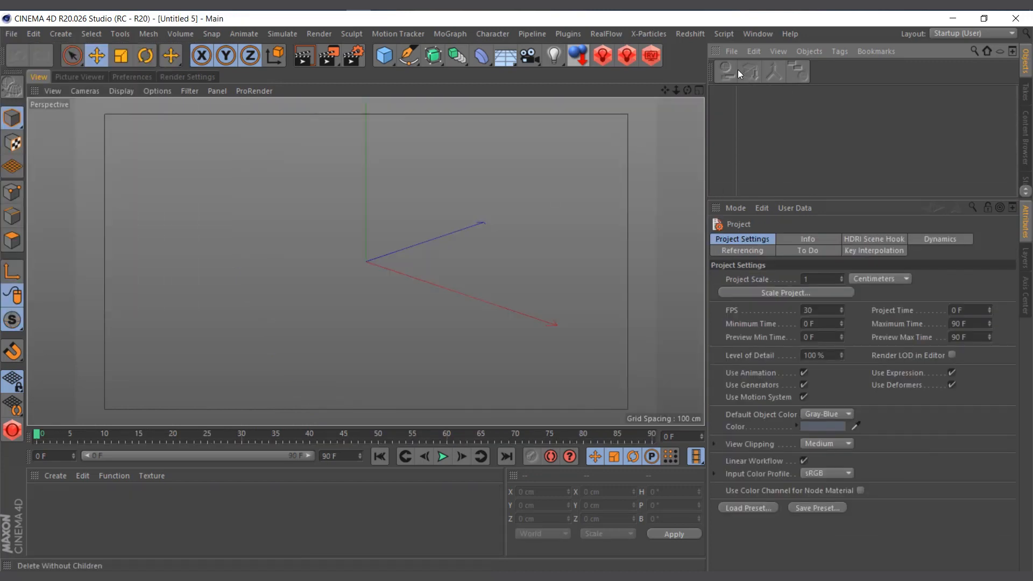
pyautogui.moveTo(409, 54)
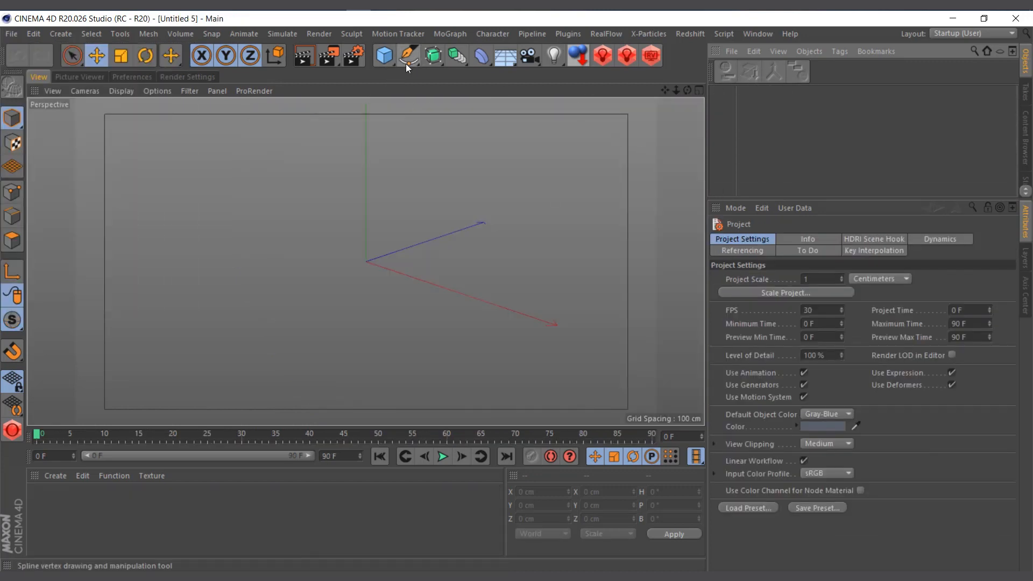
# Add a Circle spline under an Extrude set to 0.1 cm depth, making a thin disc.
pyautogui.click(433, 55)
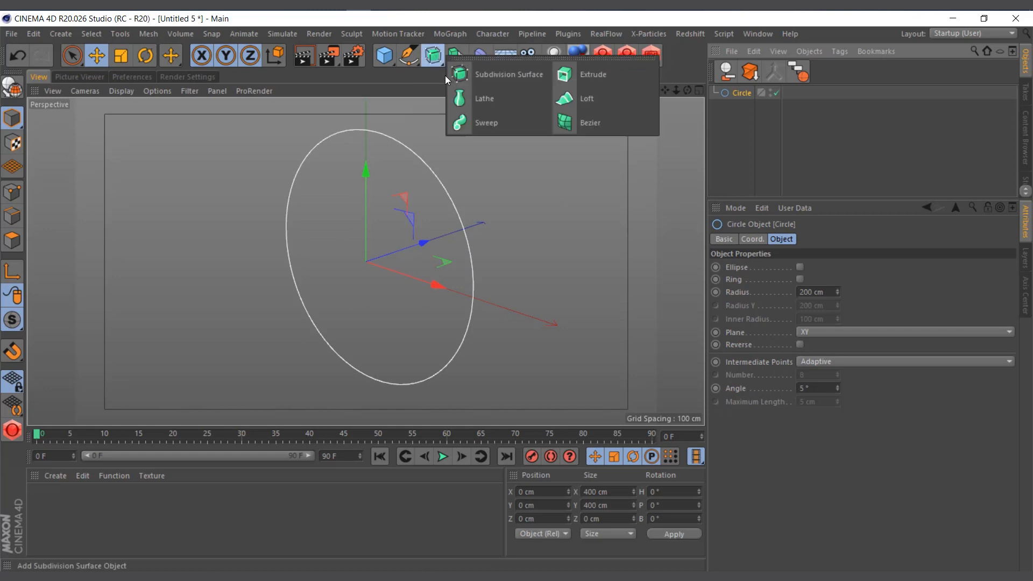
pyautogui.click(592, 74)
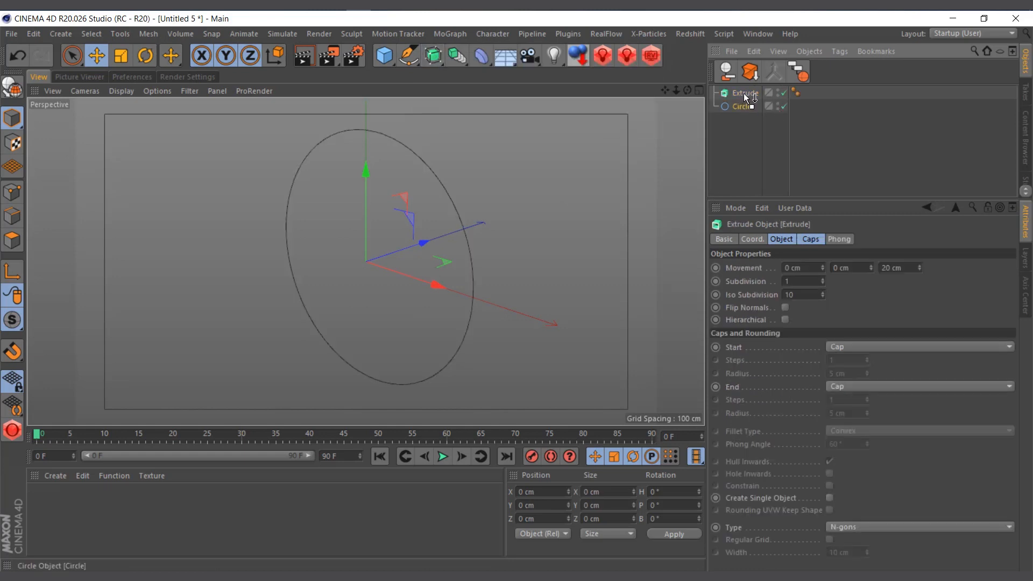
pyautogui.click(744, 92)
pyautogui.write('0.1')
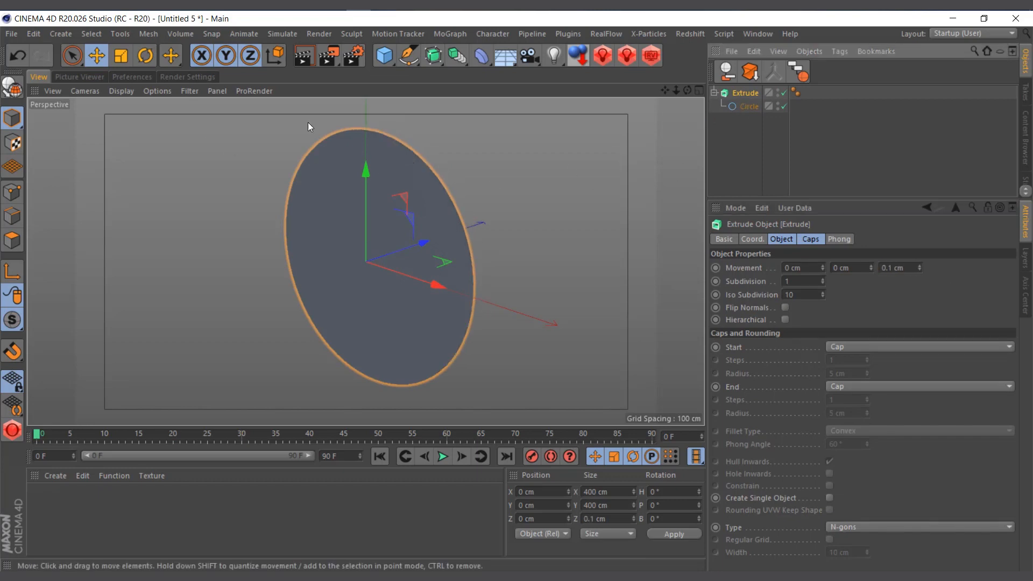
pyautogui.click(504, 55)
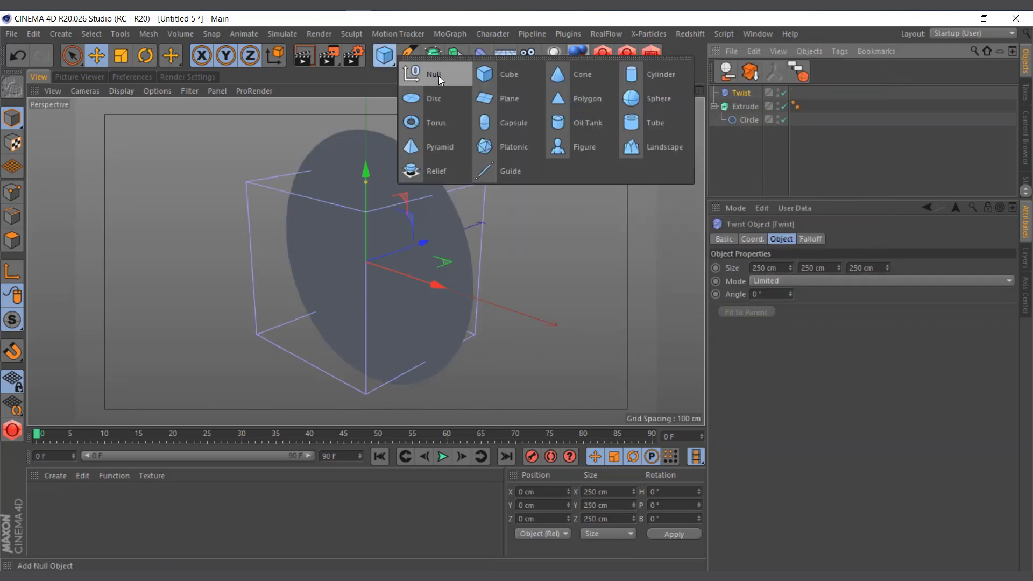
# Group the disc and Twist under a Null, set Twist angle 67°, quadrangle regular-grid caps, and scale the Twist up.
pyautogui.click(434, 74)
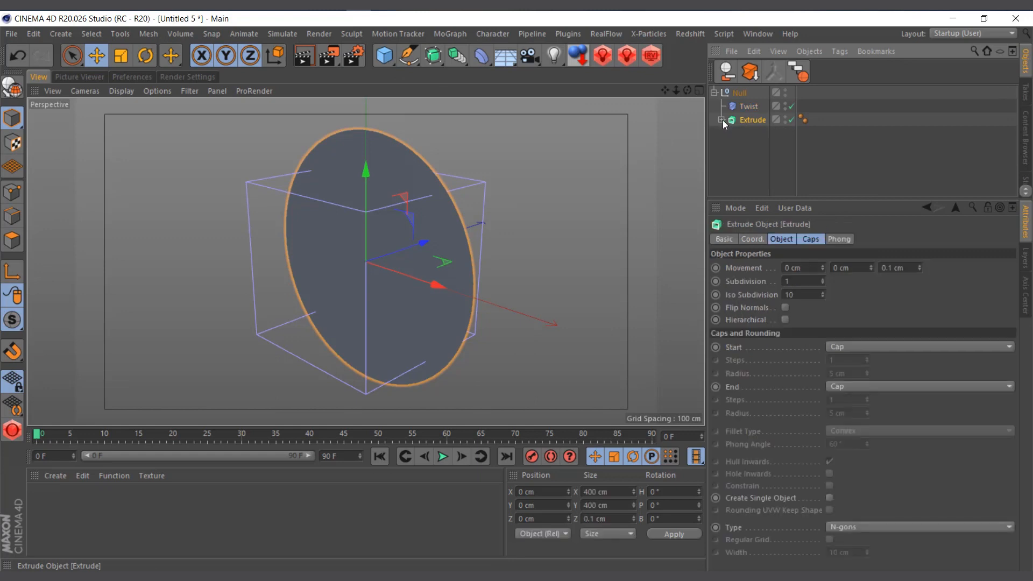
pyautogui.click(749, 106)
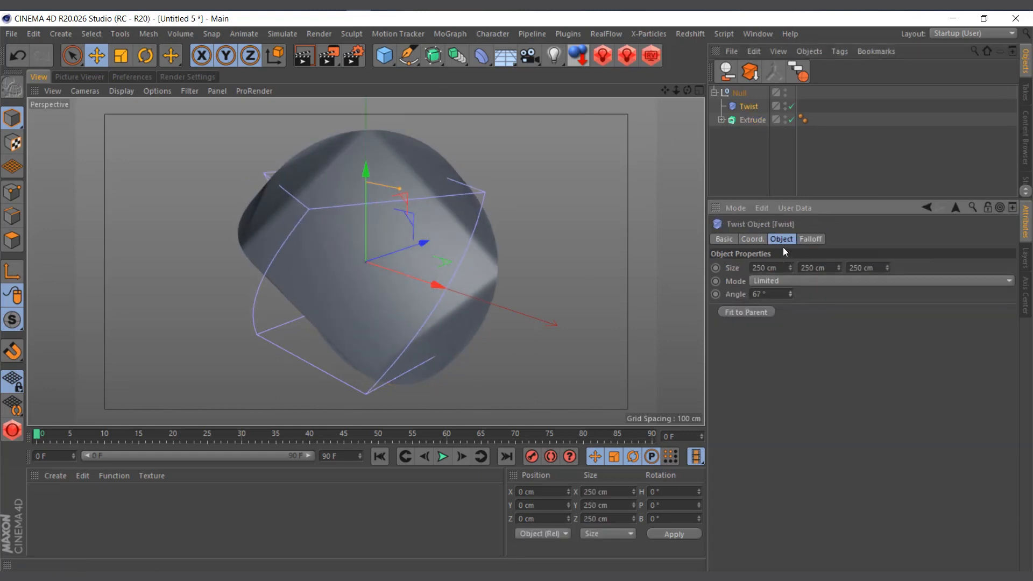
pyautogui.click(752, 119)
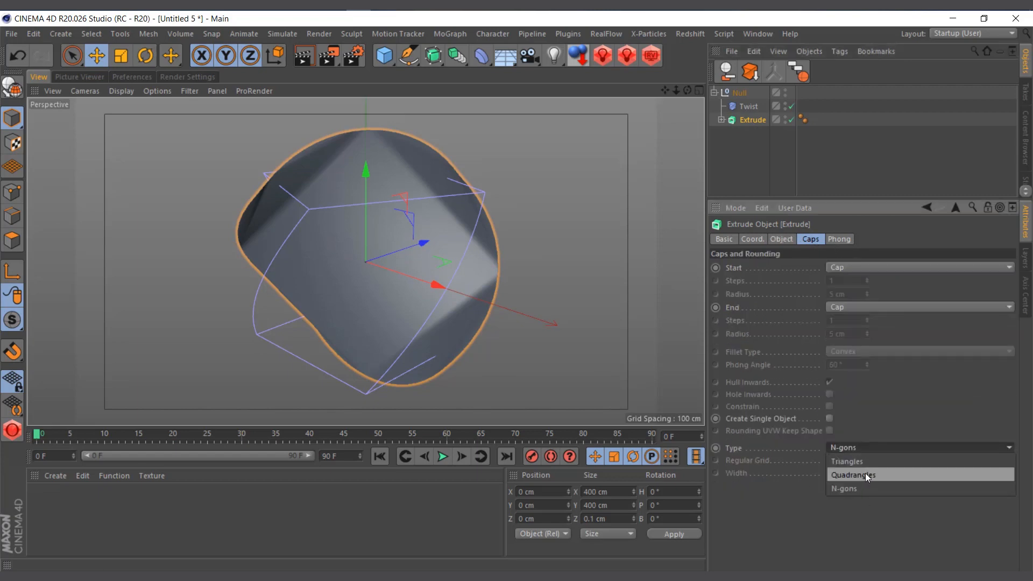
pyautogui.click(853, 474)
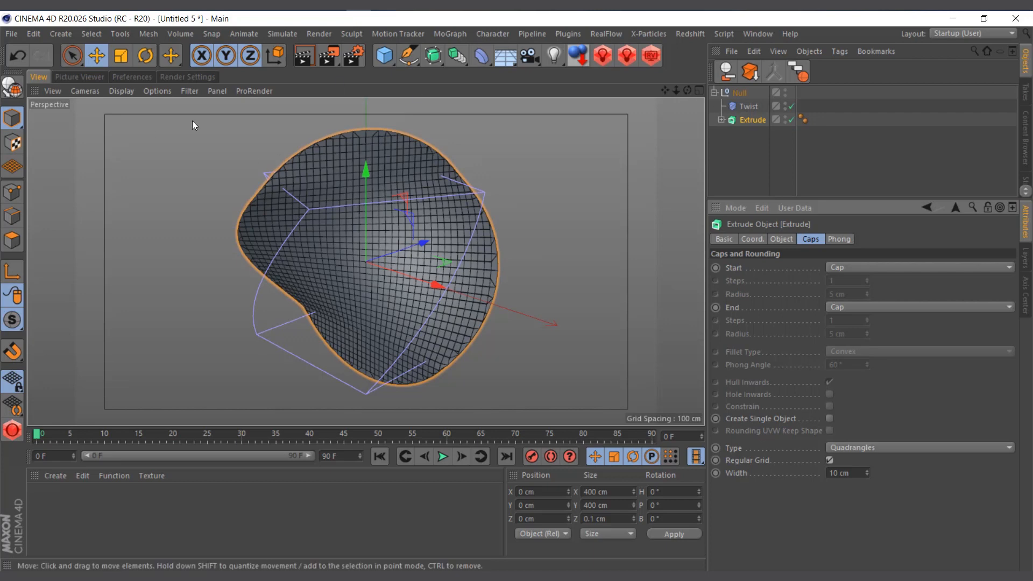
pyautogui.click(122, 90)
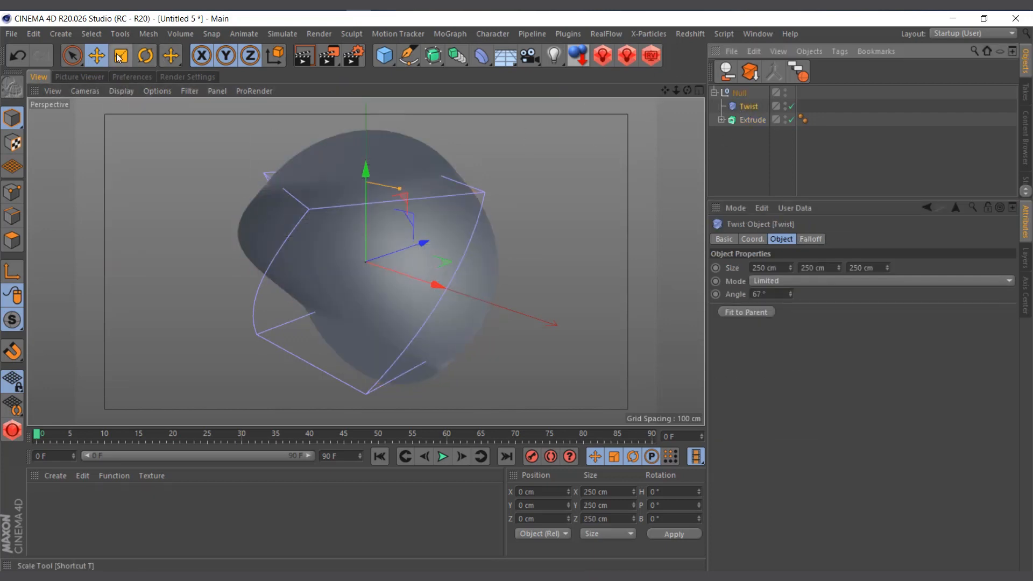
pyautogui.click(119, 55)
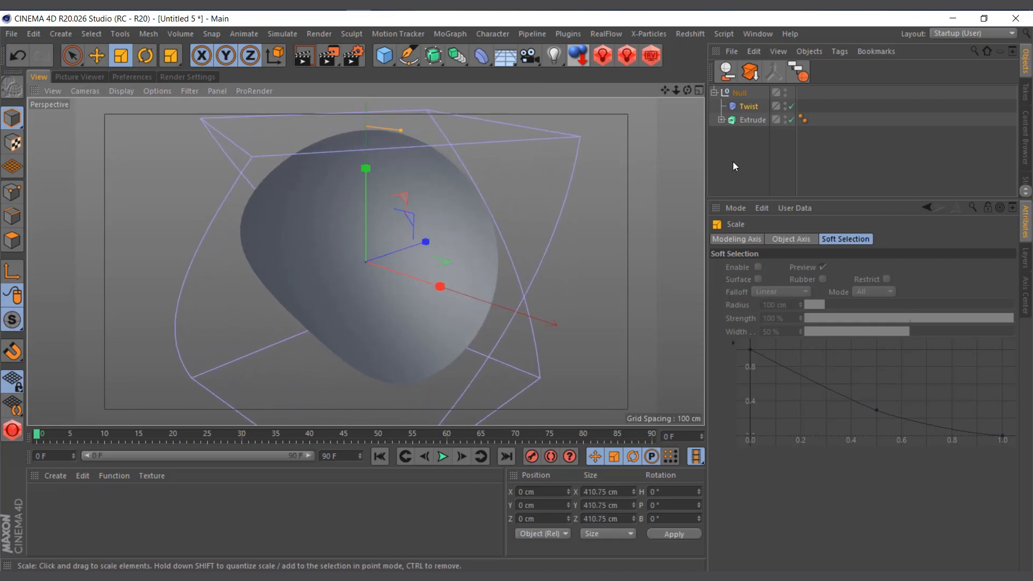
# Put the Null in a MoGraph Cloner set to Radial mode, count 6, on the XZ plane.
pyautogui.click(450, 34)
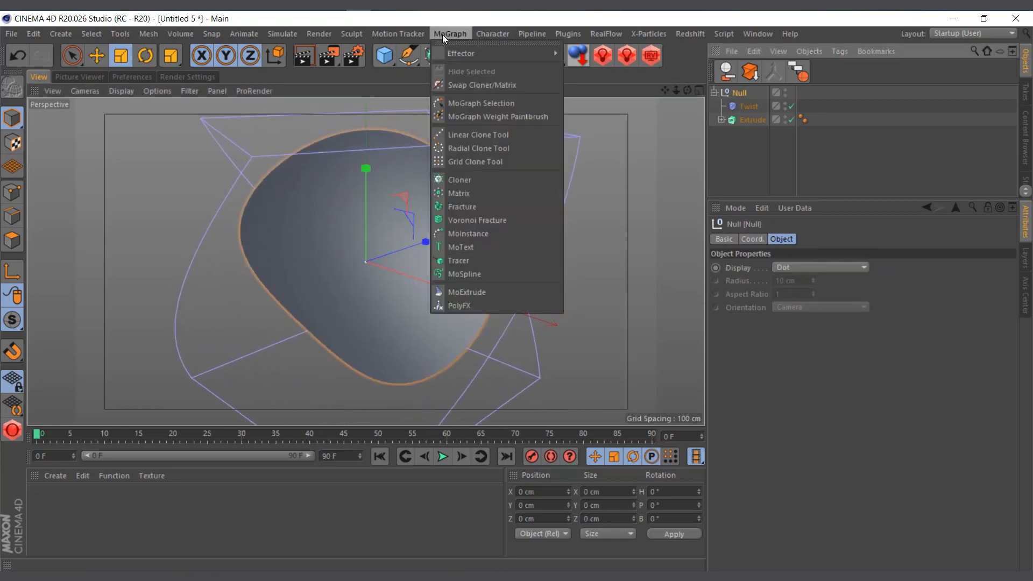
pyautogui.click(460, 180)
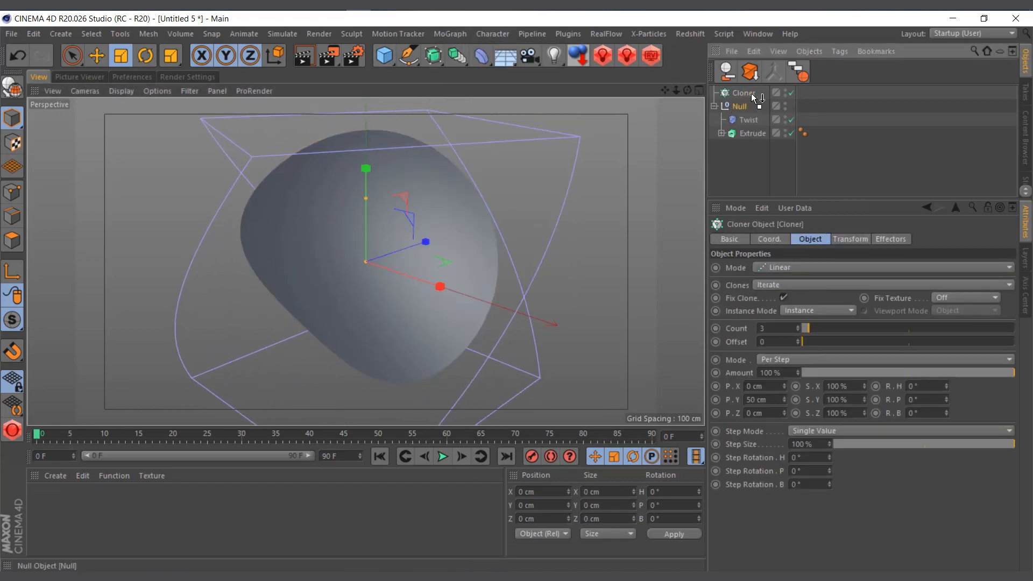
pyautogui.click(743, 92)
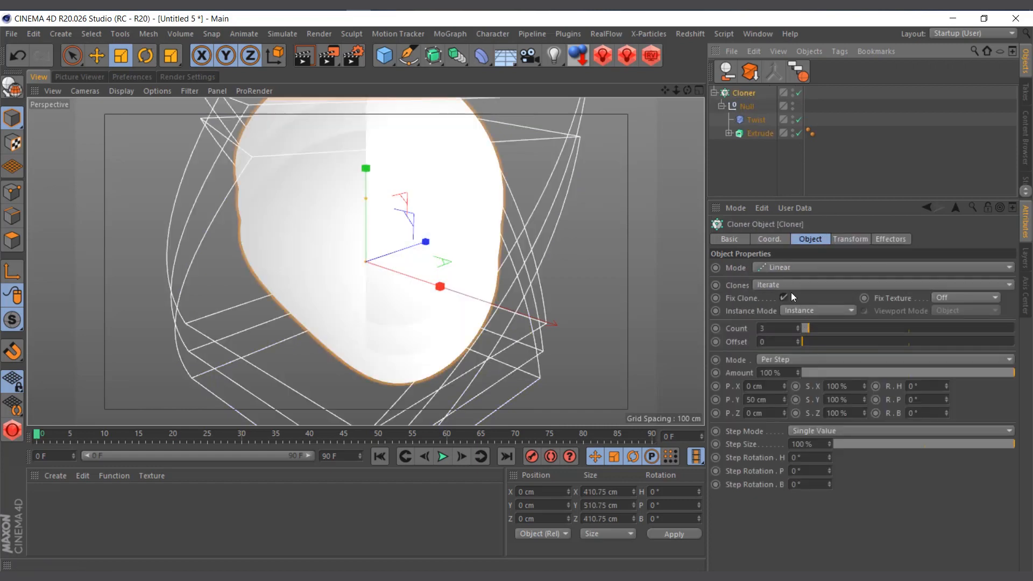
pyautogui.click(883, 267)
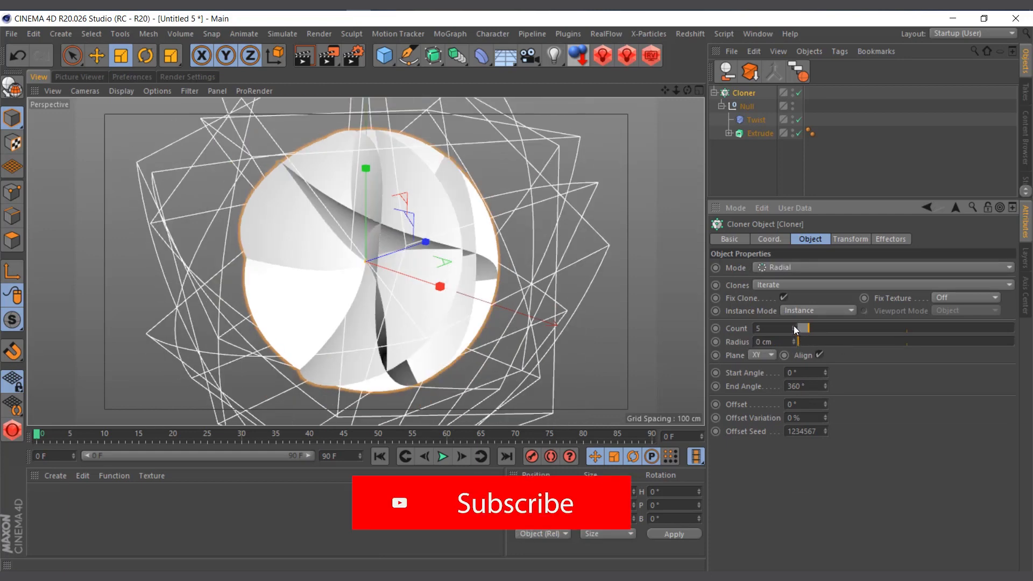
pyautogui.click(794, 329)
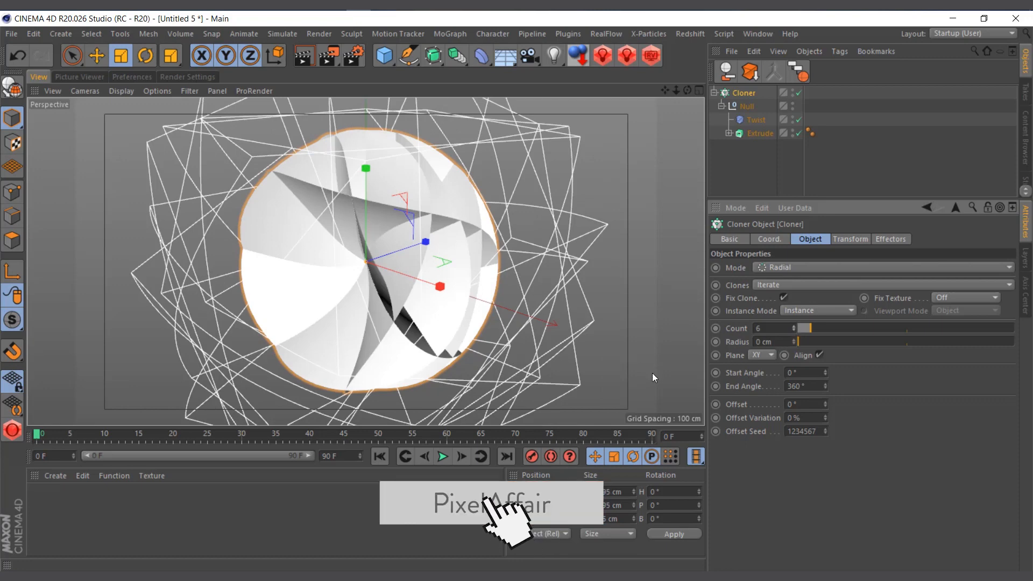
pyautogui.moveTo(754, 354)
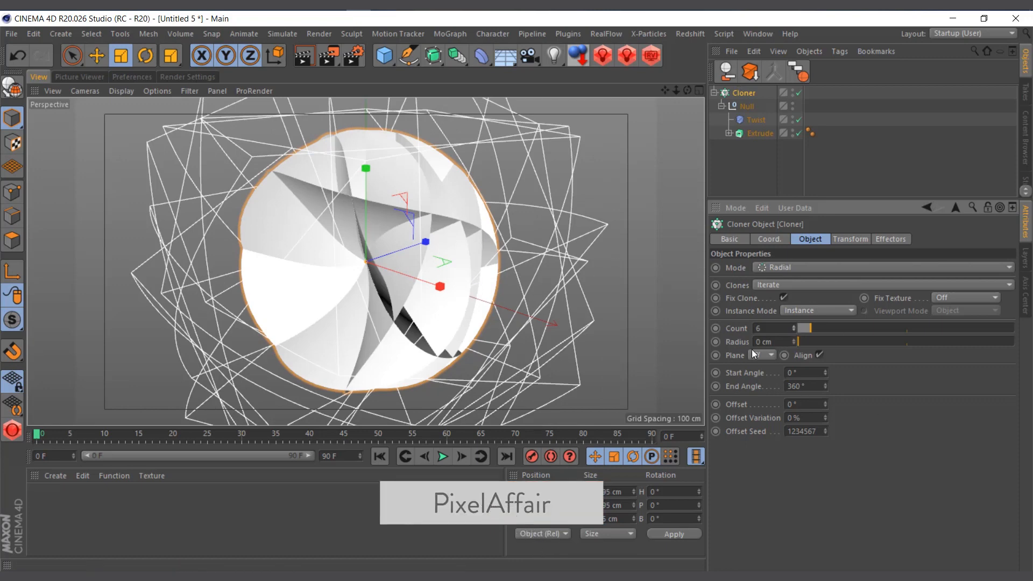
pyautogui.click(764, 354)
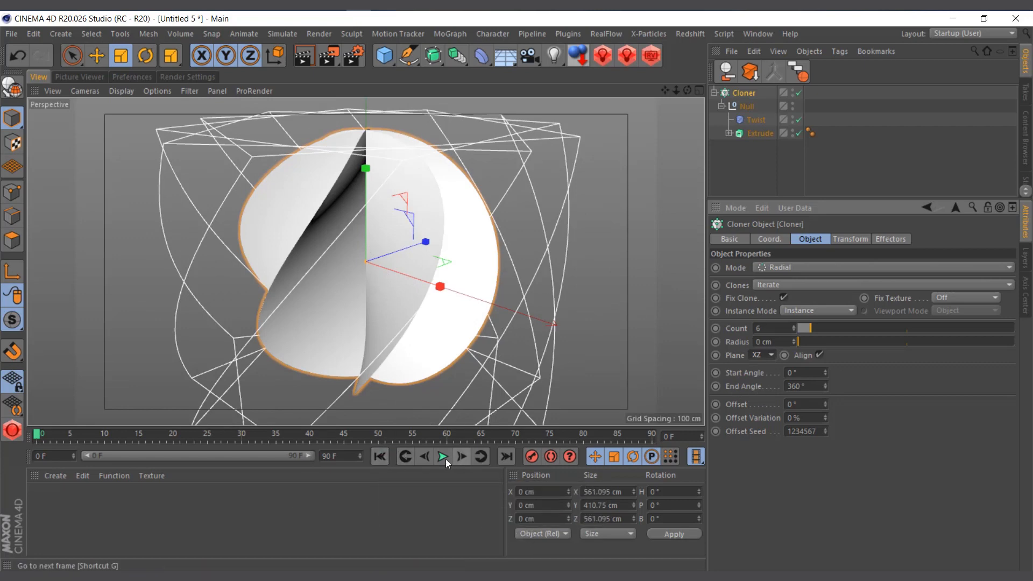
pyautogui.click(442, 456)
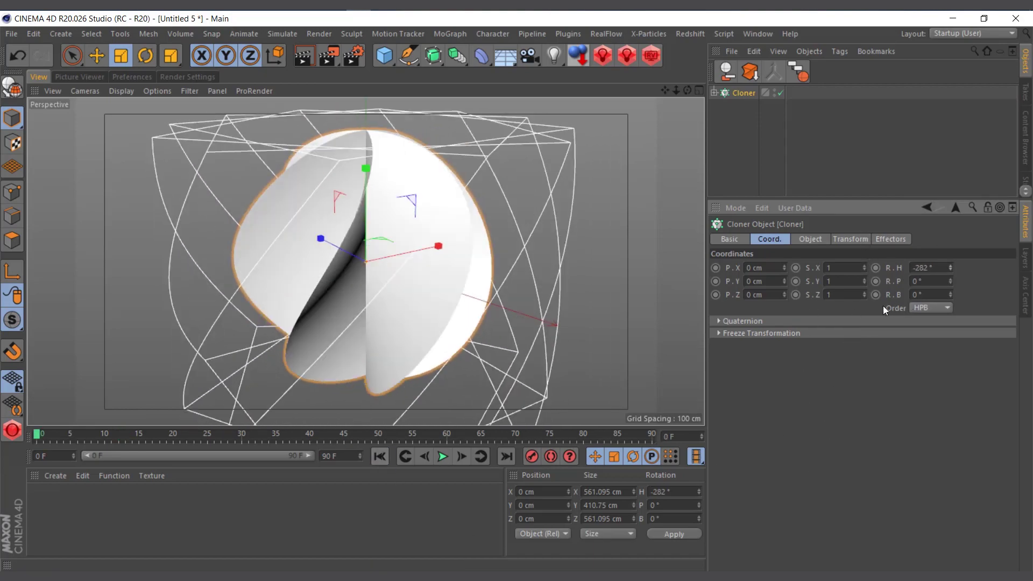
# Keyframe the Cloner's R.H from −282° to −73° by frame 65 and preview the spin.
pyautogui.click(877, 268)
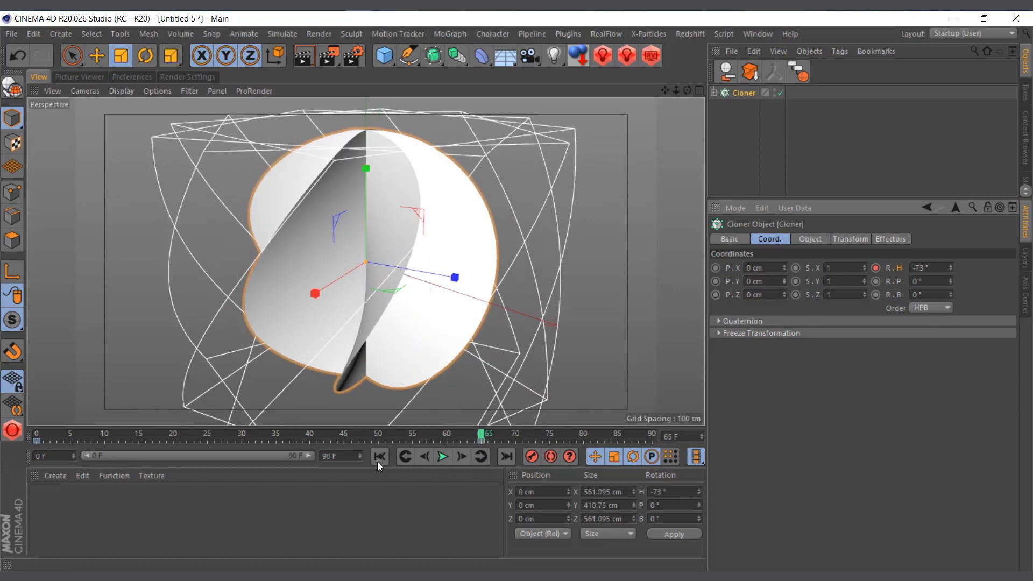
pyautogui.click(443, 456)
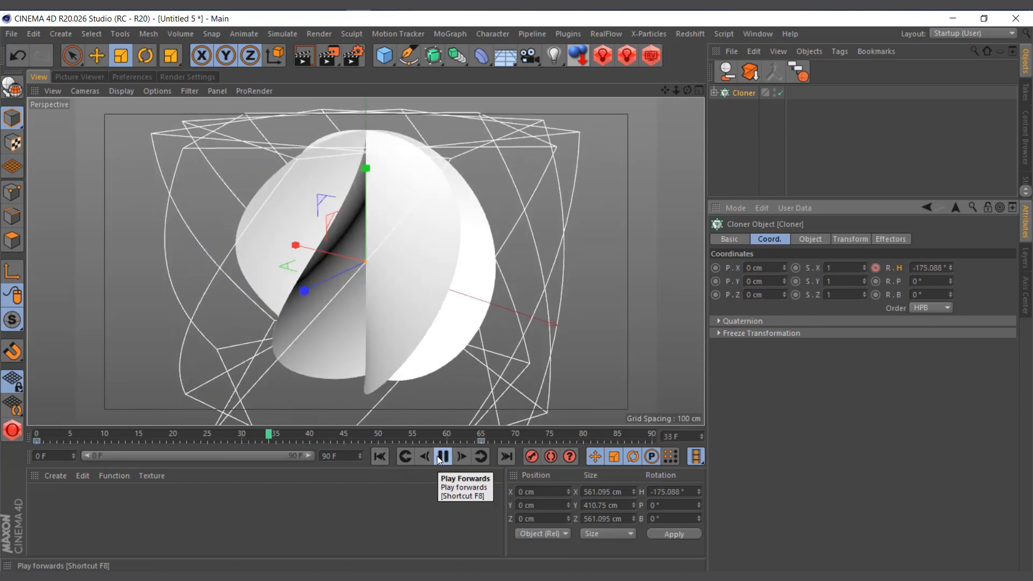
pyautogui.click(442, 457)
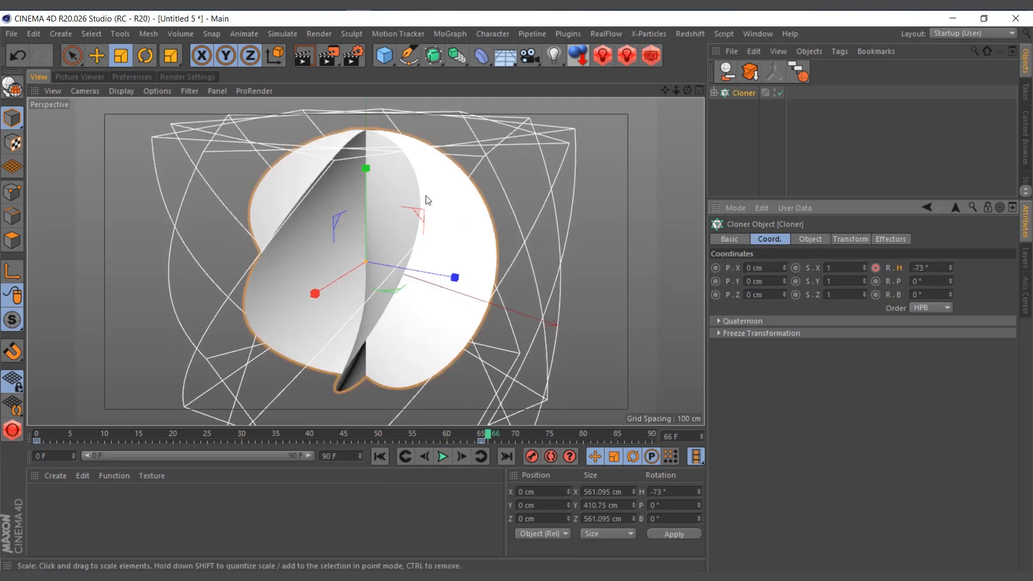
pyautogui.moveTo(175, 555)
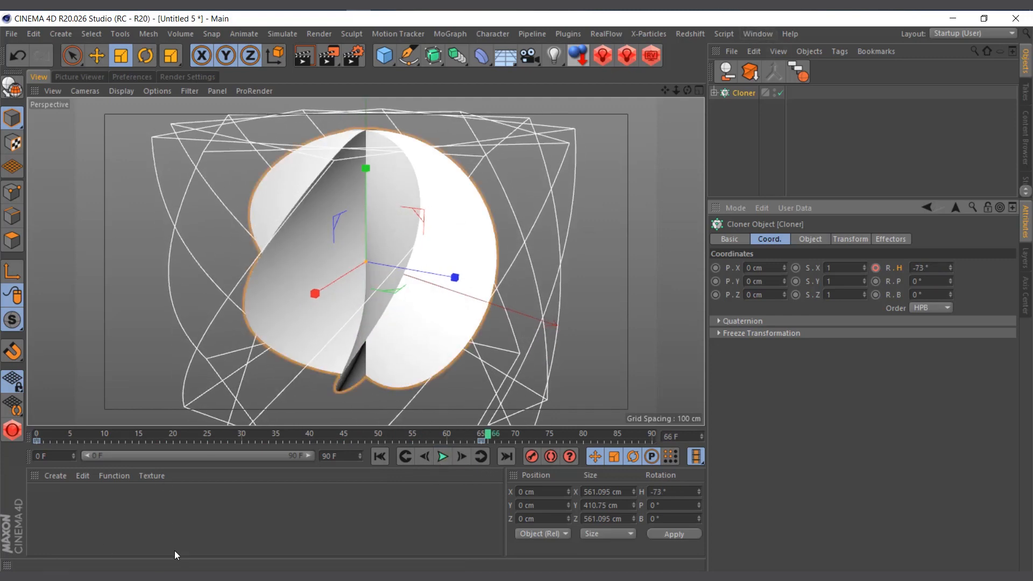
pyautogui.click(716, 92)
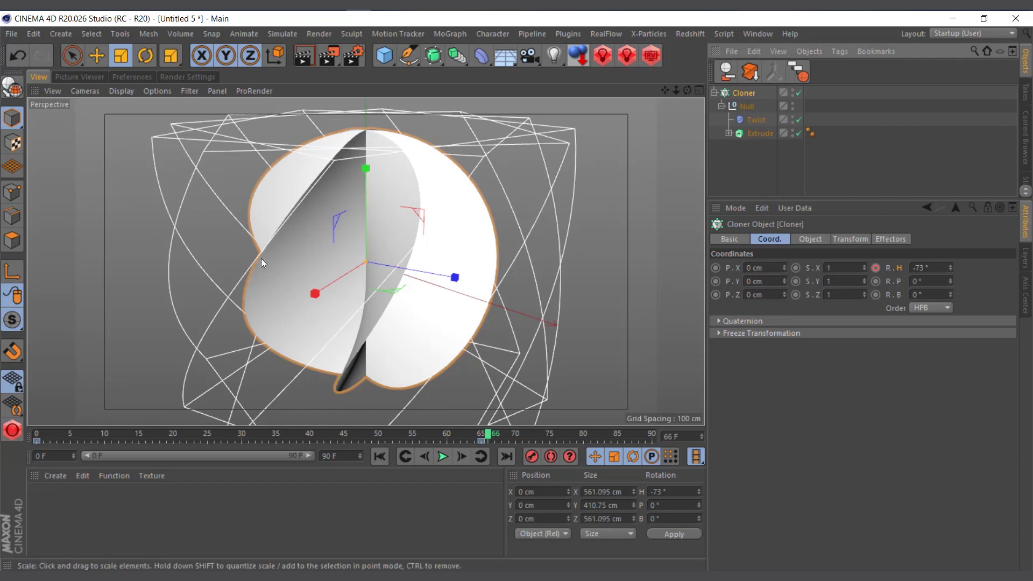
# Copy the Mat and Mat.5 photo materials from pics slide and switch to the Untitled 5 scene.
pyautogui.click(757, 33)
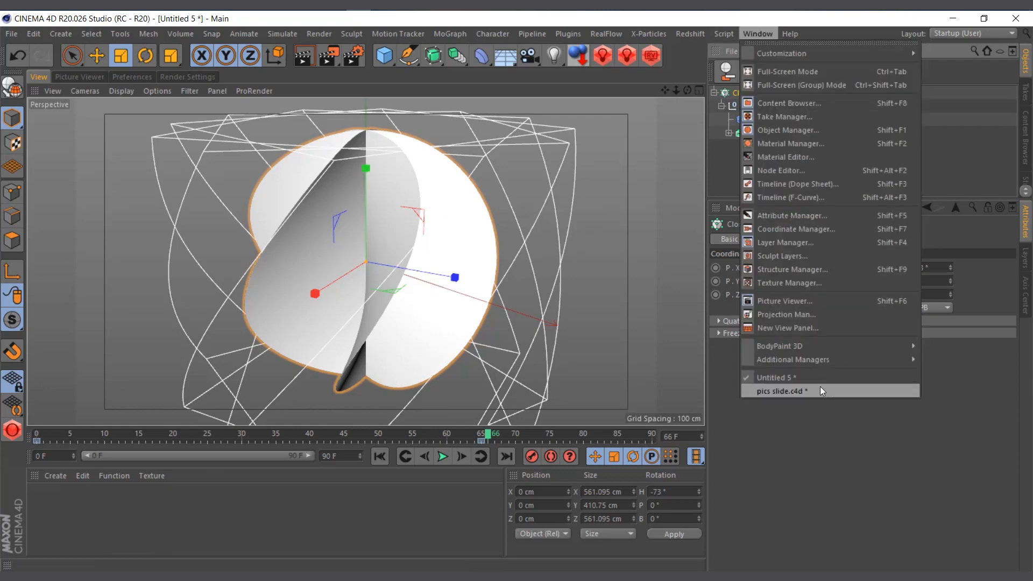
pyautogui.click(781, 394)
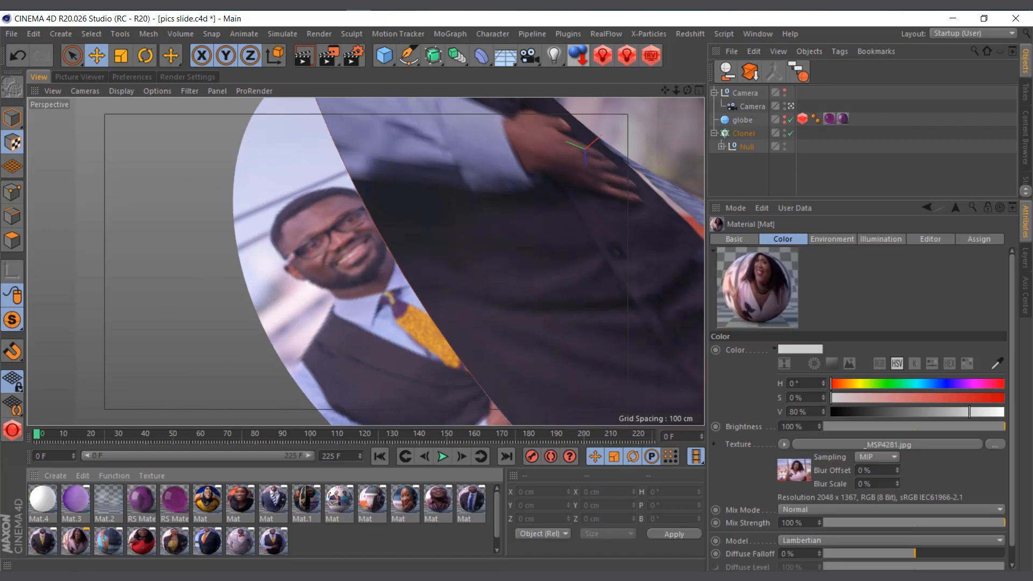
pyautogui.click(72, 504)
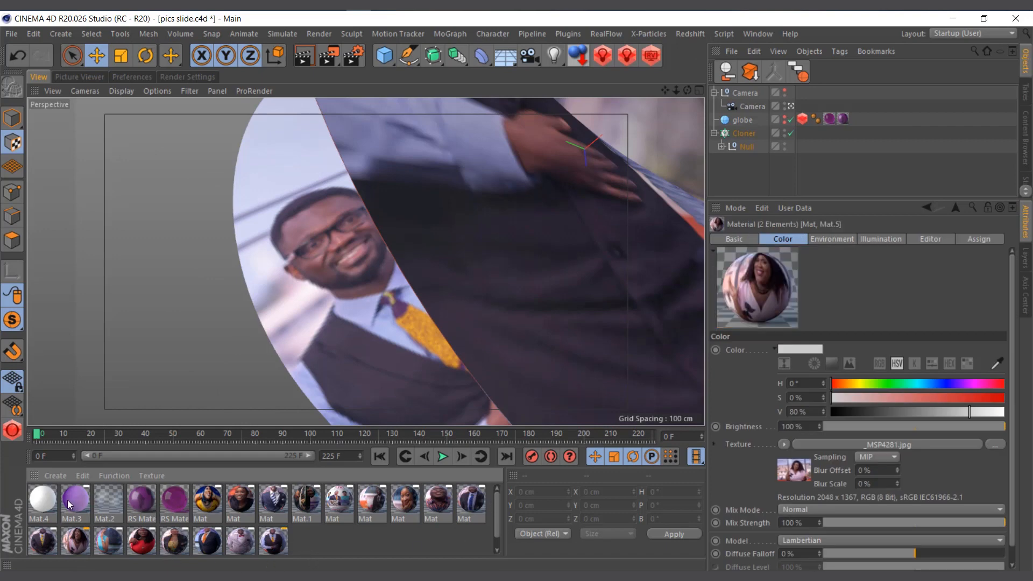
pyautogui.click(82, 474)
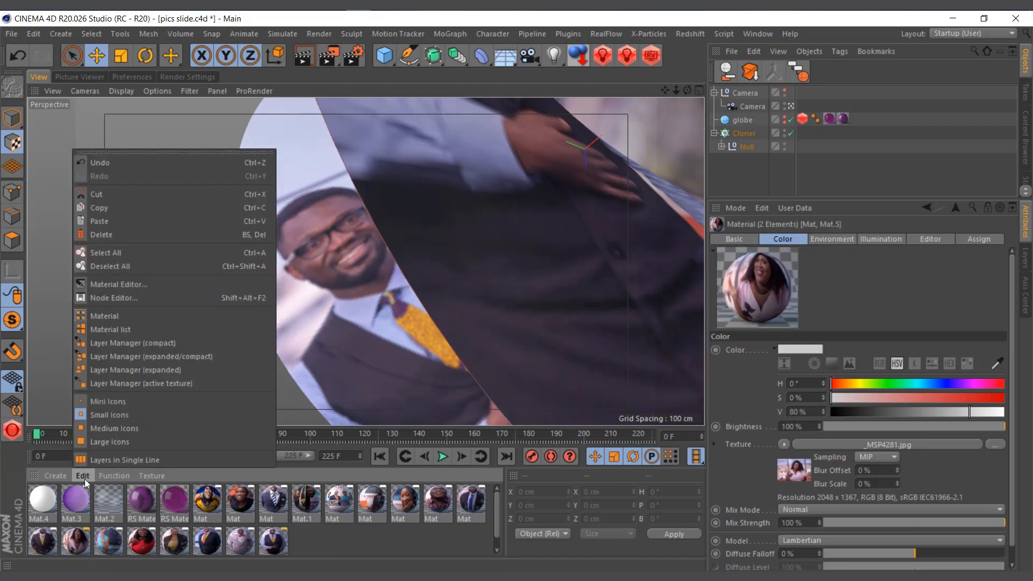
pyautogui.moveTo(99, 207)
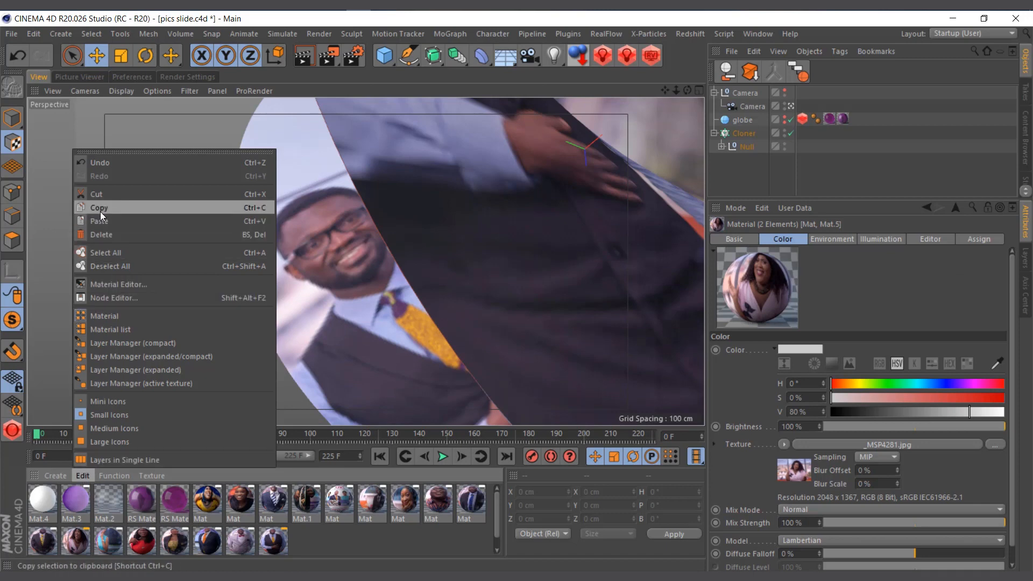
pyautogui.click(758, 34)
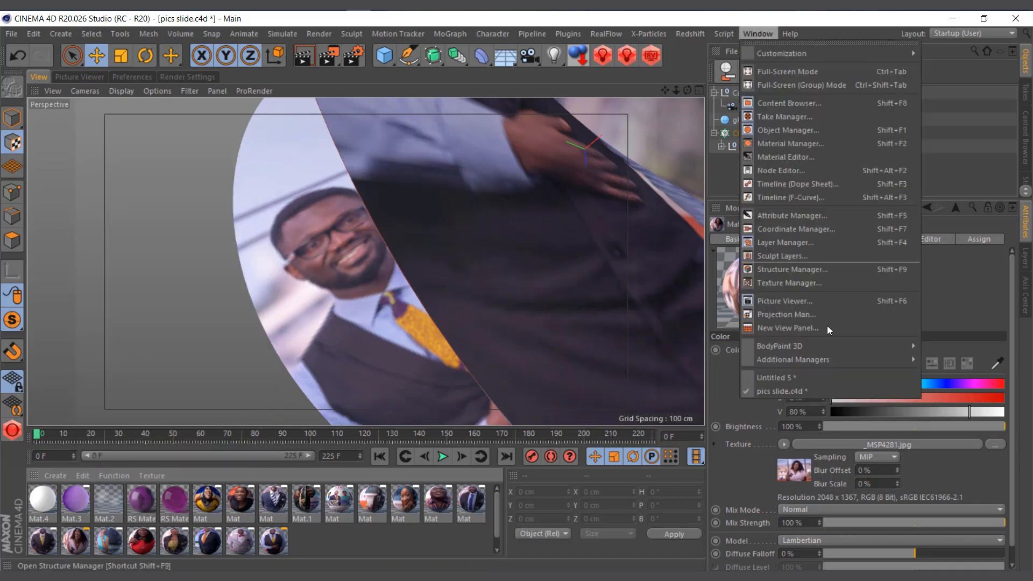
pyautogui.click(776, 377)
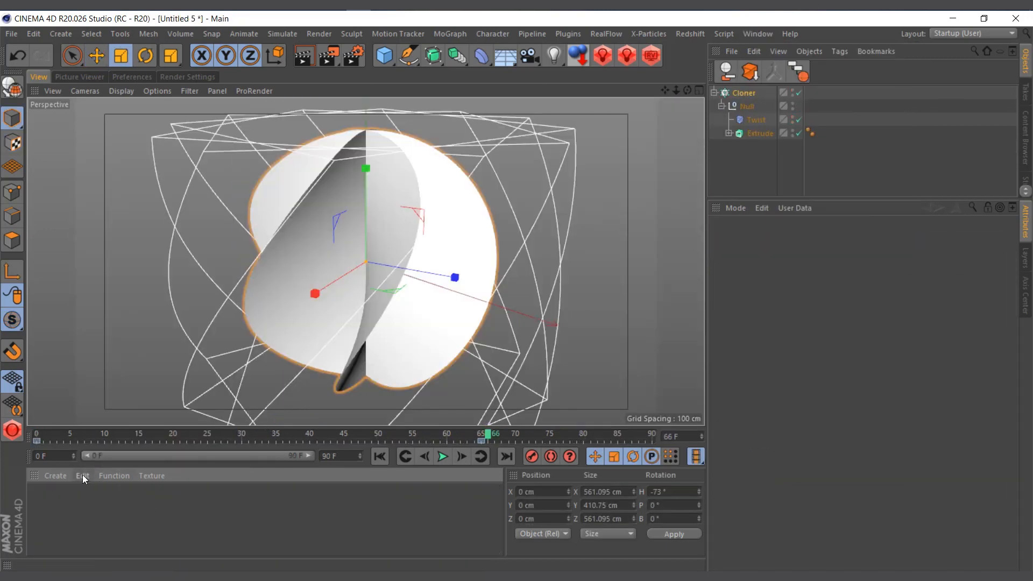
pyautogui.click(83, 474)
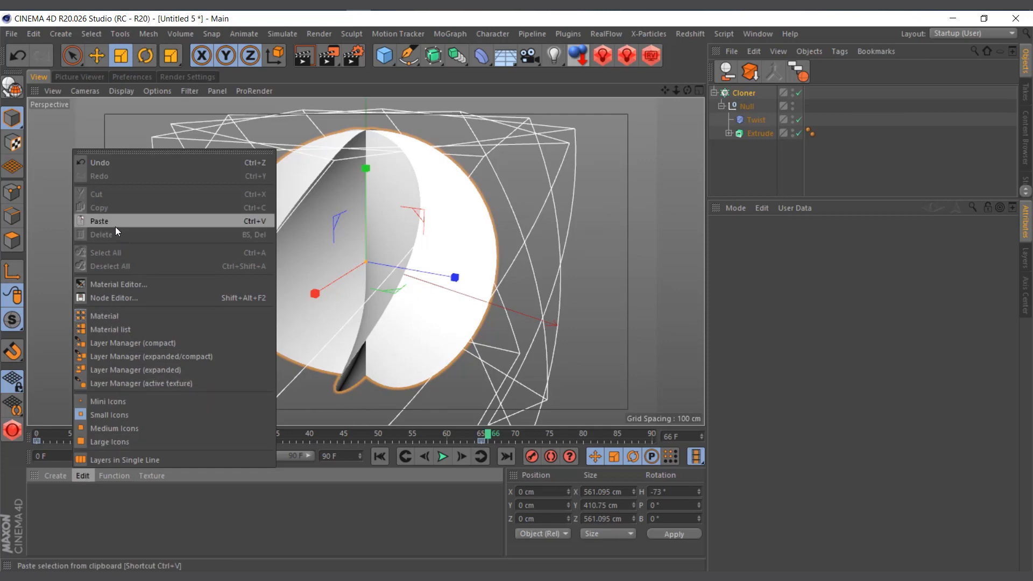
# Paste the photo materials and assign their texture tags to polygon selections C1 and C2.
pyautogui.click(99, 221)
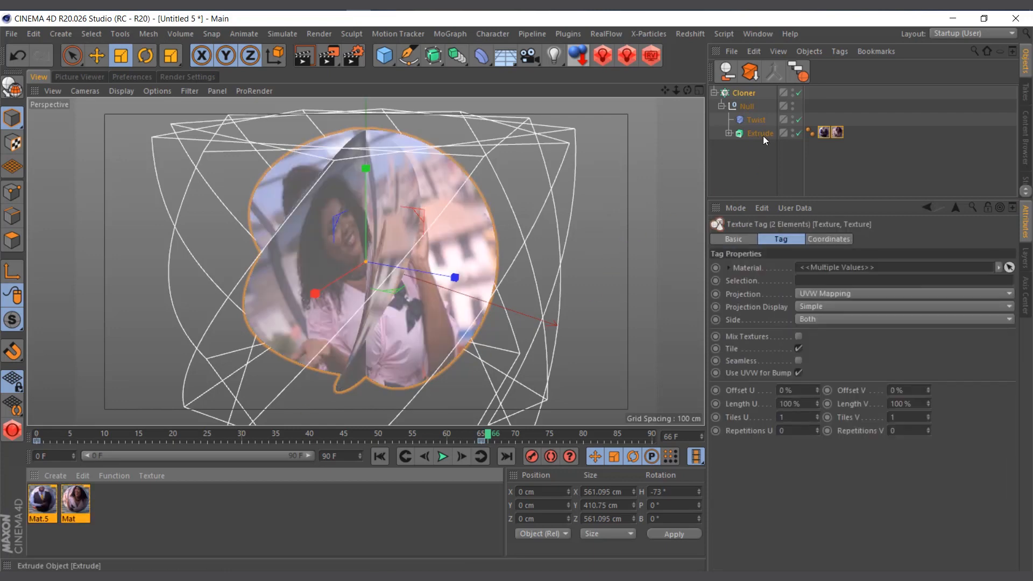
pyautogui.click(823, 133)
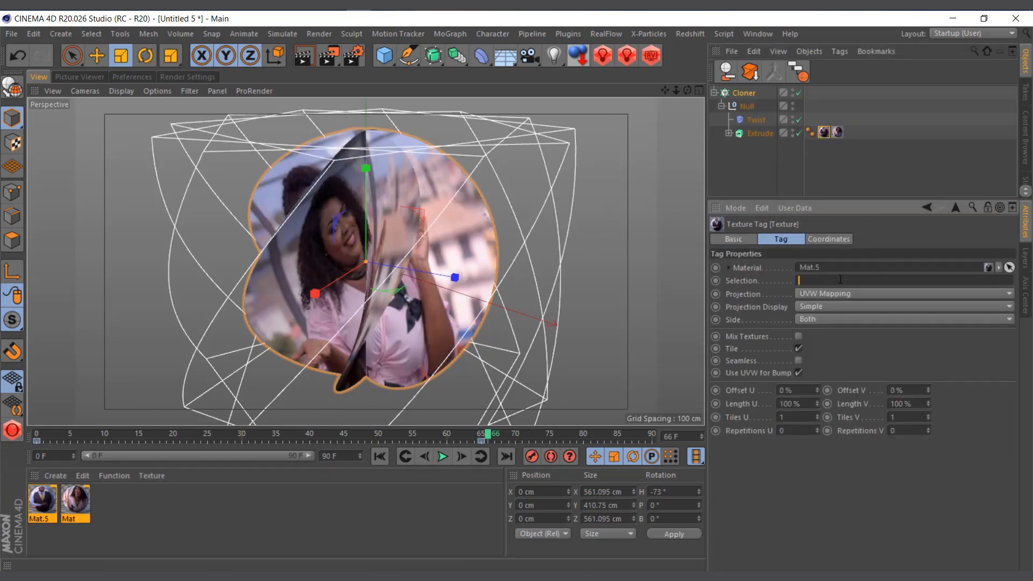
pyautogui.write('C1')
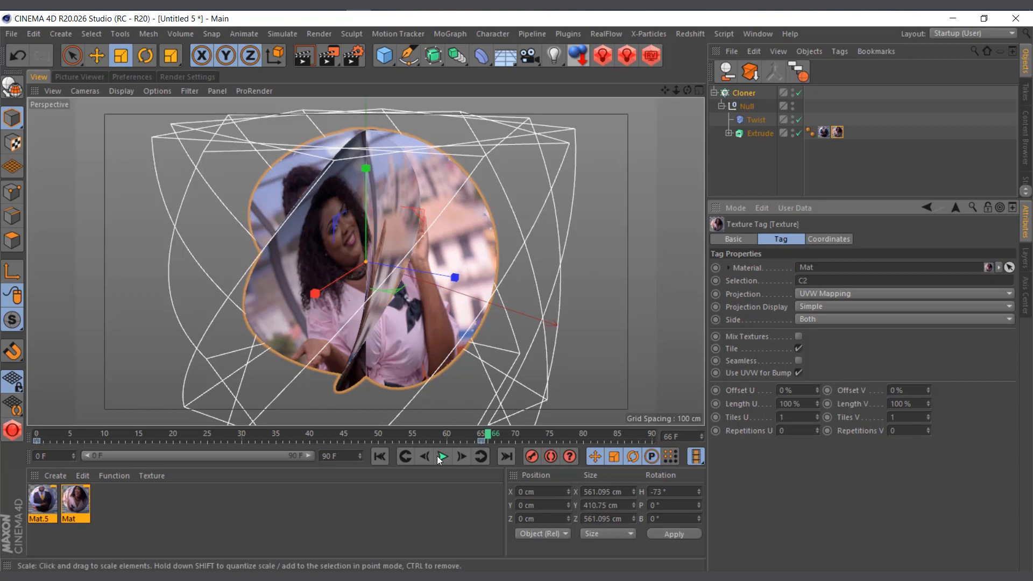
pyautogui.click(441, 456)
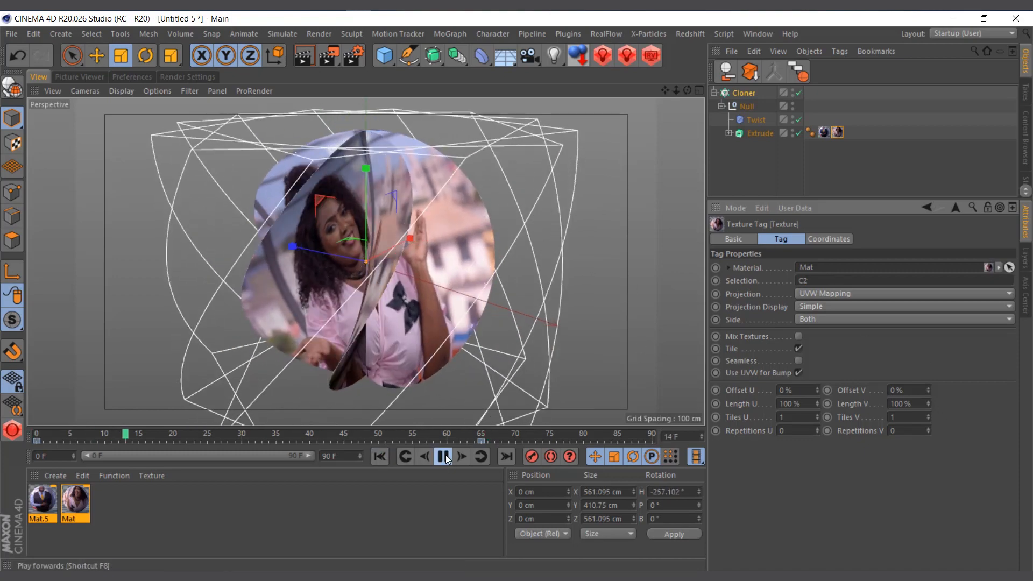
pyautogui.click(443, 456)
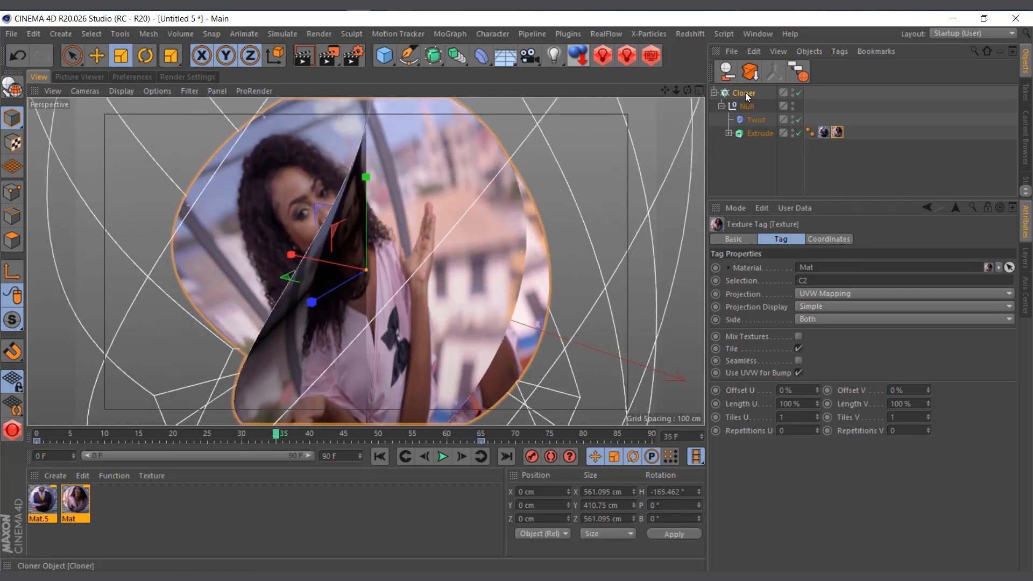
# Set the Cloner count to 7 fins and preview the photo-sphere playback.
pyautogui.click(744, 92)
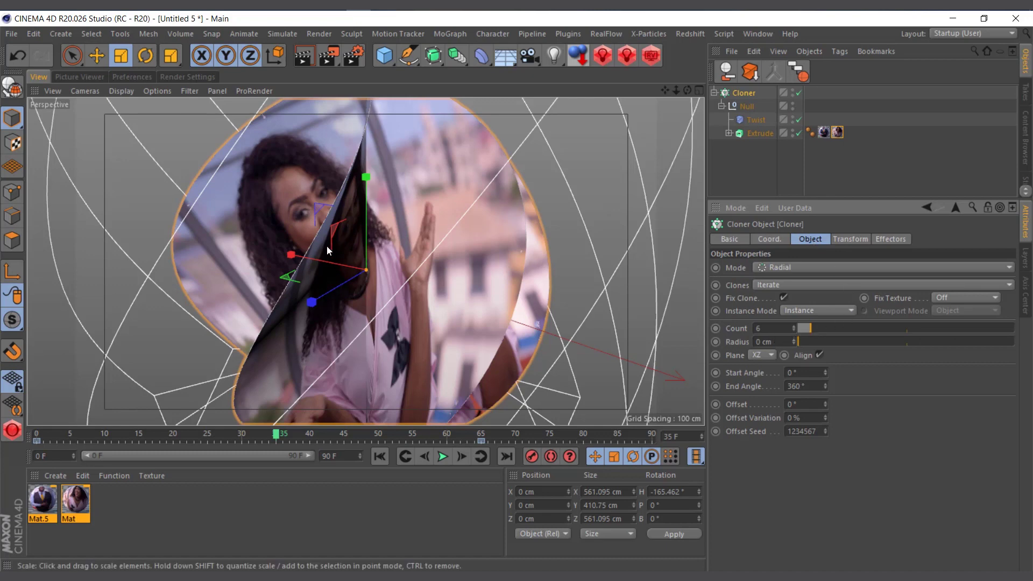
pyautogui.moveTo(742, 218)
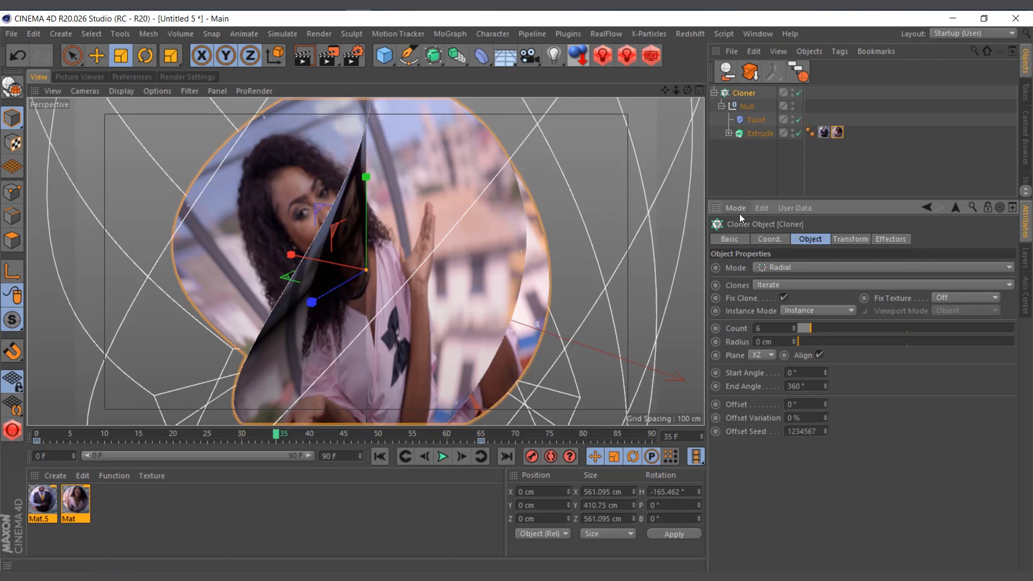
pyautogui.moveTo(795, 333)
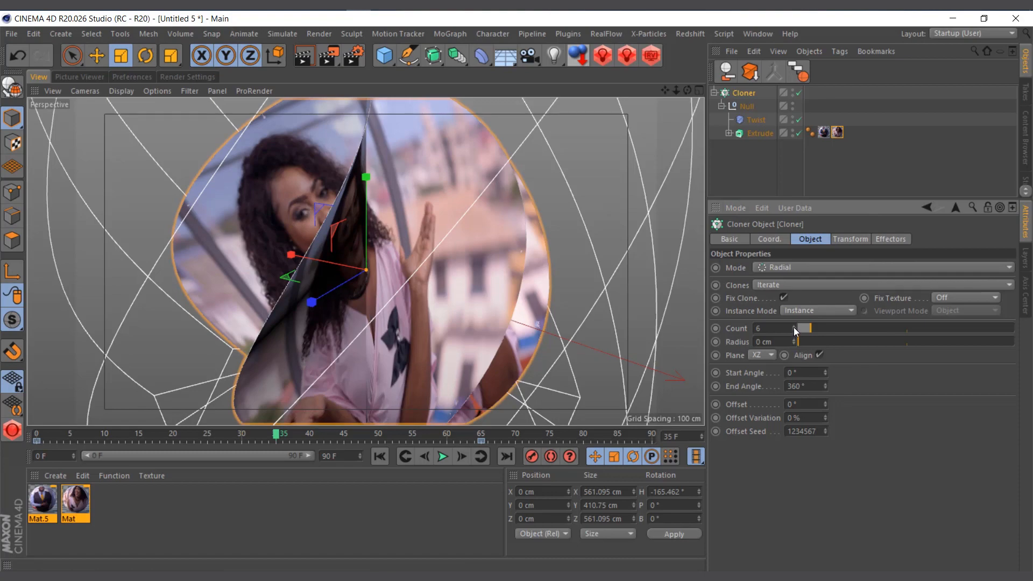
pyautogui.moveTo(795, 335)
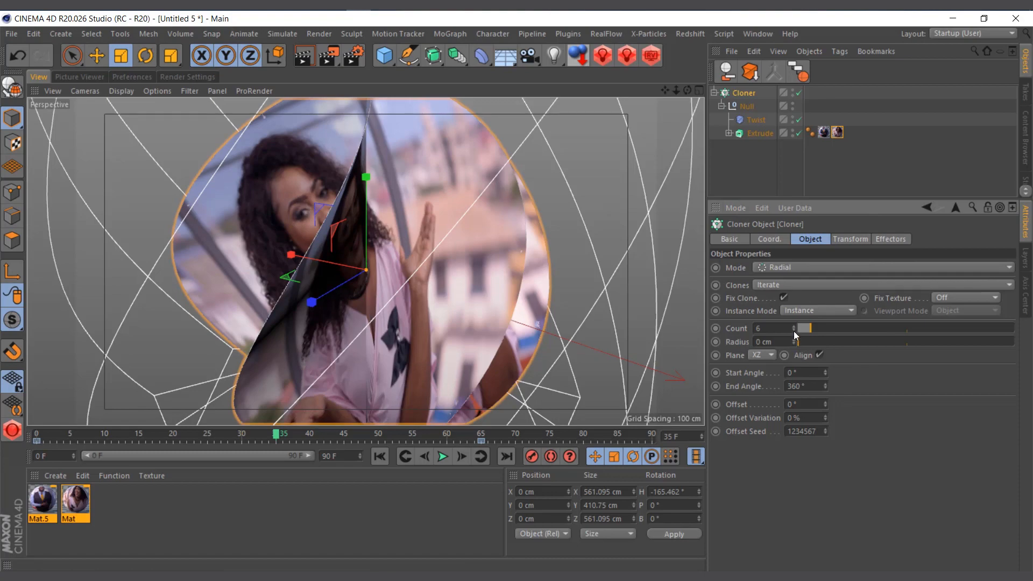
pyautogui.click(795, 328)
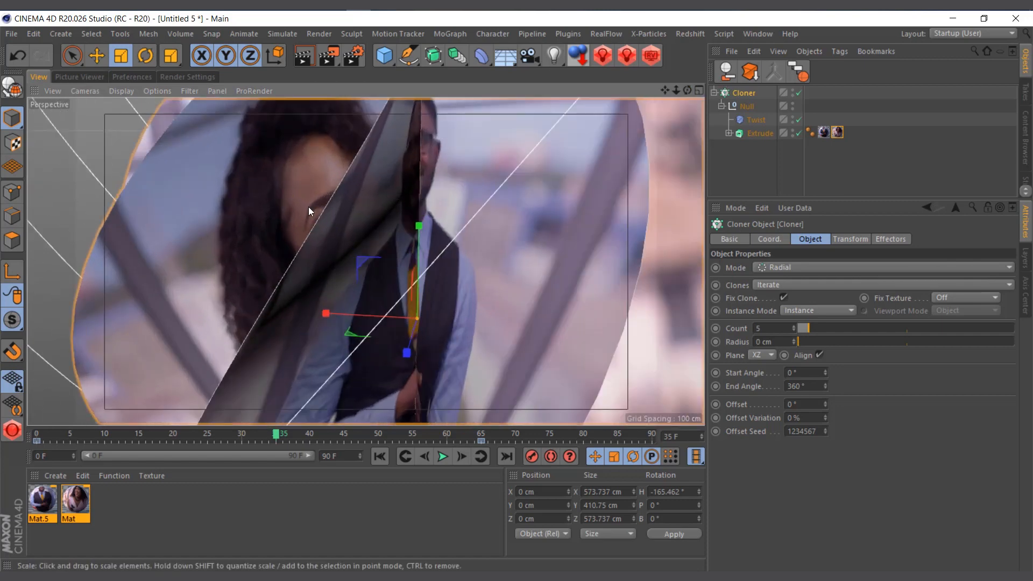
pyautogui.moveTo(274, 257)
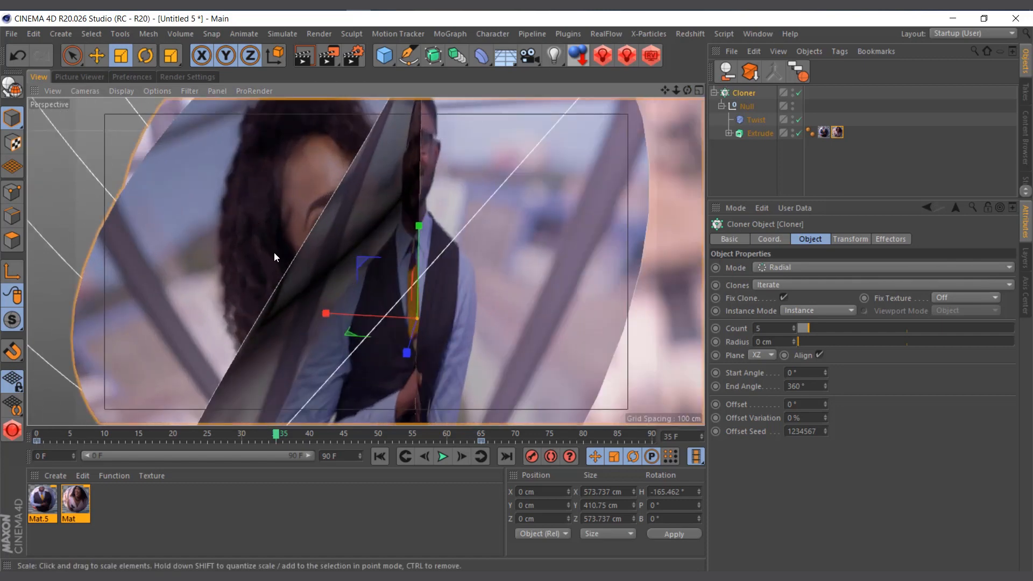
pyautogui.moveTo(331, 268)
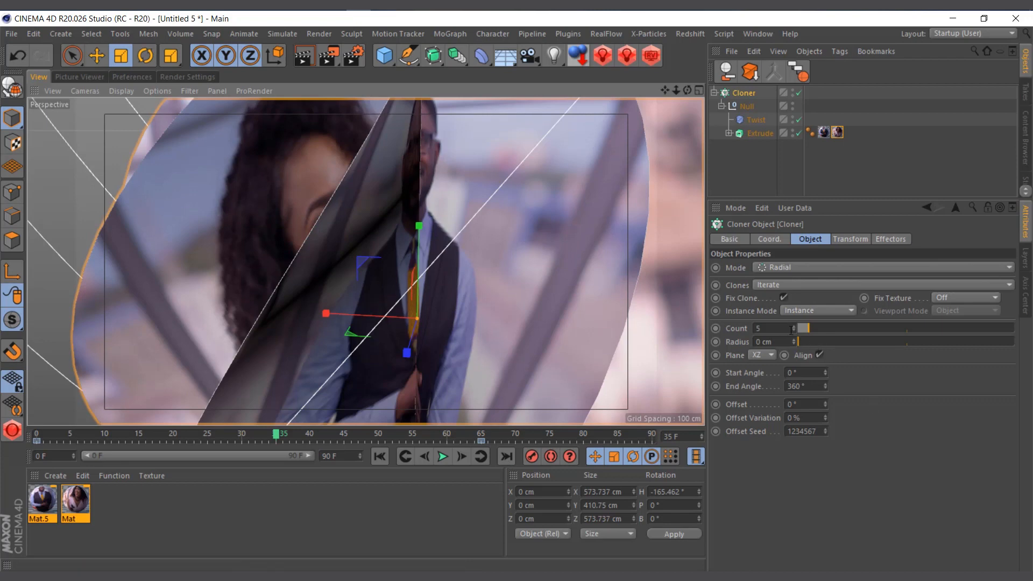
pyautogui.click(796, 328)
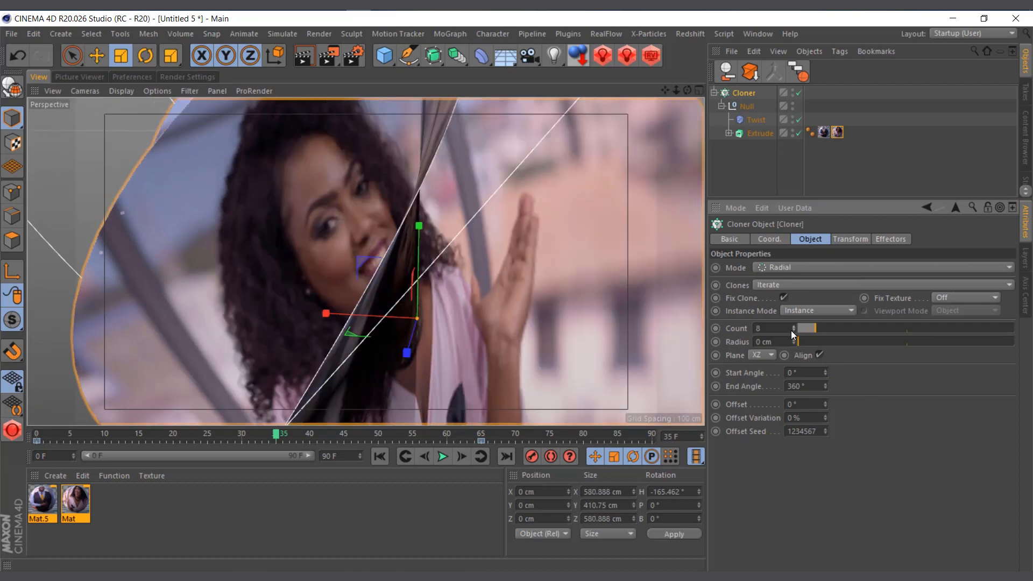
pyautogui.click(794, 330)
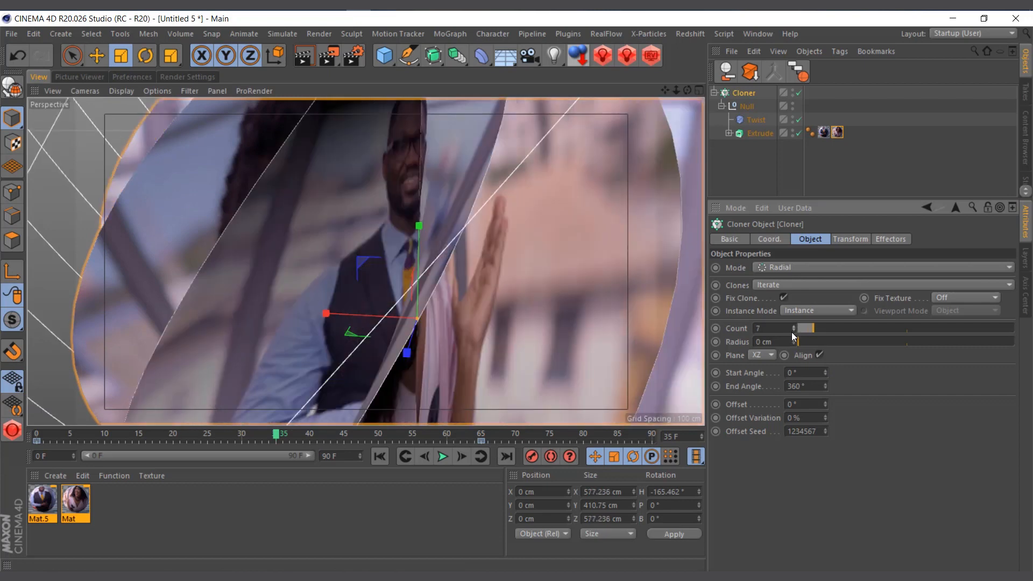
pyautogui.click(747, 107)
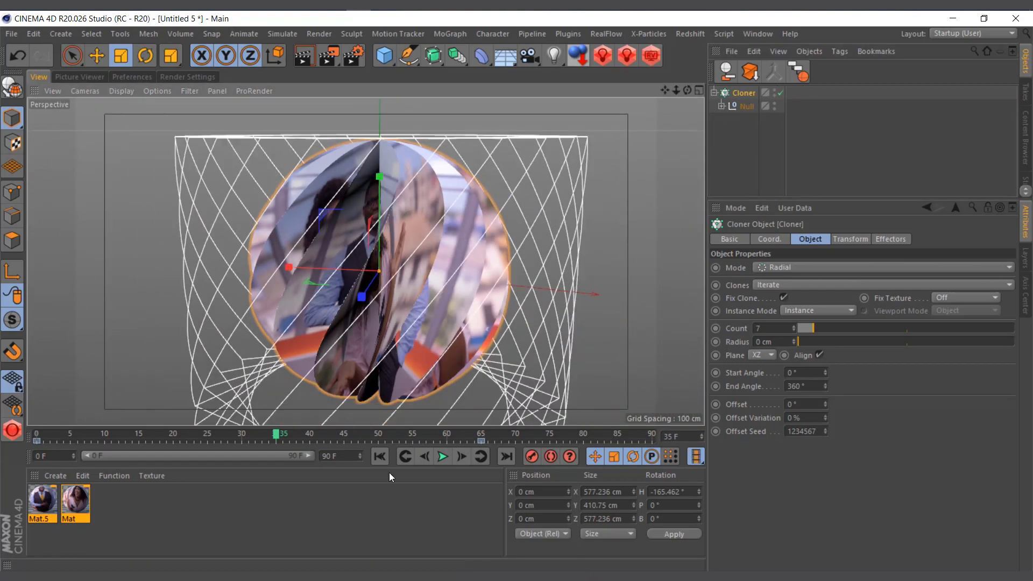
pyautogui.click(444, 457)
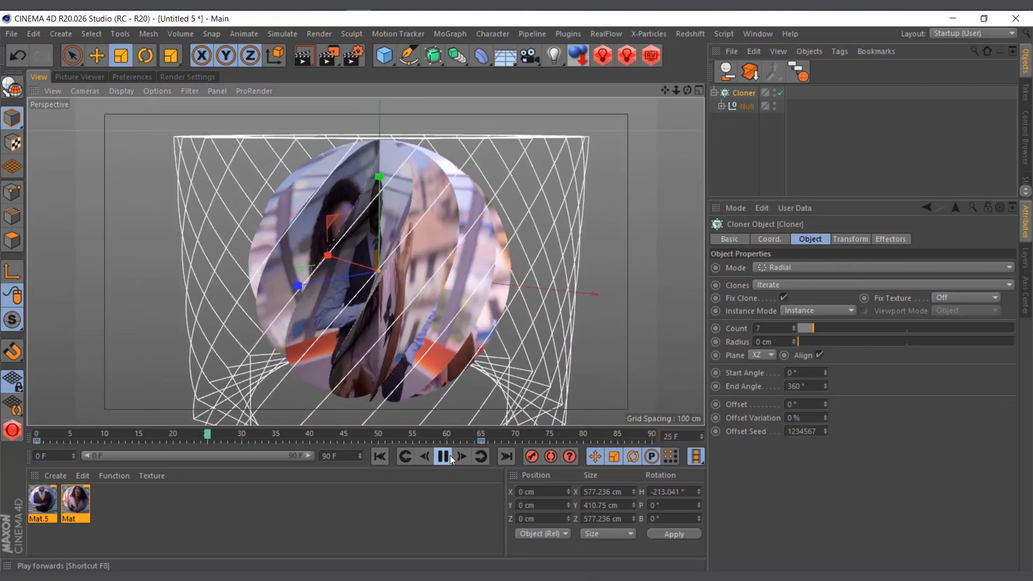
pyautogui.click(443, 457)
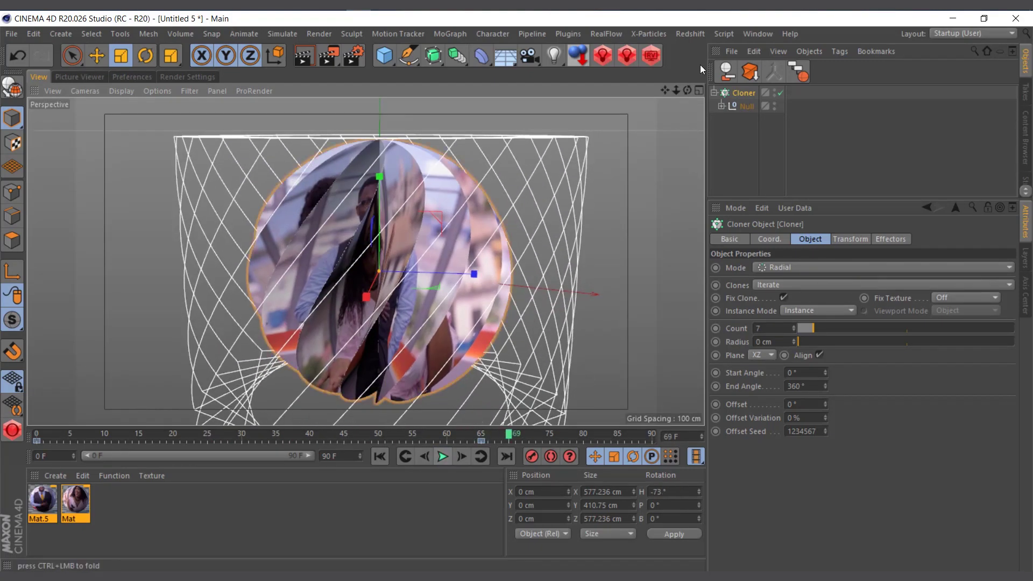
pyautogui.click(757, 33)
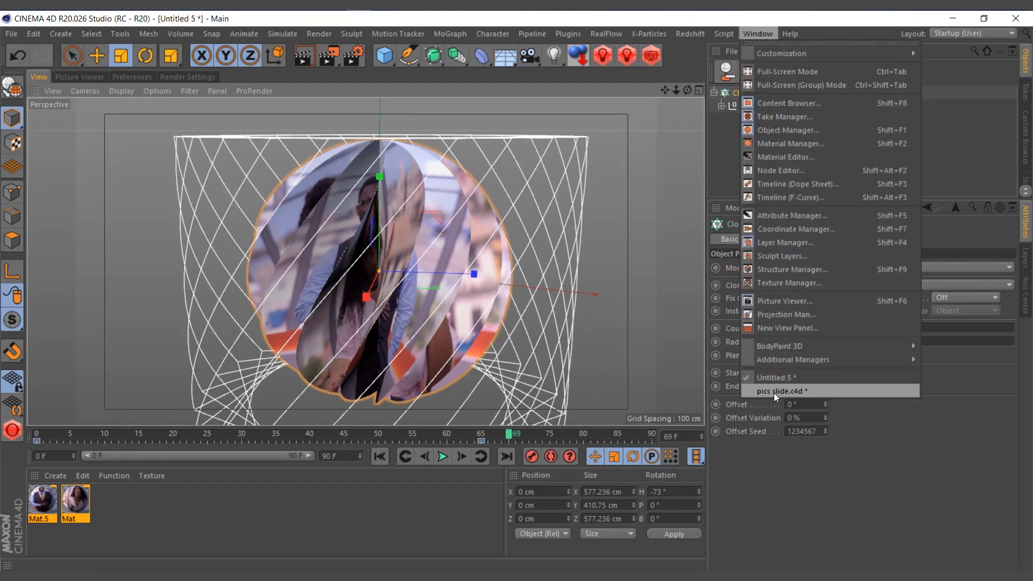
# Switch back to pics slide.c4d and select the Camera null holding the camera.
pyautogui.click(780, 391)
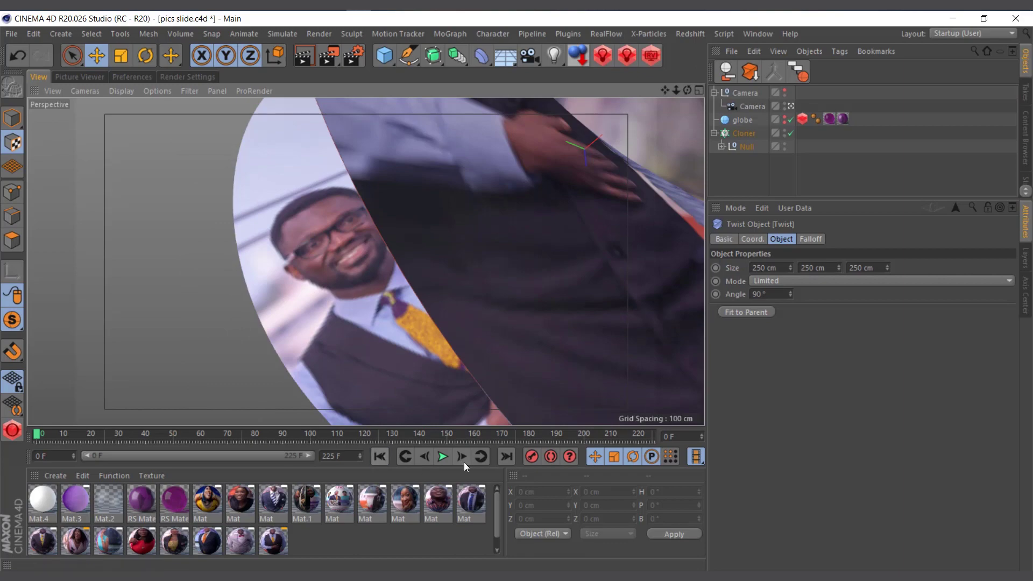
pyautogui.click(443, 457)
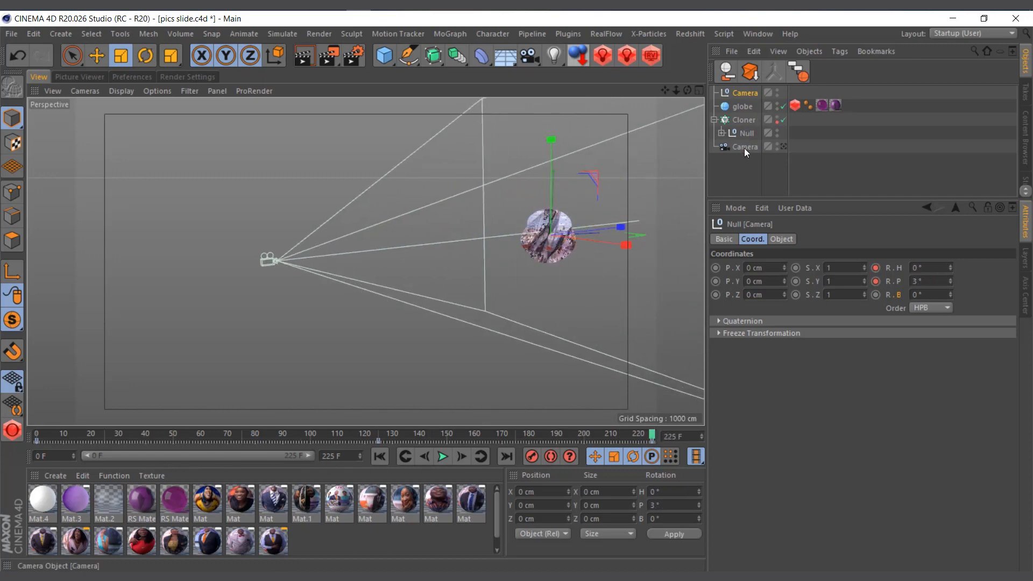
pyautogui.moveTo(745, 147)
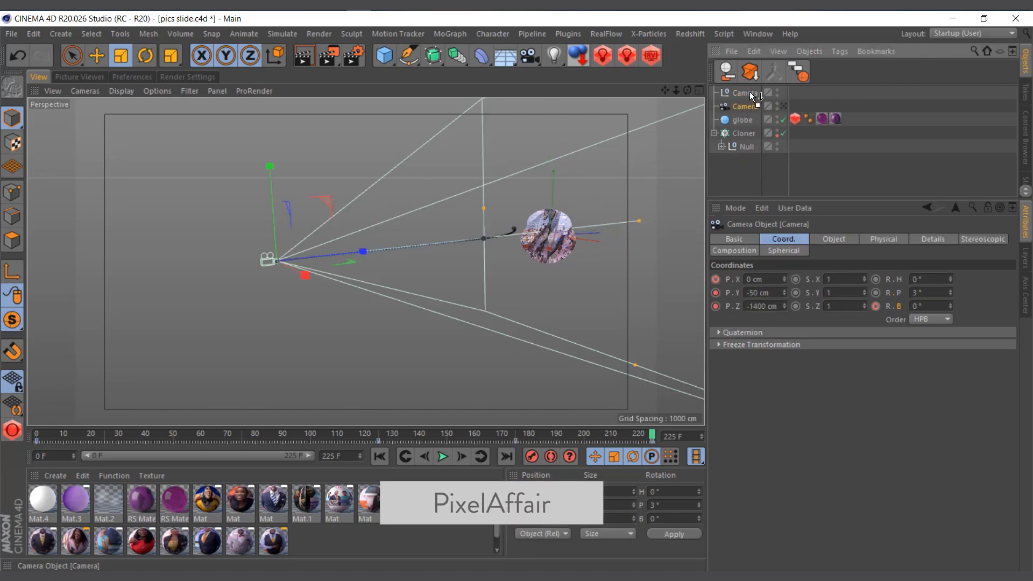
pyautogui.click(747, 146)
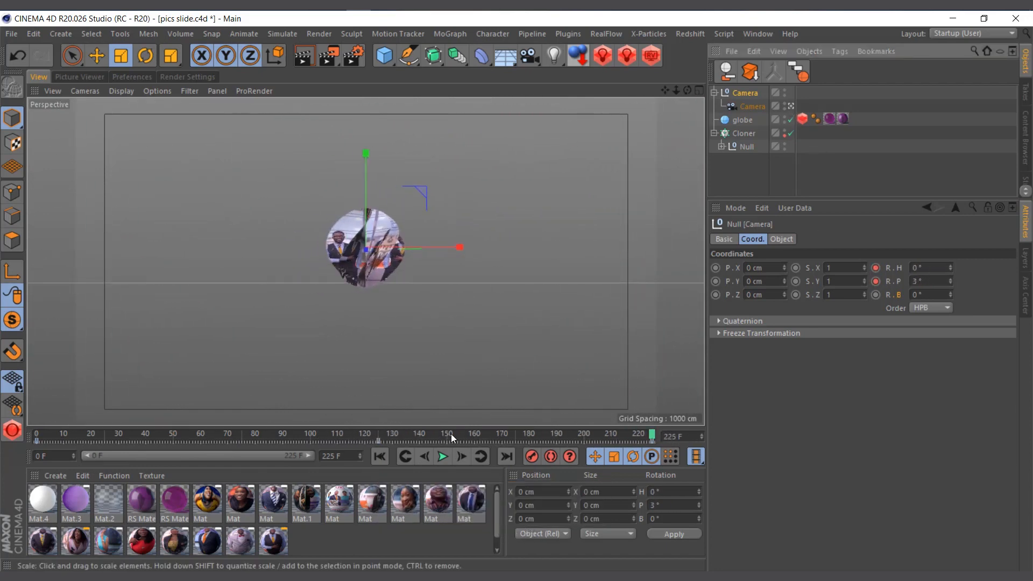
pyautogui.click(442, 457)
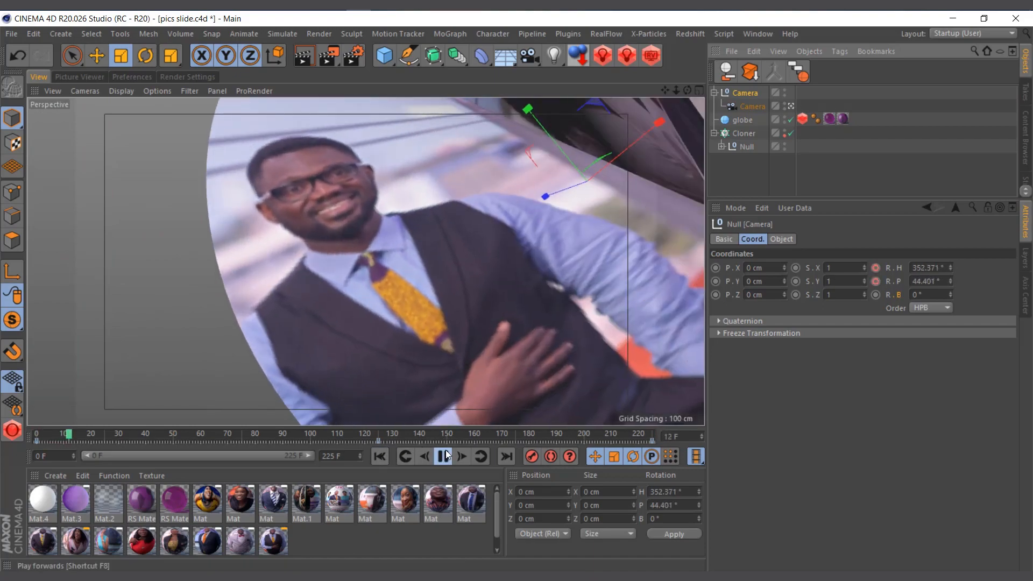
pyautogui.click(445, 456)
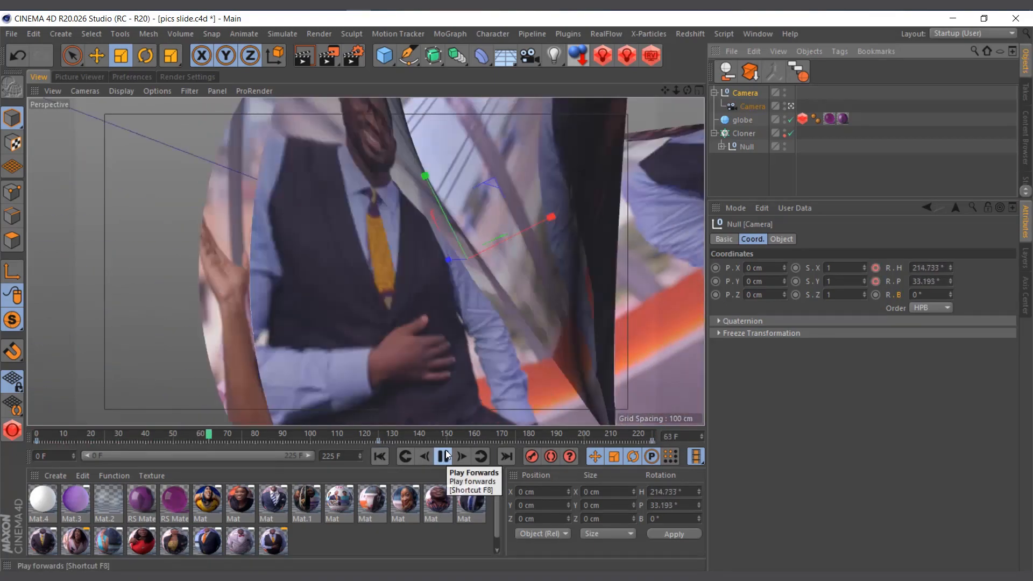
pyautogui.click(446, 457)
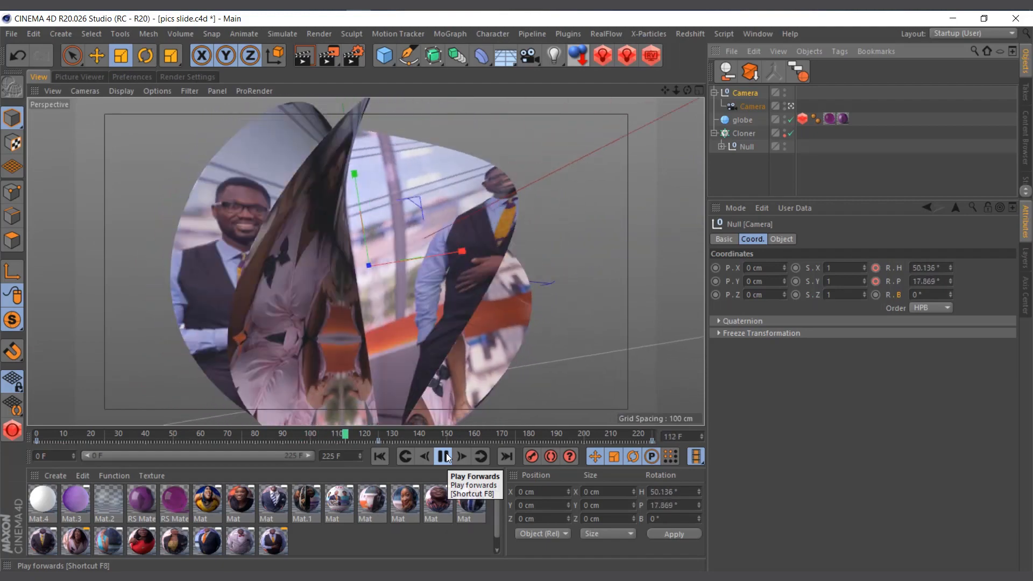
pyautogui.click(442, 456)
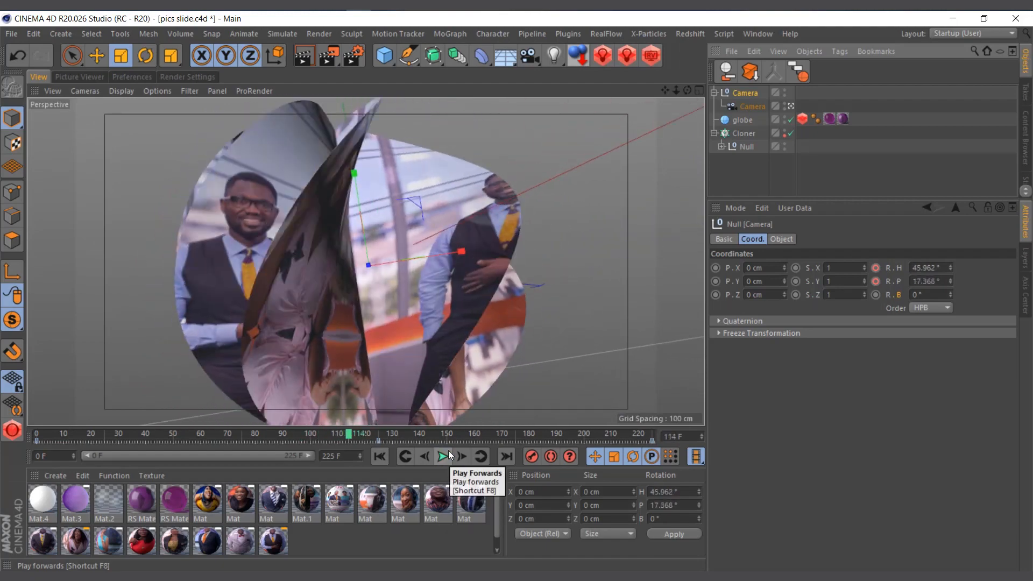
pyautogui.click(443, 457)
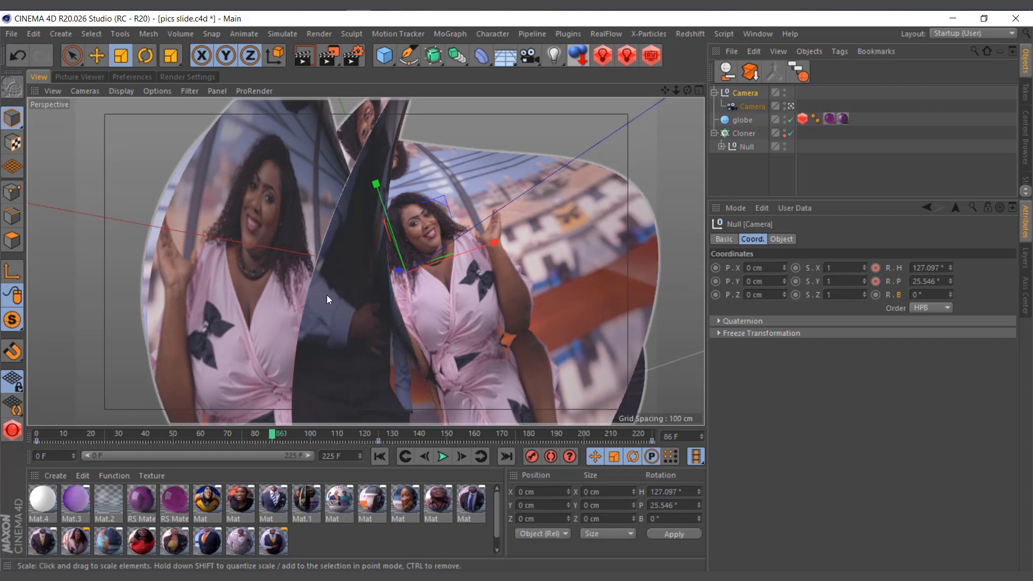
pyautogui.moveTo(417, 227)
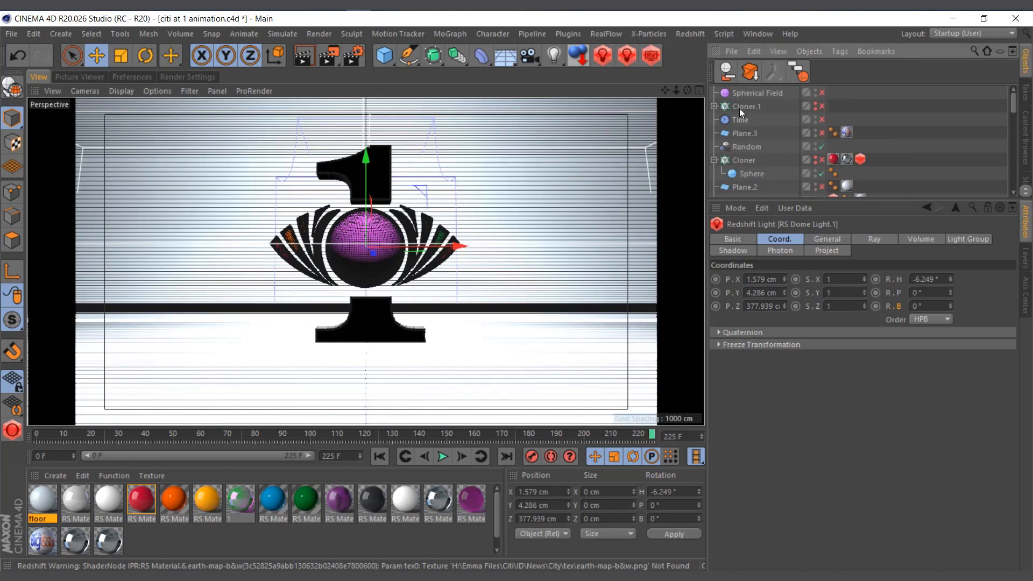
# Inspect the objects of the citi at 1 animation scene in the Object Manager.
pyautogui.click(751, 123)
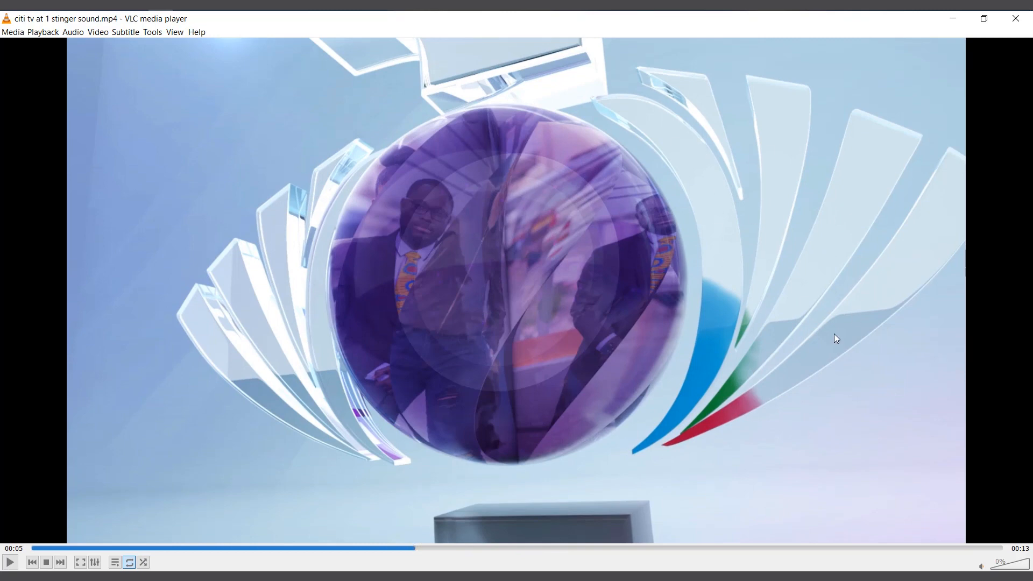
pyautogui.moveTo(441, 252)
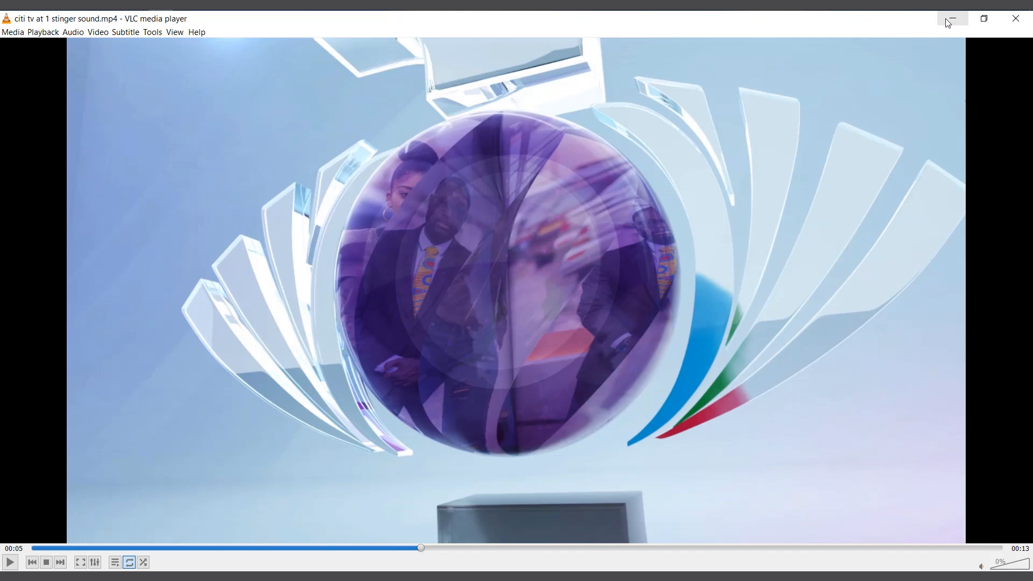
pyautogui.moveTo(953, 19)
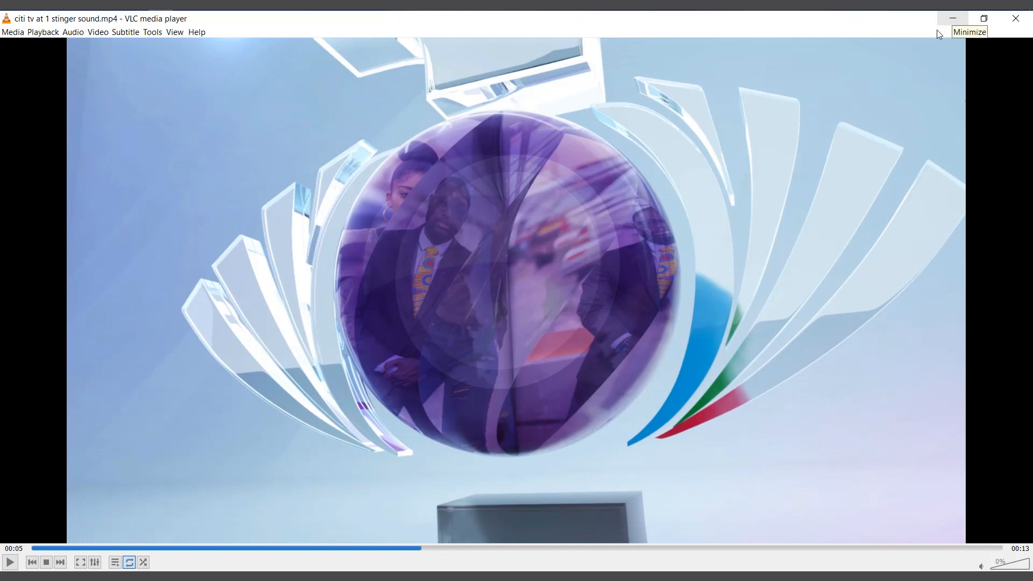
pyautogui.moveTo(352, 465)
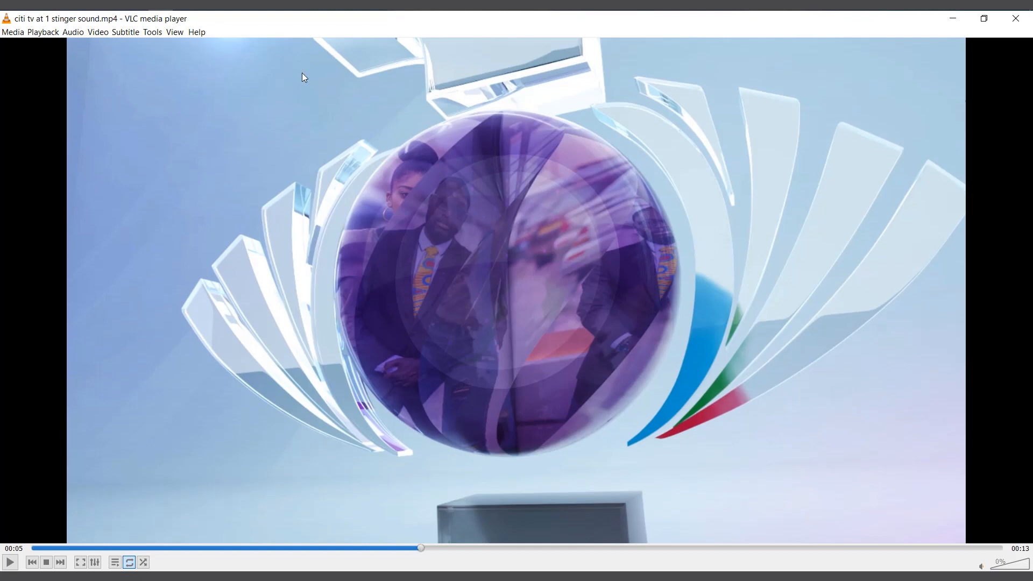
pyautogui.moveTo(82, 546)
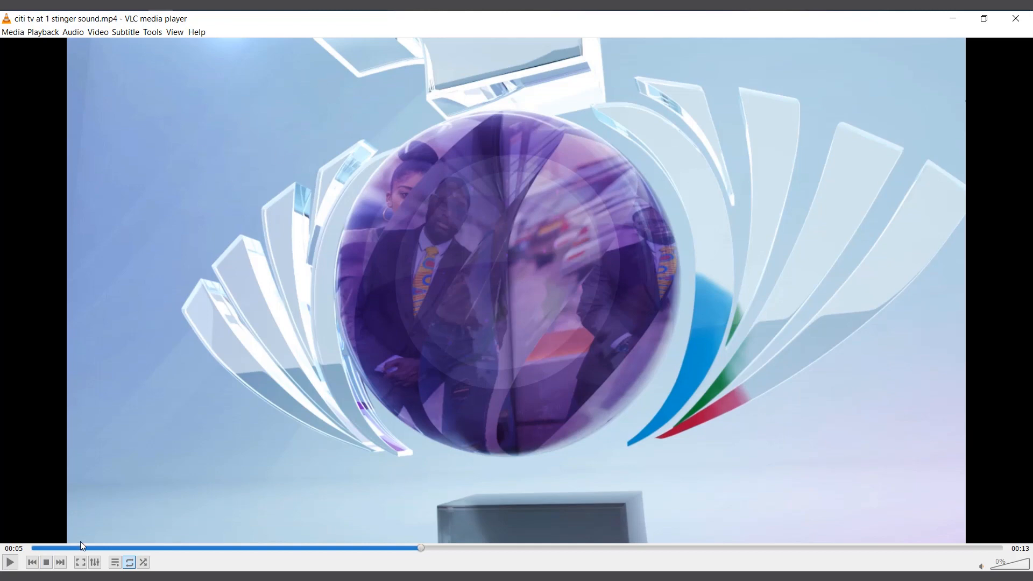
pyautogui.moveTo(953, 18)
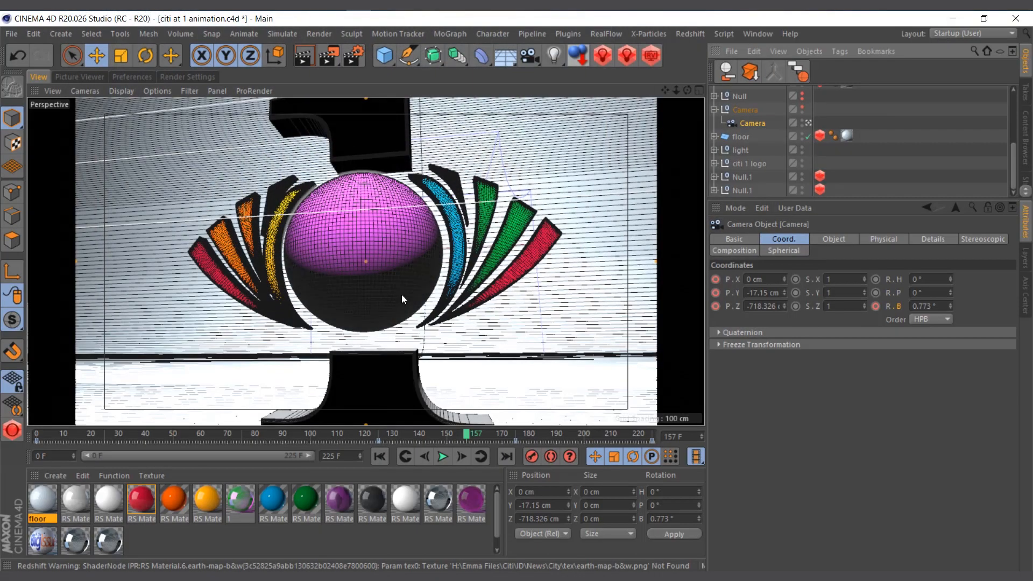
pyautogui.moveTo(443, 363)
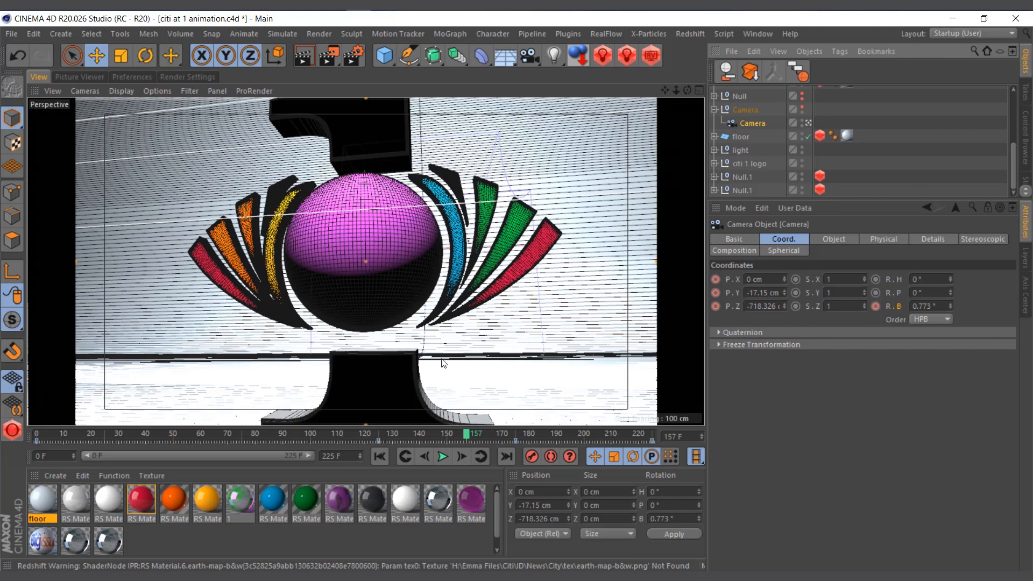
pyautogui.moveTo(224, 369)
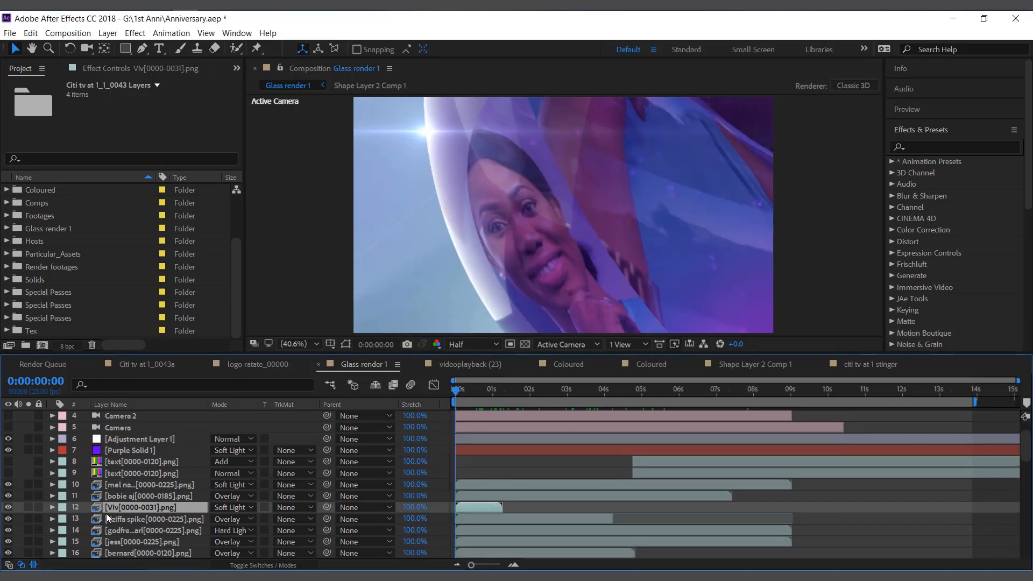
# Preview the bobie aj, mel nathan and dziffa spike photo layers in the Layer panel.
pyautogui.scroll(-3)
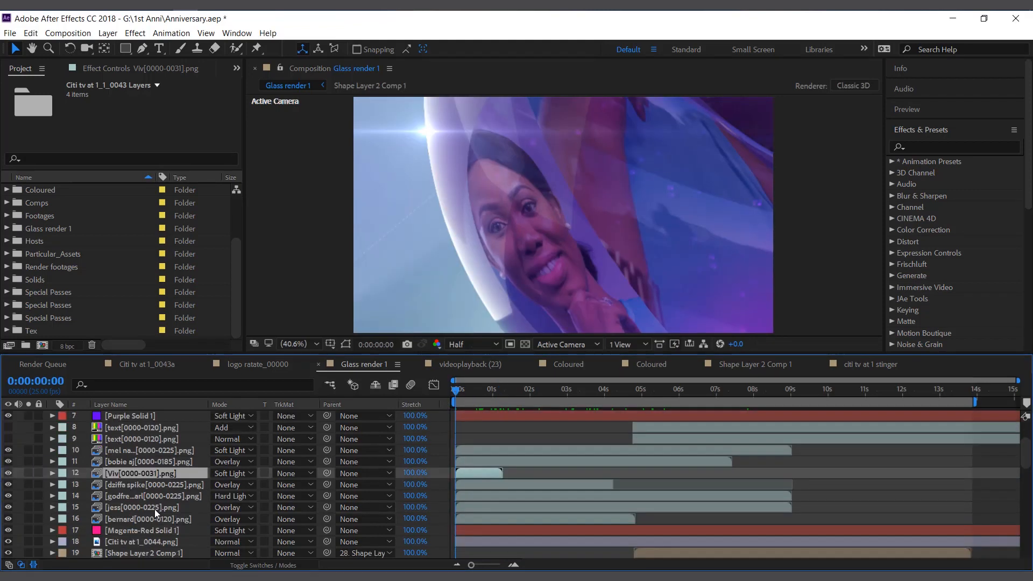
pyautogui.click(148, 462)
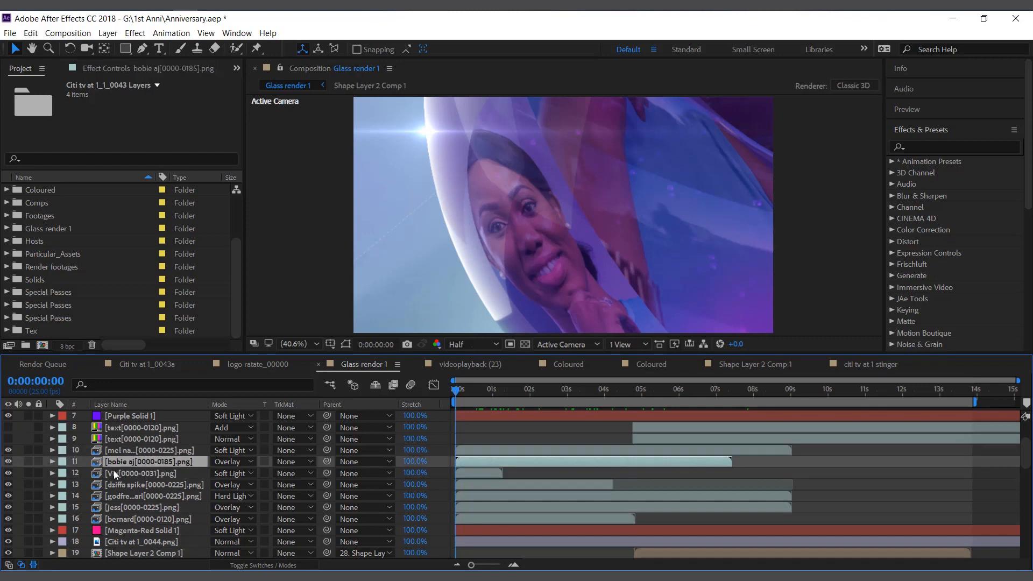
pyautogui.click(148, 450)
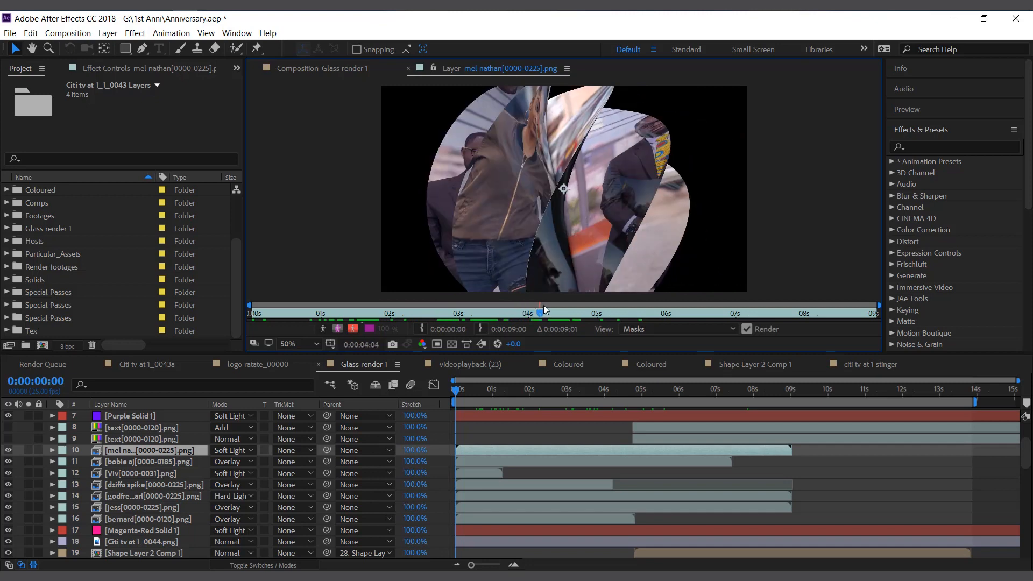
pyautogui.click(140, 473)
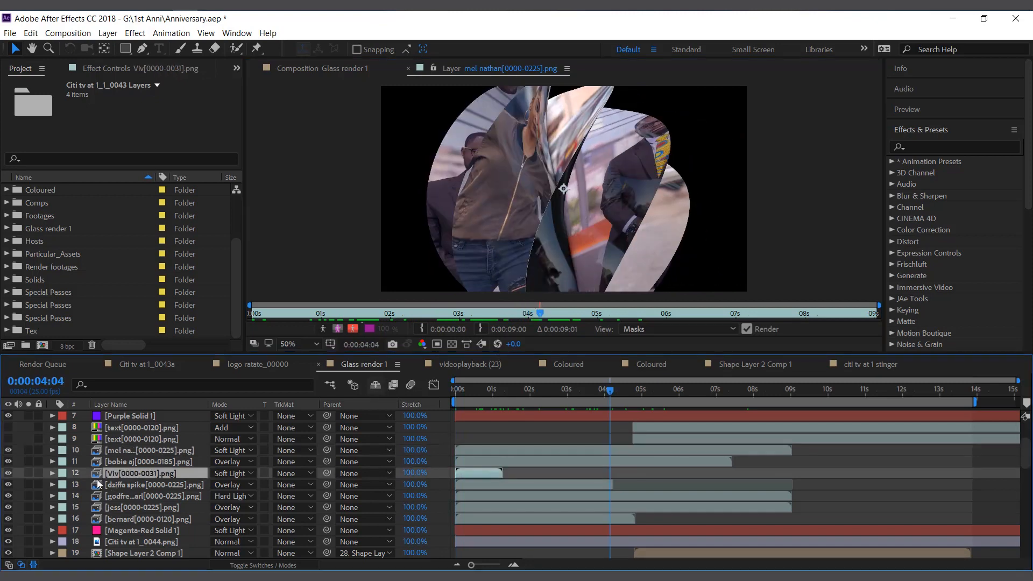
pyautogui.click(155, 485)
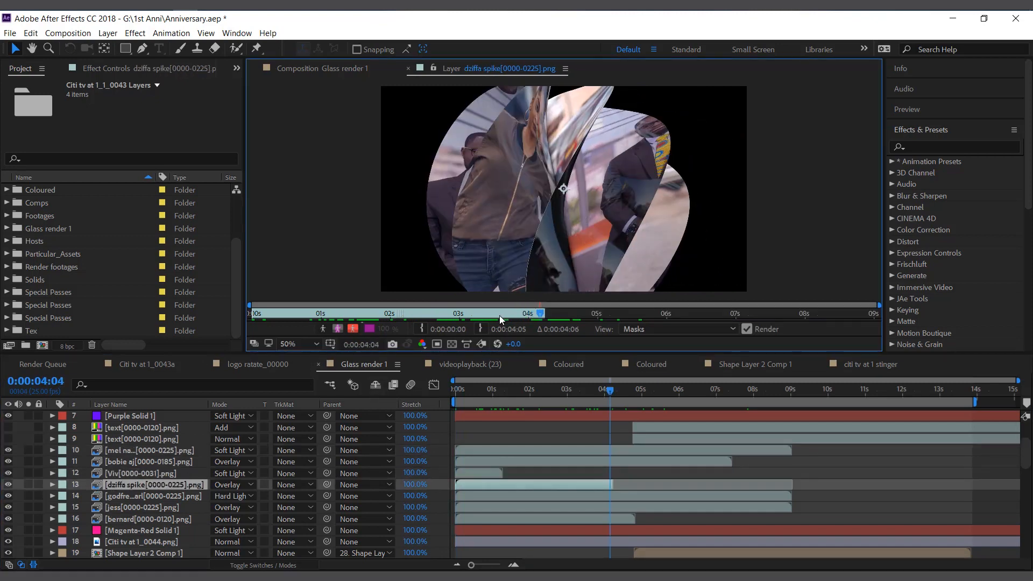
pyautogui.click(453, 313)
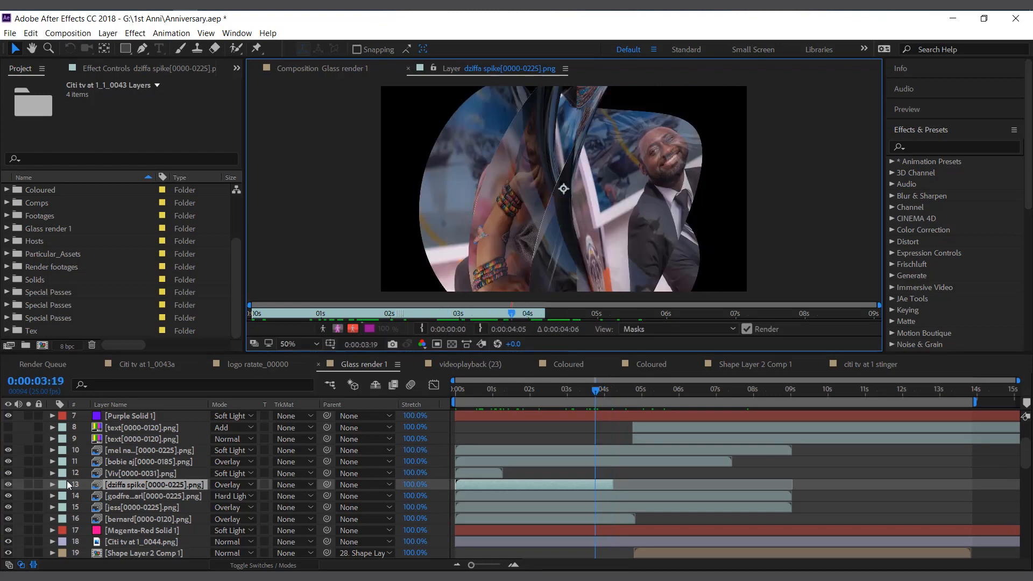
# Check the jess and godfred layers and scrub the composition through the slide animation.
pyautogui.click(141, 507)
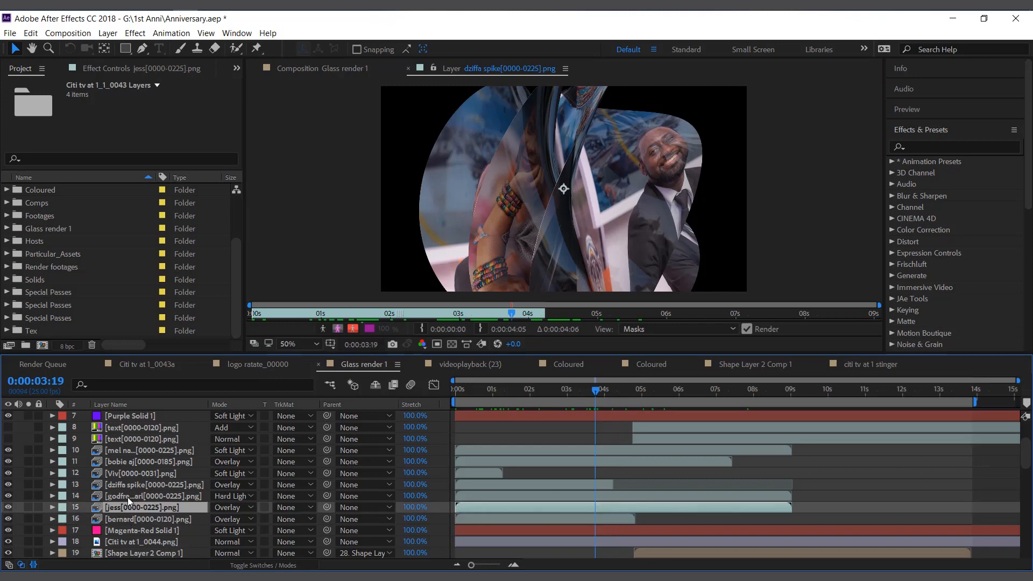
pyautogui.click(152, 495)
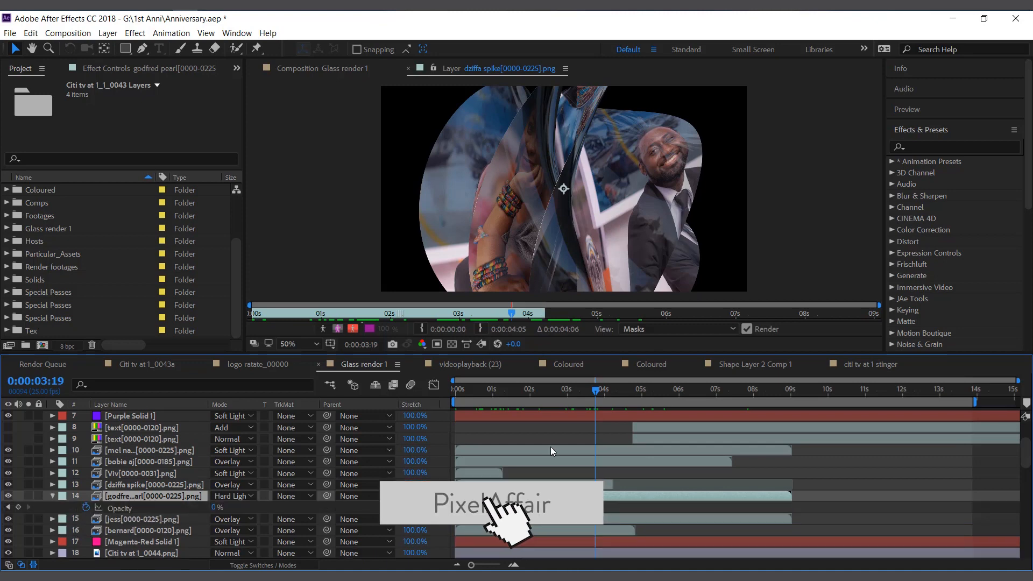
pyautogui.moveTo(560, 398)
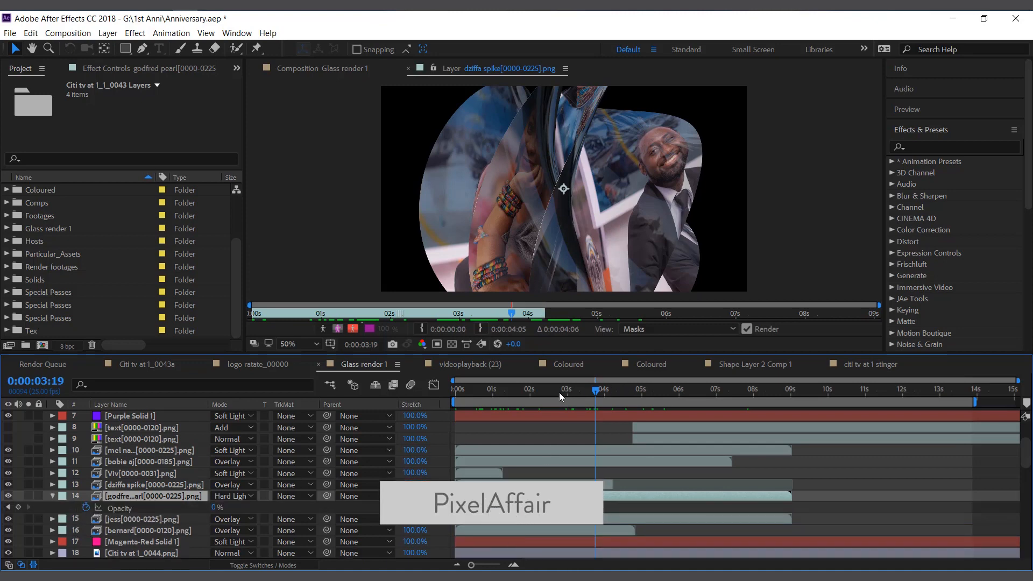
pyautogui.click(545, 389)
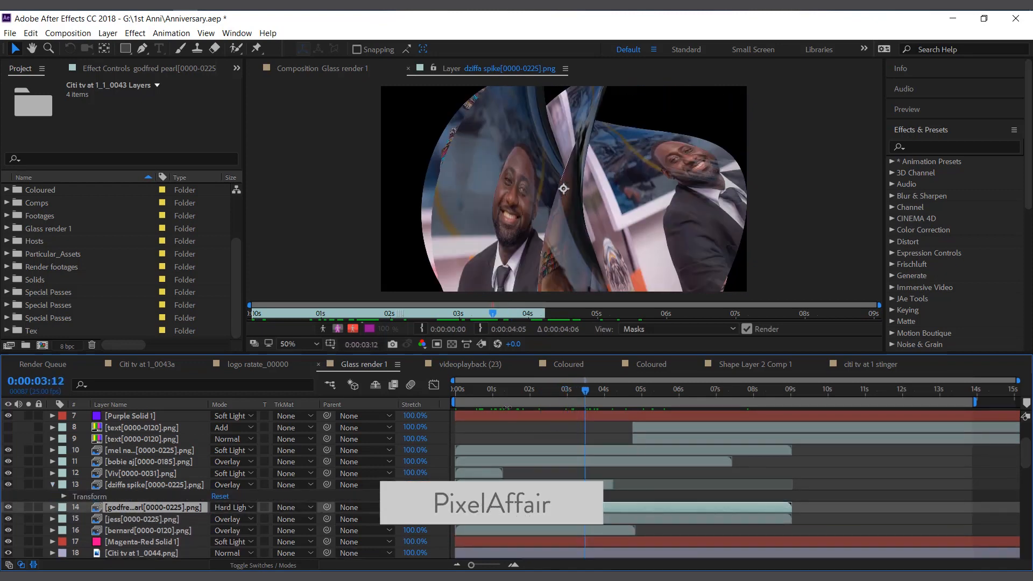
pyautogui.click(575, 389)
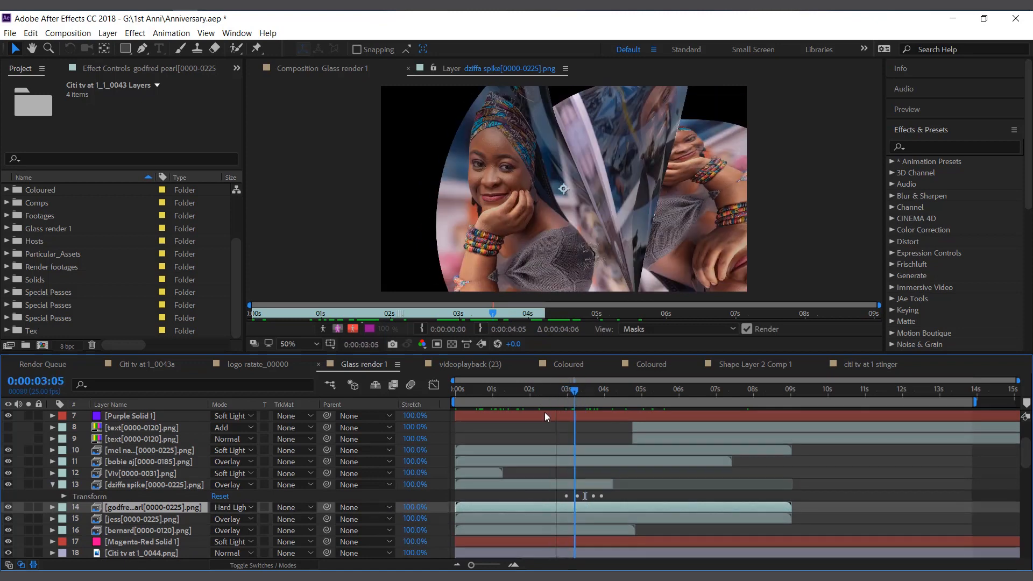
pyautogui.click(455, 389)
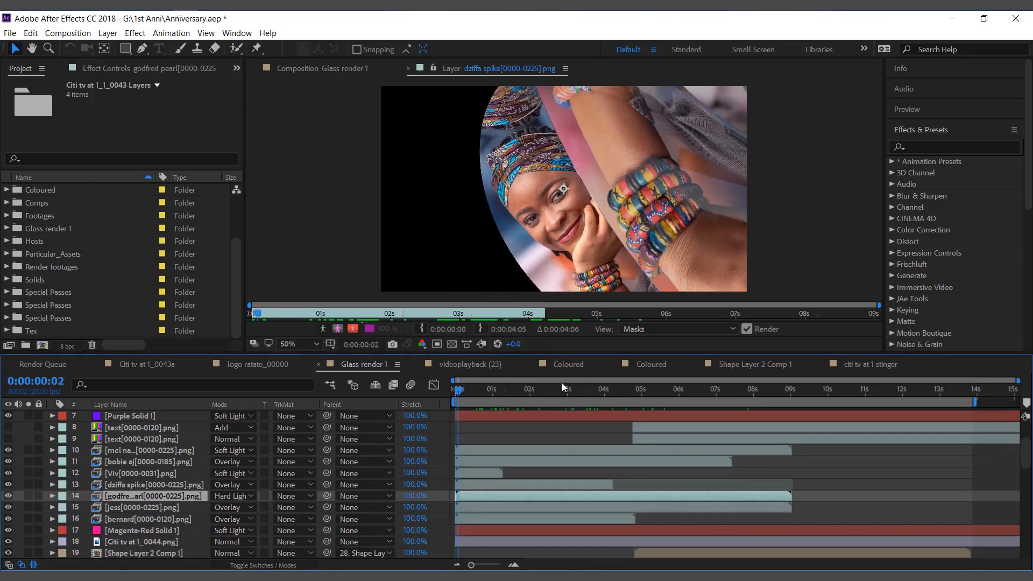
pyautogui.click(618, 389)
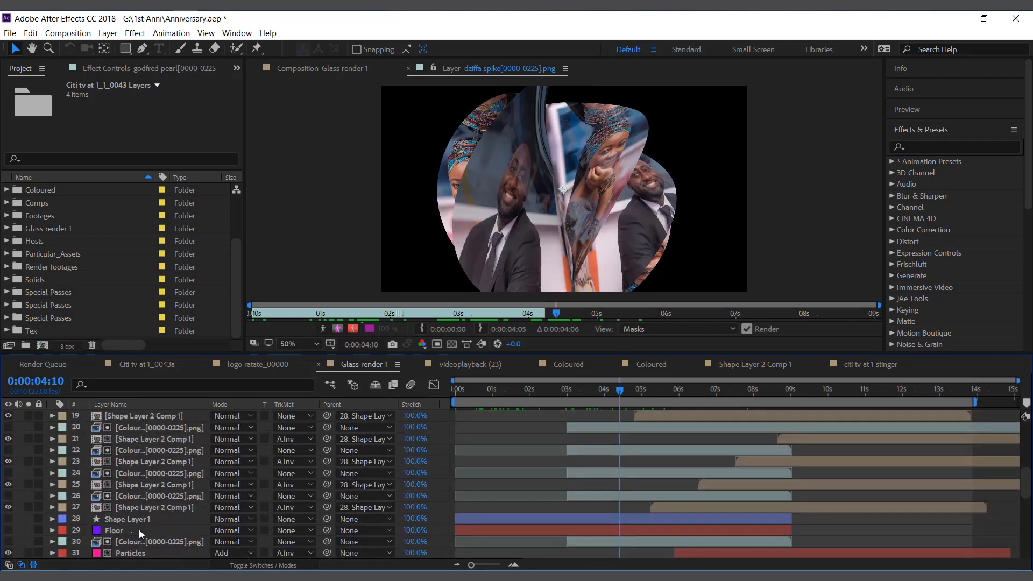
pyautogui.scroll(-3)
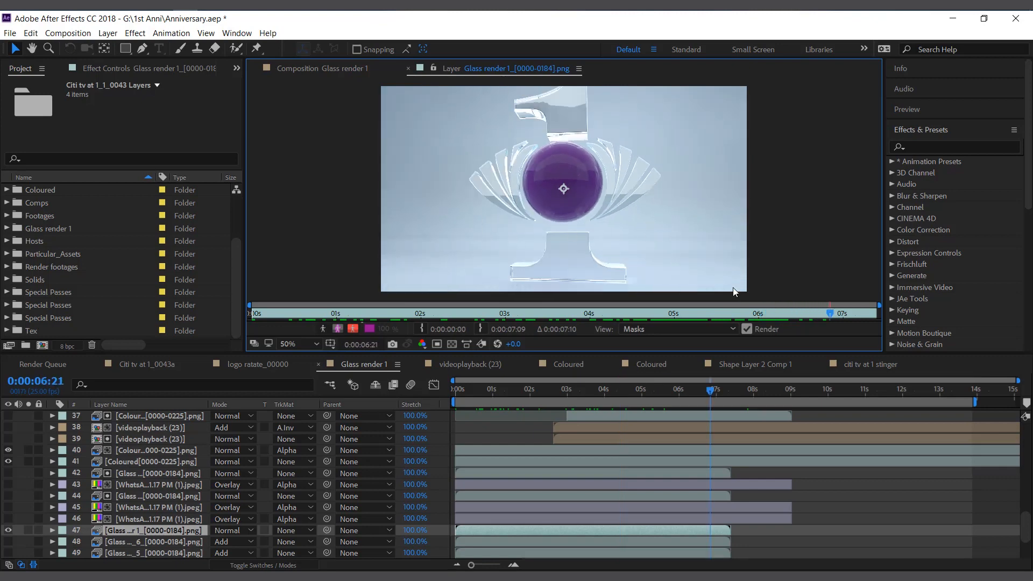
# View the Coloured[0000-0225].png render layer on its own in the Layer viewer.
pyautogui.scroll(3)
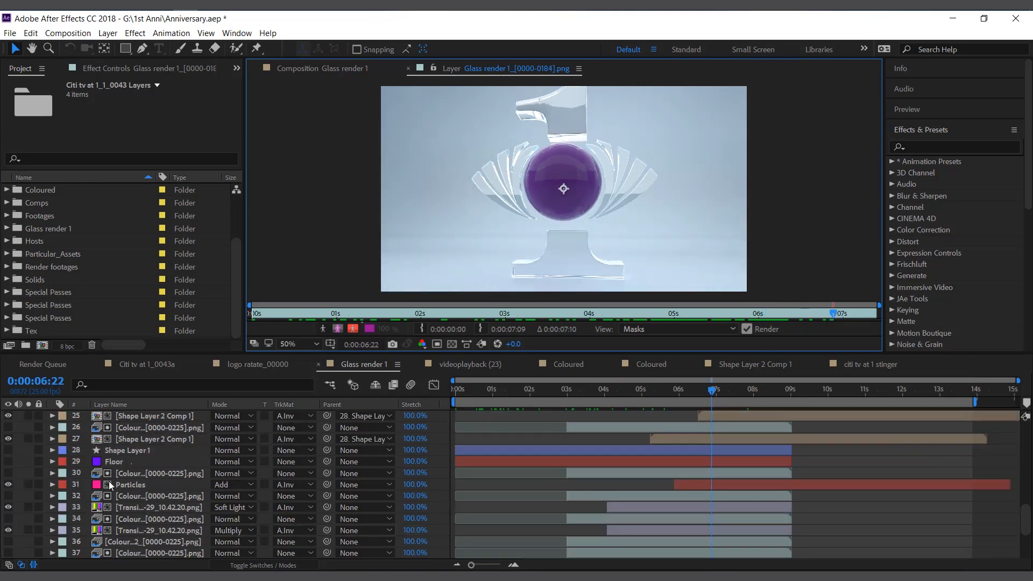
pyautogui.scroll(3)
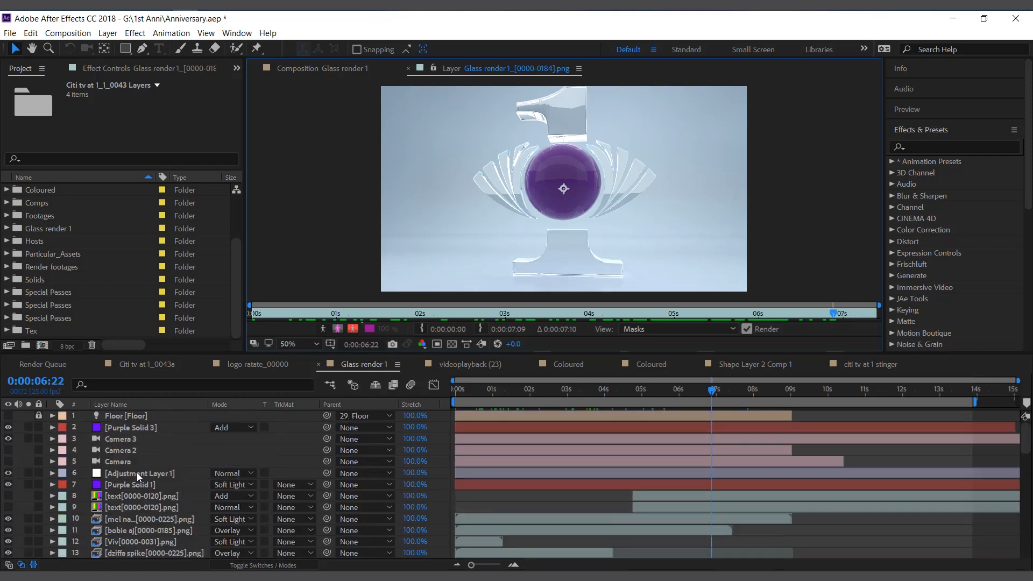
pyautogui.scroll(-3)
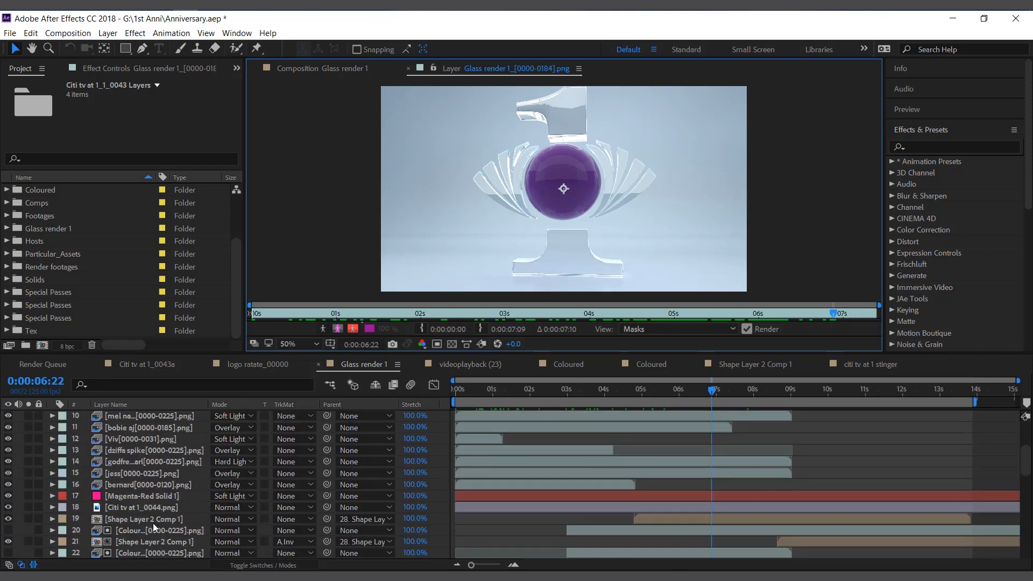
pyautogui.scroll(-3)
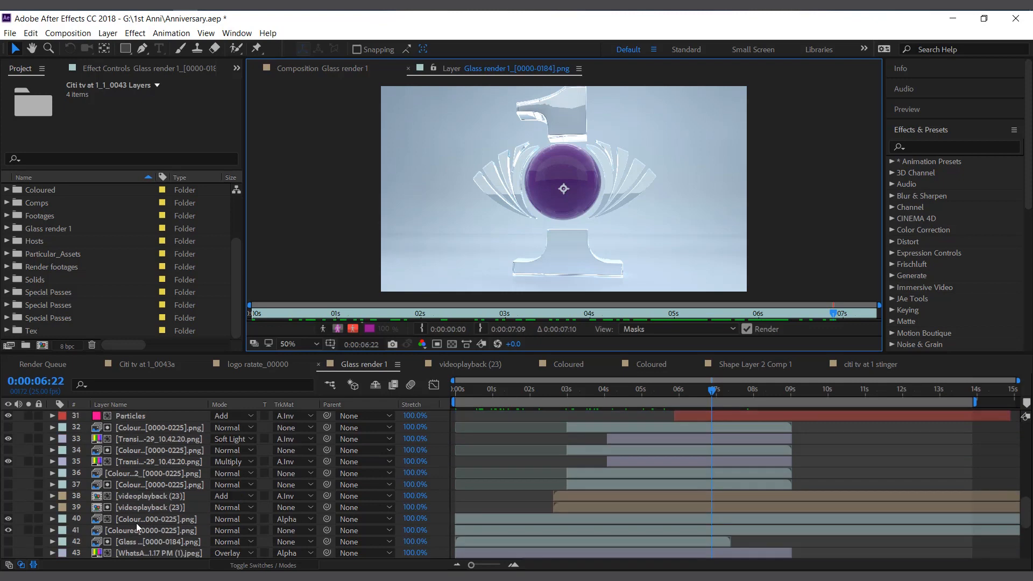
pyautogui.click(158, 531)
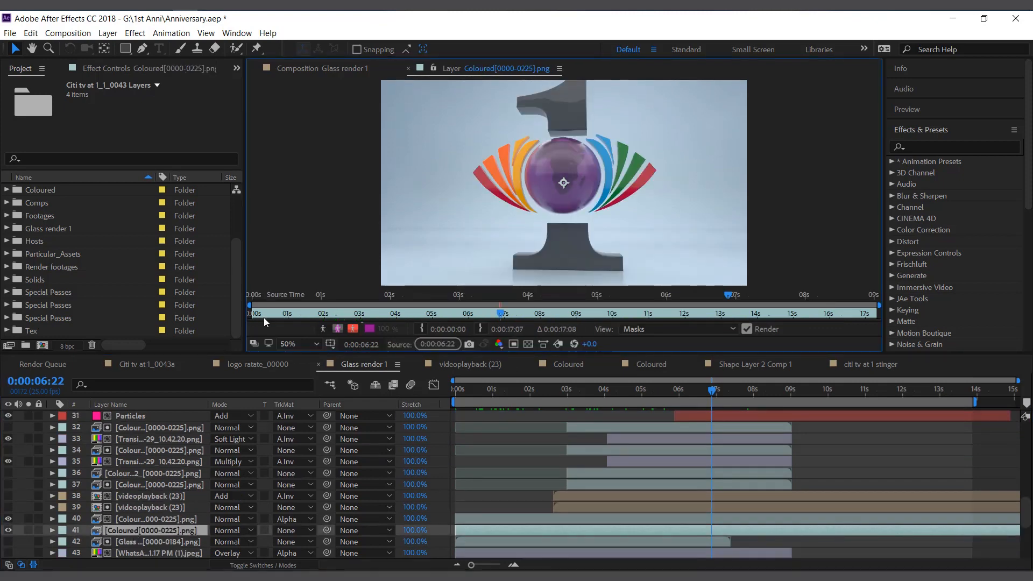
pyautogui.moveTo(728, 295)
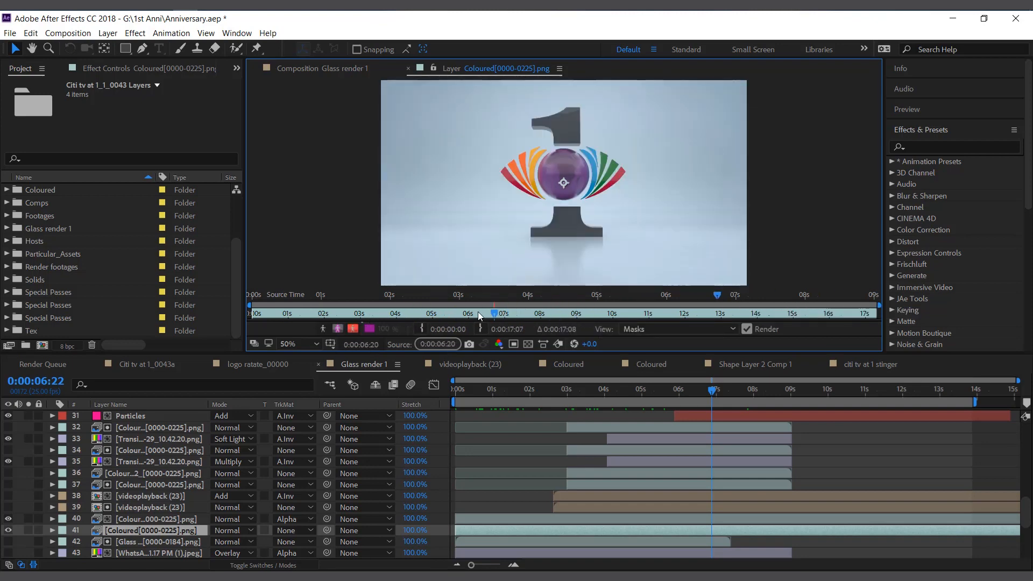
# Scrub the render to a later frame and around ten seconds, then return to the start.
pyautogui.click(547, 313)
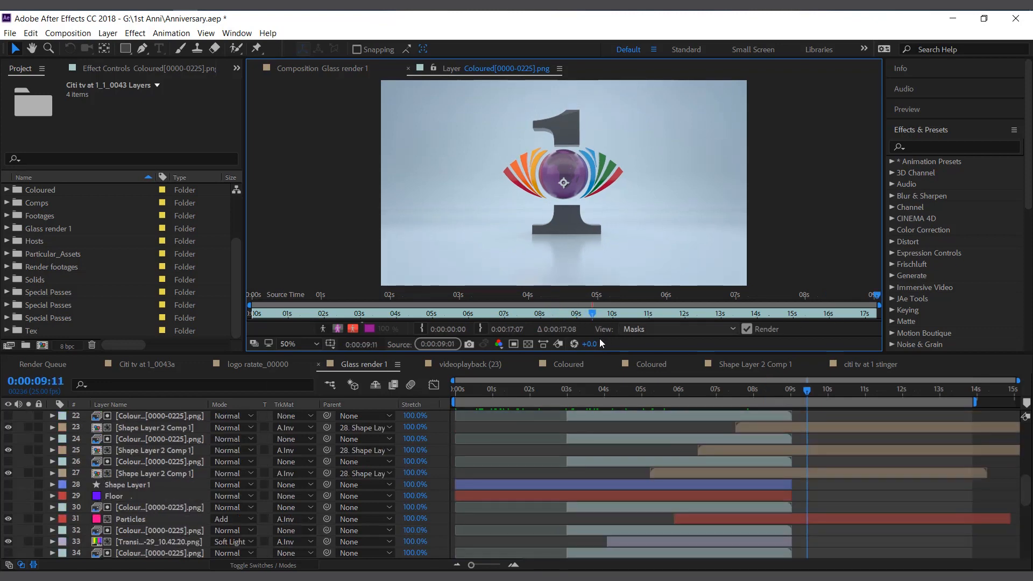
pyautogui.click(620, 314)
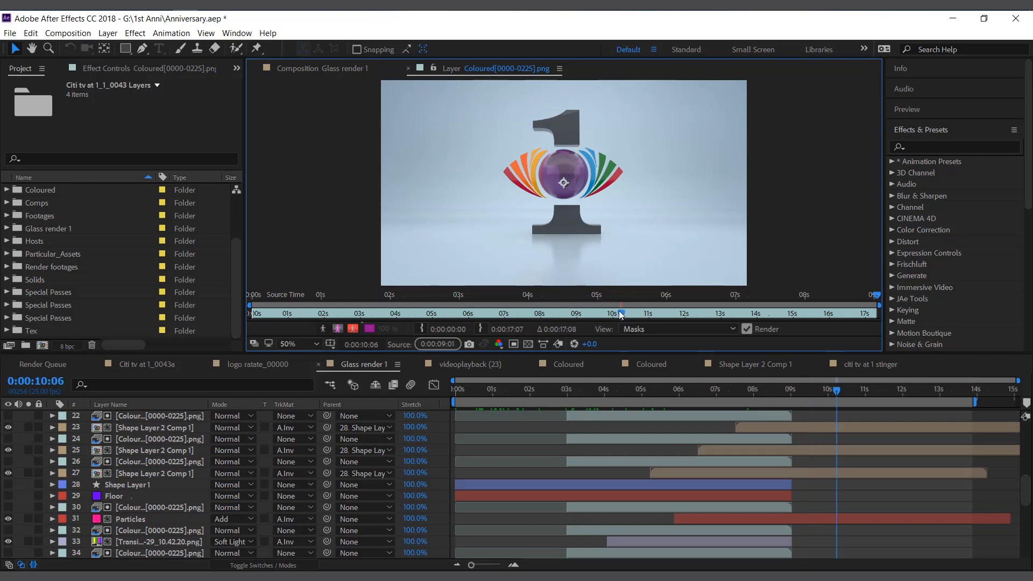
pyautogui.scroll(3)
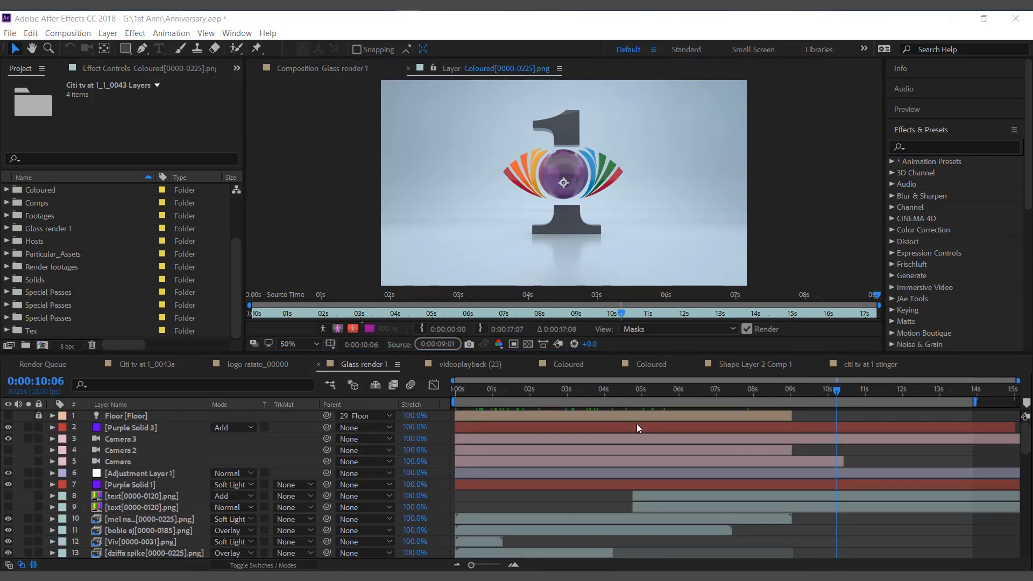
pyautogui.click(468, 389)
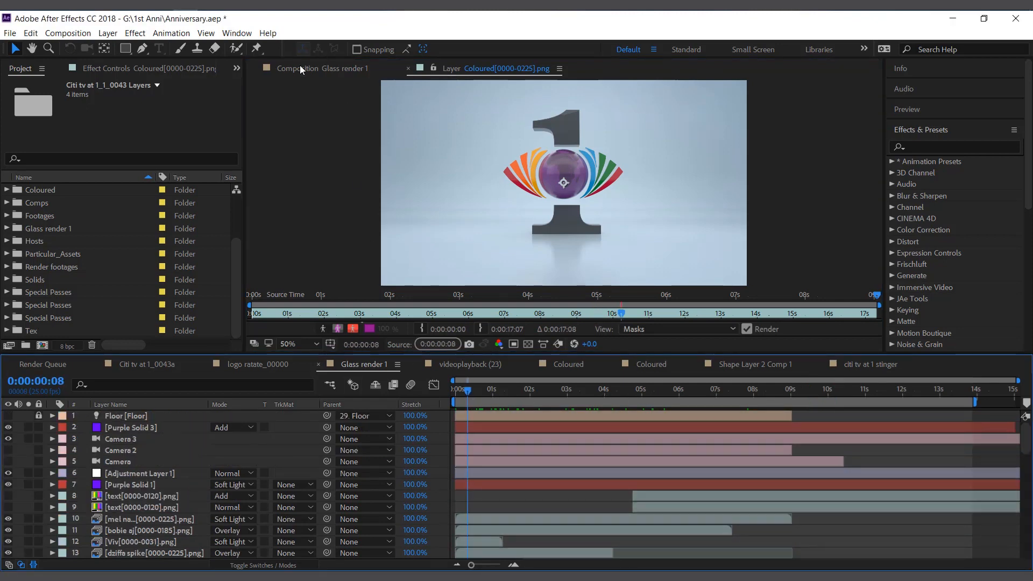
# Return to the Glass render 1 composition and browse the dziffa spike, jess and other portrait photo layers.
pyautogui.click(310, 68)
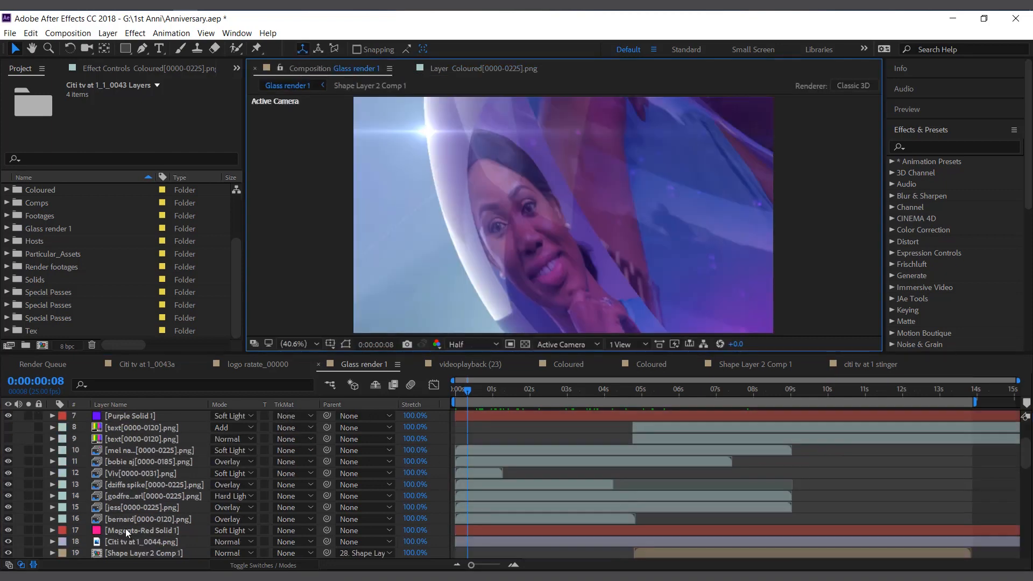
pyautogui.click(151, 484)
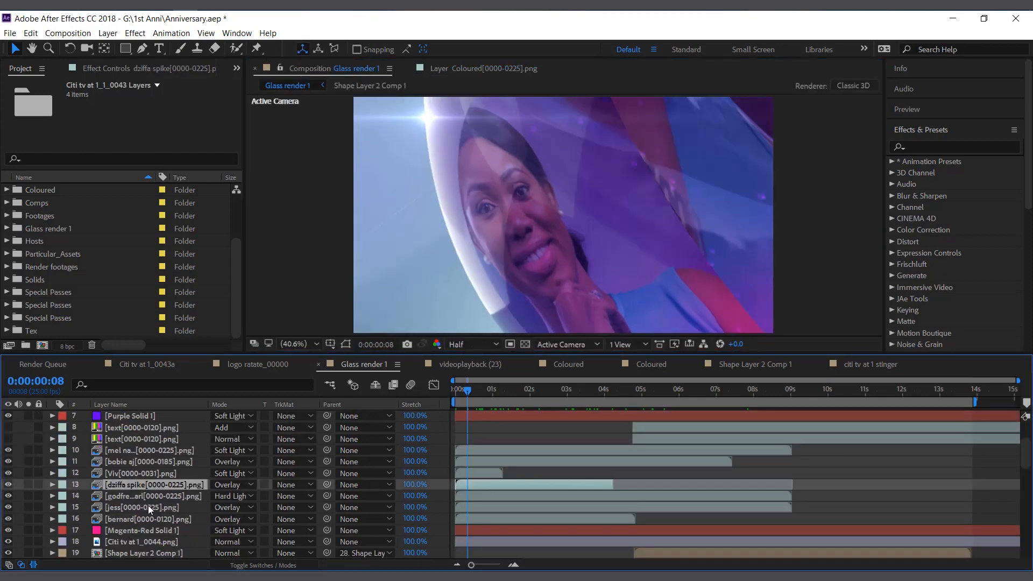
pyautogui.click(142, 507)
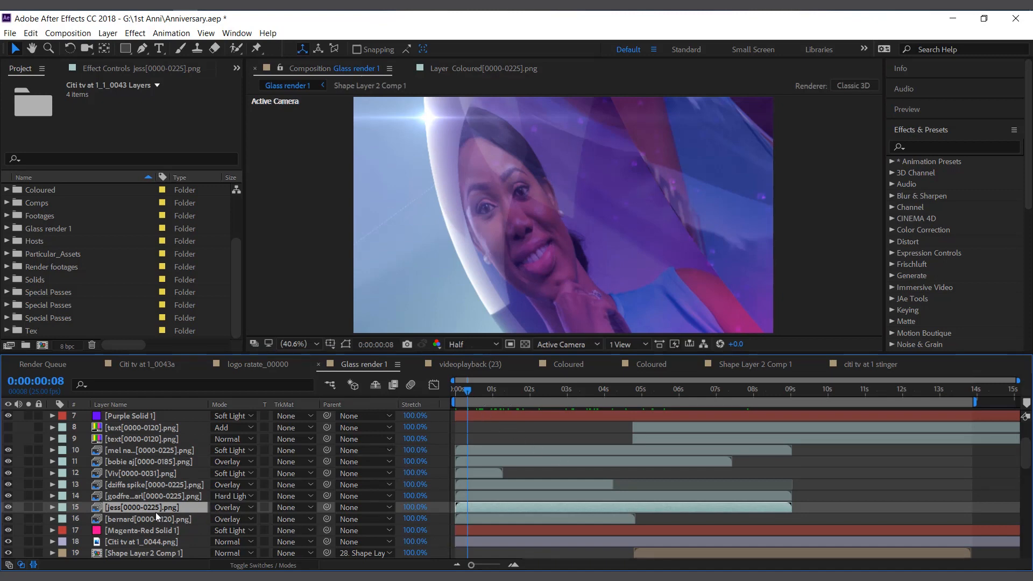
pyautogui.click(152, 495)
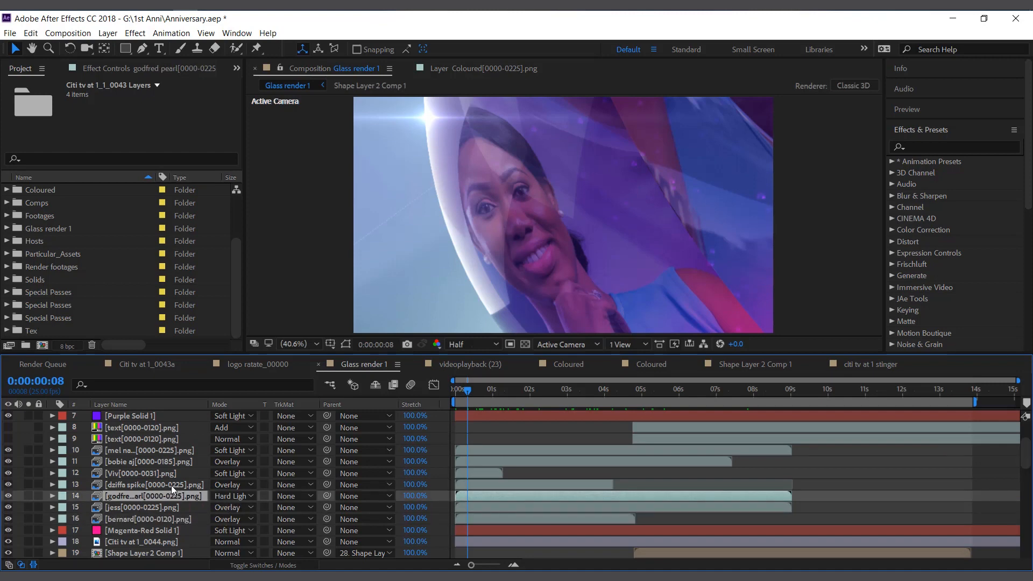
pyautogui.click(153, 485)
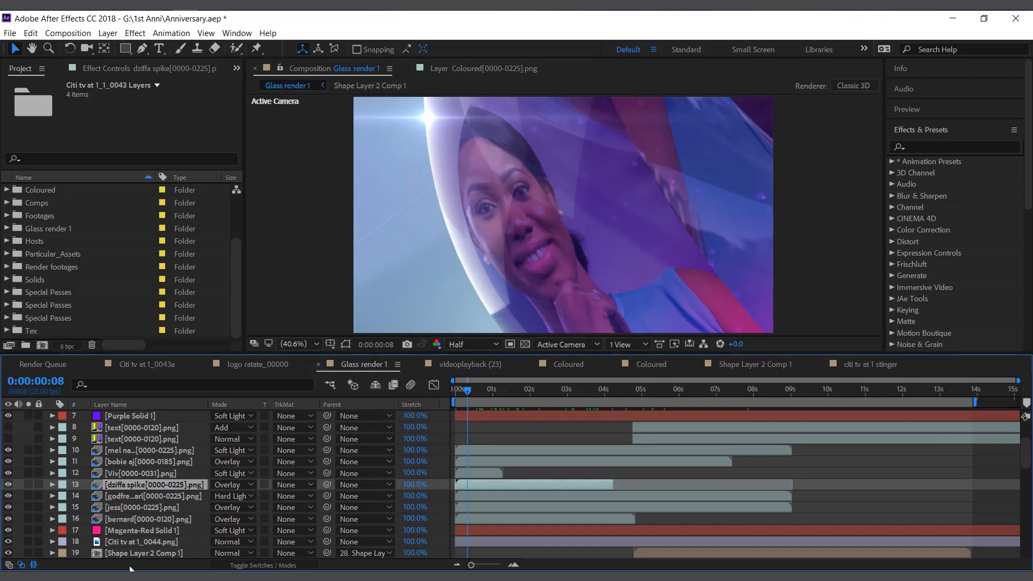
pyautogui.moveTo(497, 459)
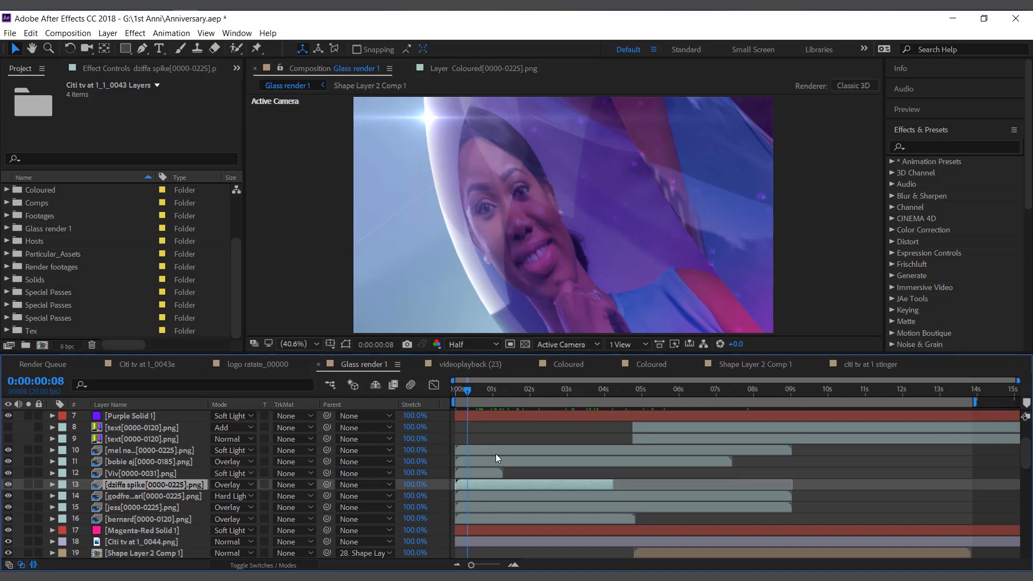
# Move the playhead to around three seconds to see other photos on the sphere.
pyautogui.click(550, 389)
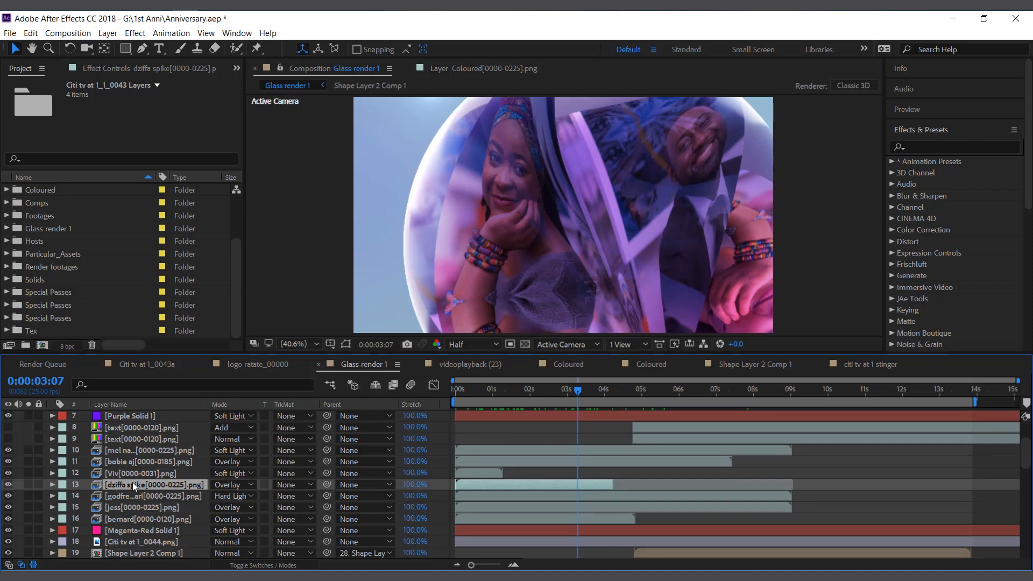
pyautogui.scroll(3)
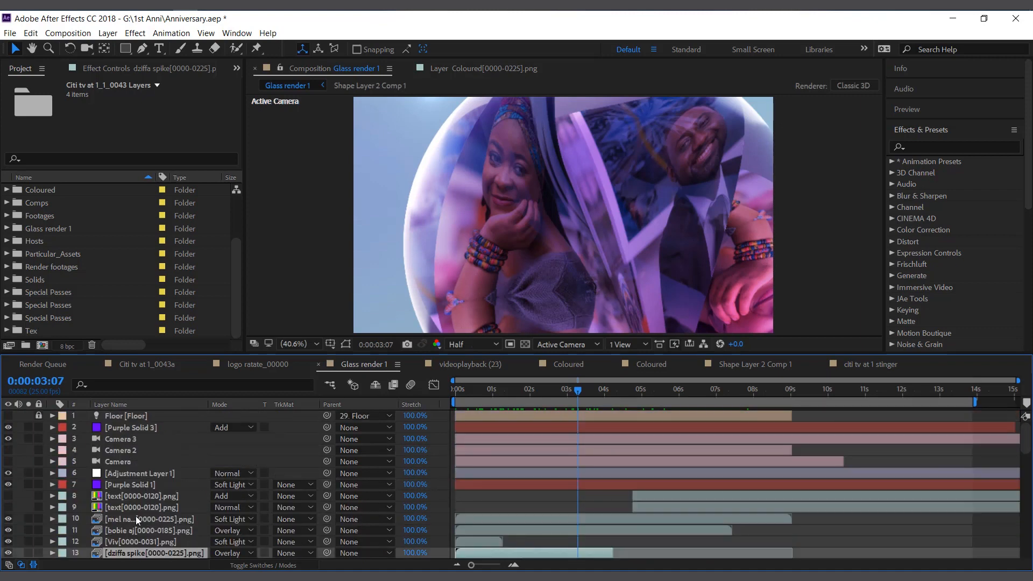
pyautogui.scroll(-3)
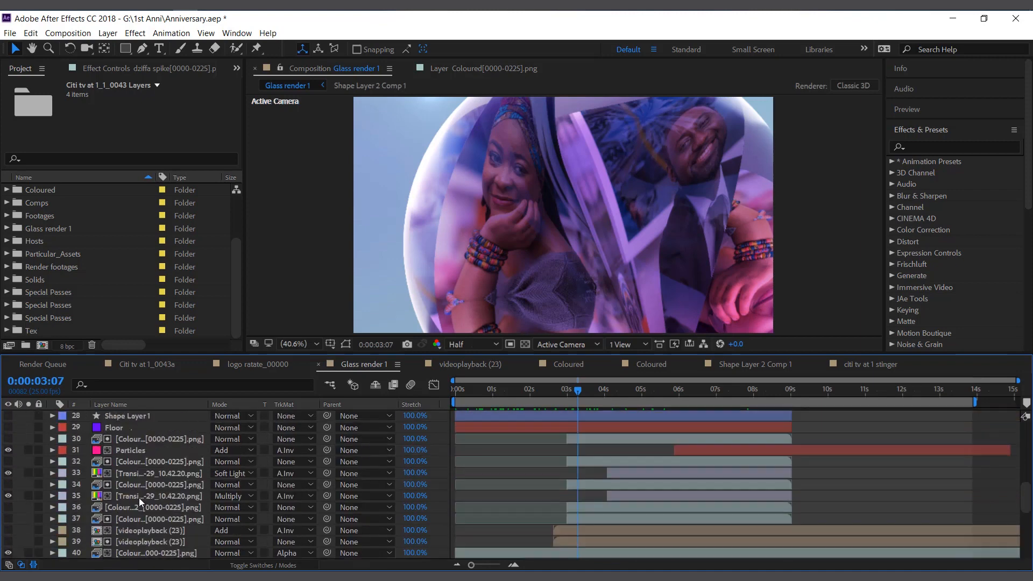
pyautogui.scroll(-3)
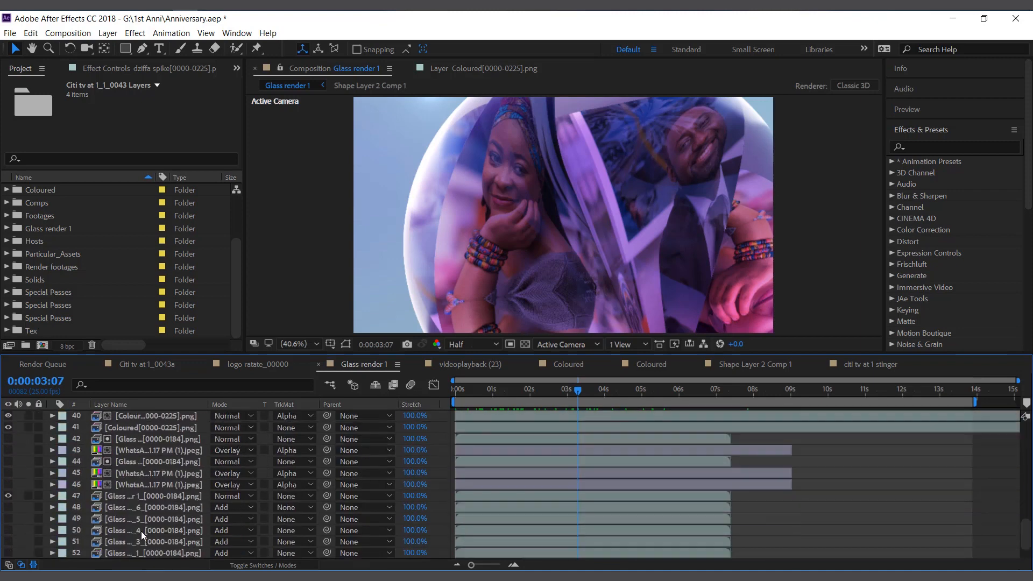
pyautogui.scroll(3)
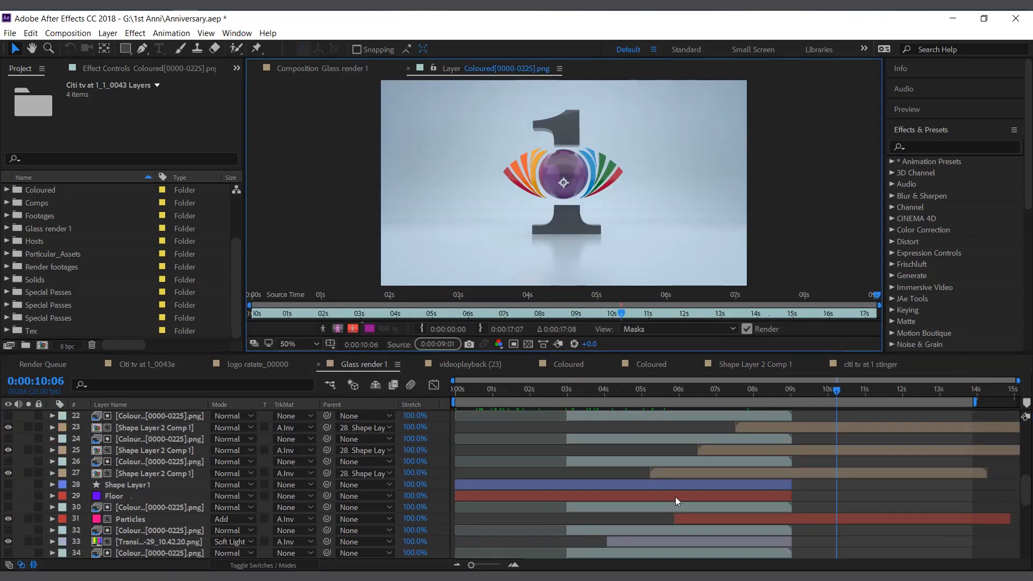
# Scroll through the layer stack, then resume playing the finished citi tv at 1 stinger video in VLC.
pyautogui.scroll(-3)
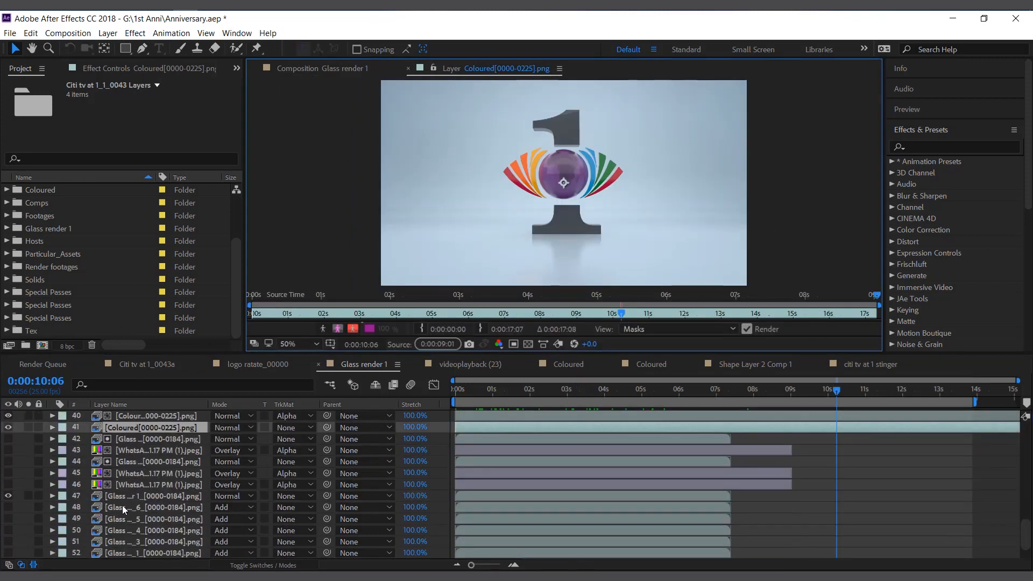
pyautogui.scroll(3)
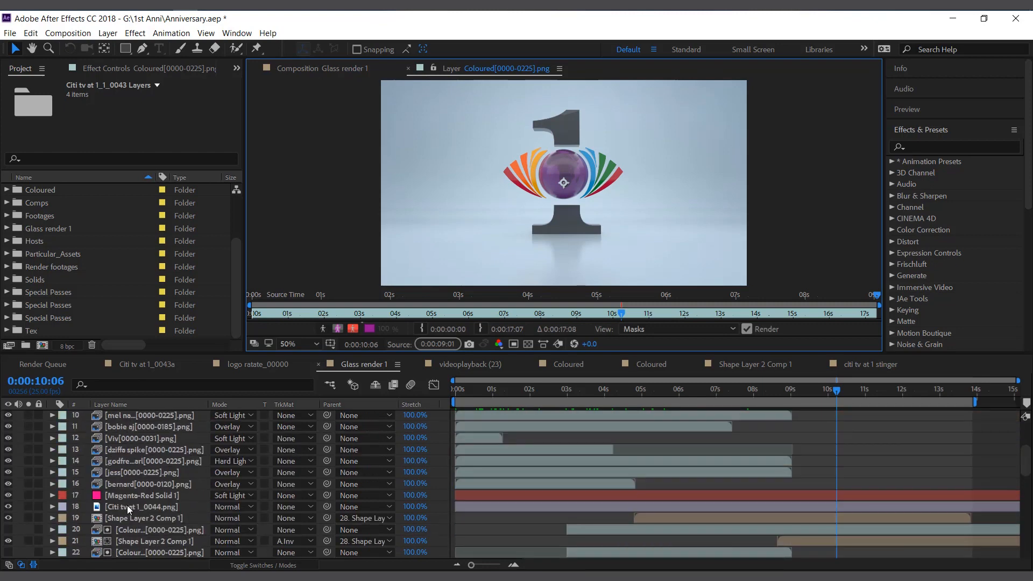
pyautogui.scroll(3)
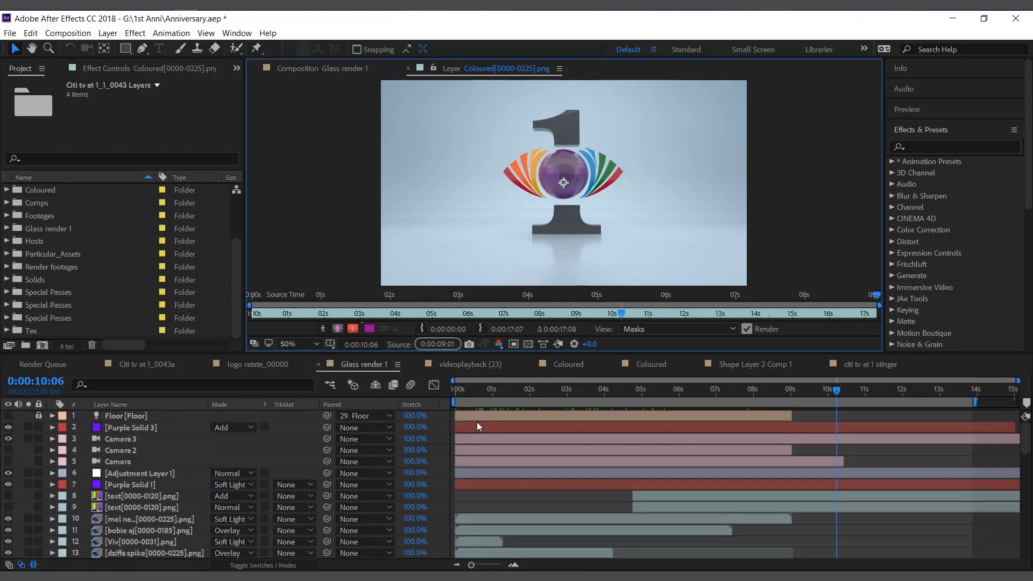
pyautogui.scroll(-3)
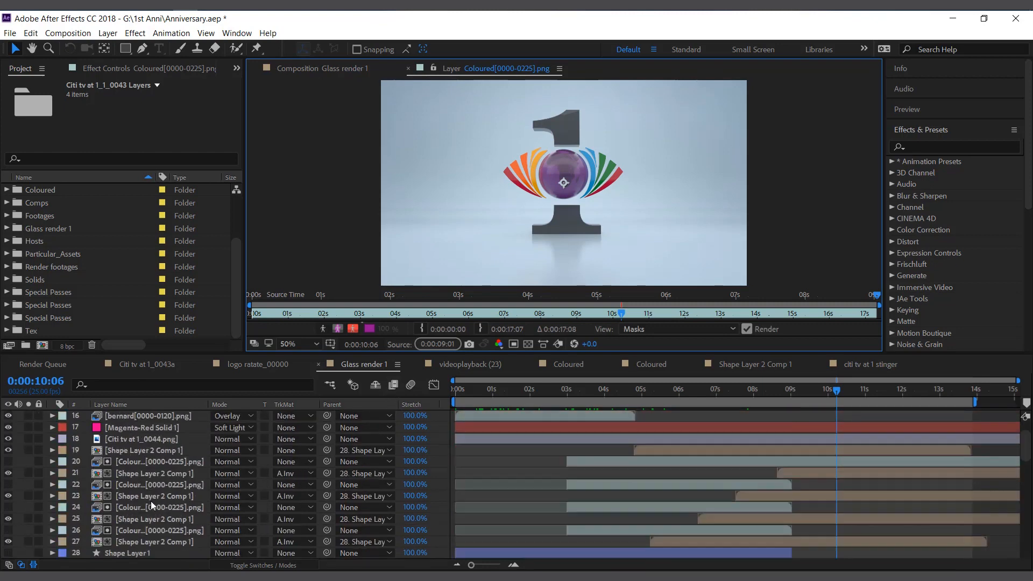
pyautogui.scroll(-3)
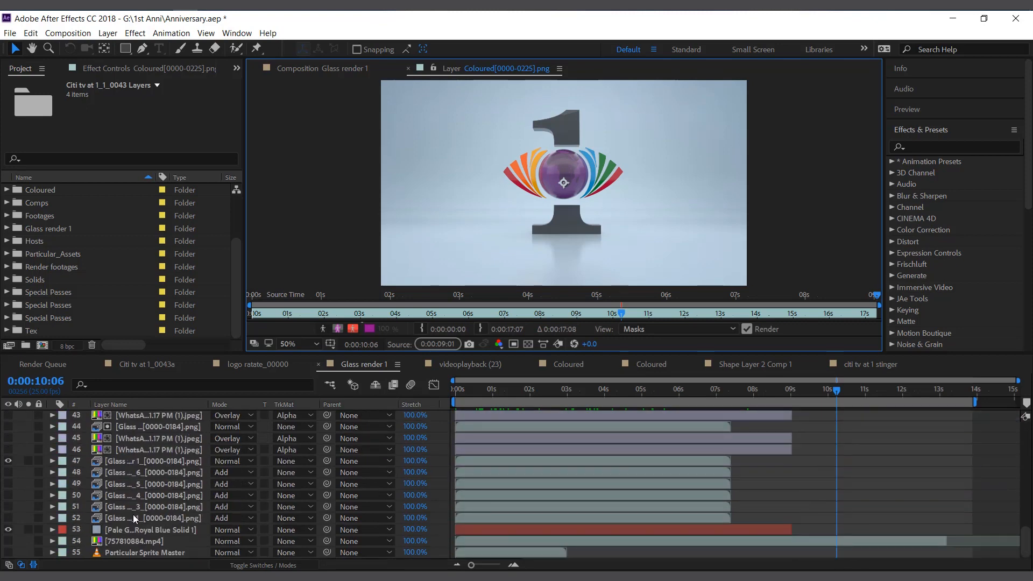
pyautogui.moveTo(139, 548)
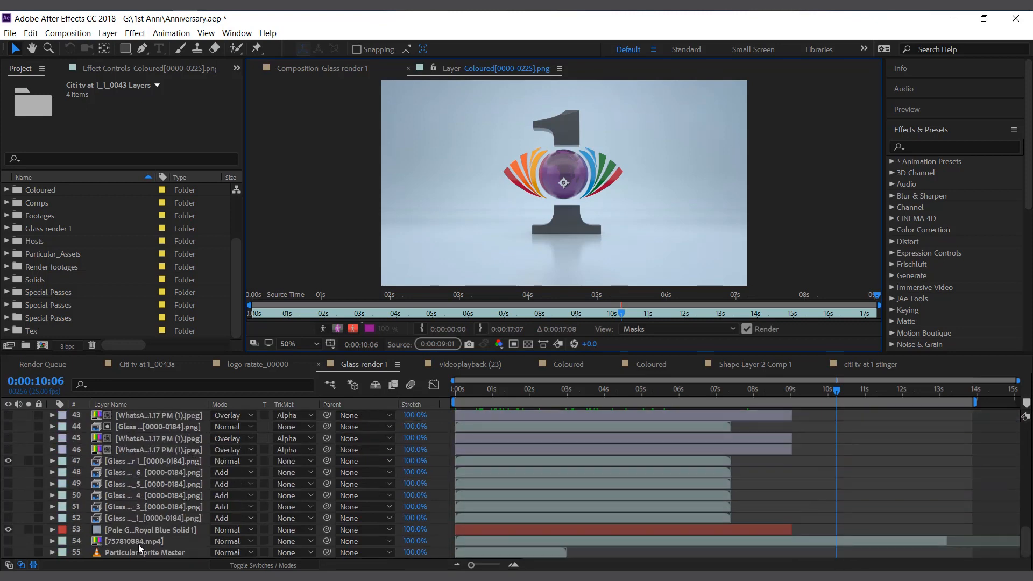
pyautogui.moveTo(652, 323)
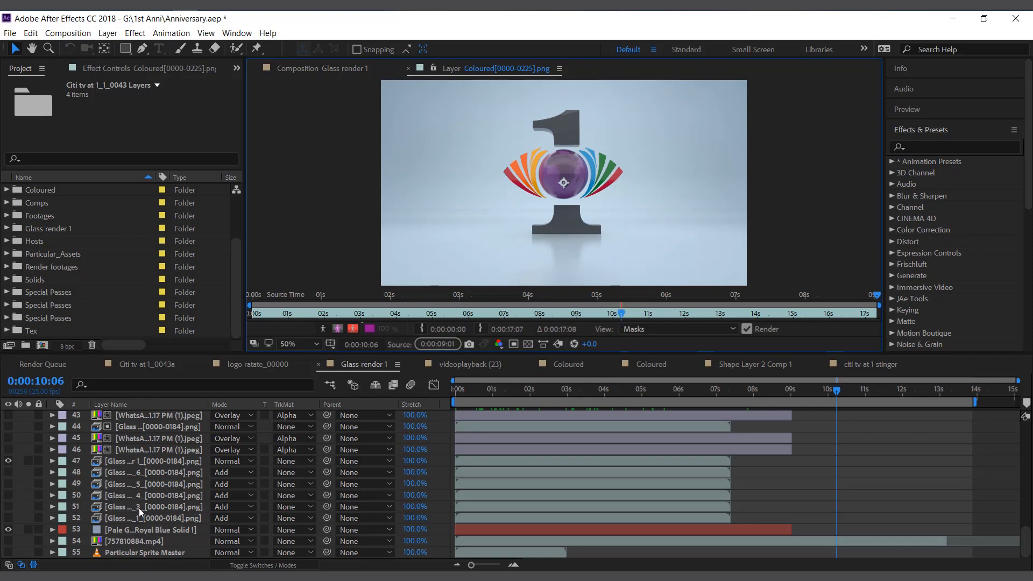
pyautogui.moveTo(98, 520)
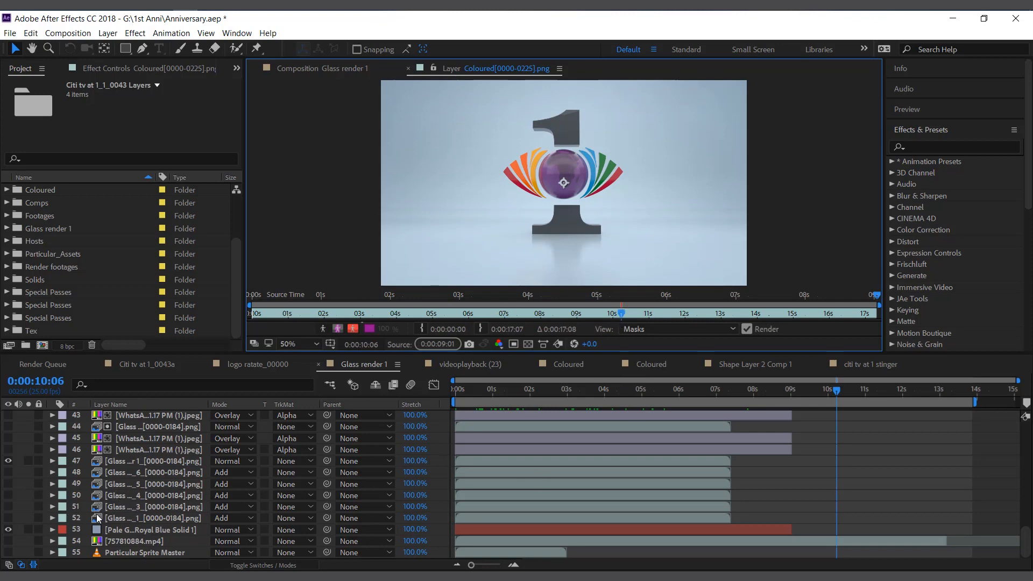
pyautogui.scroll(3)
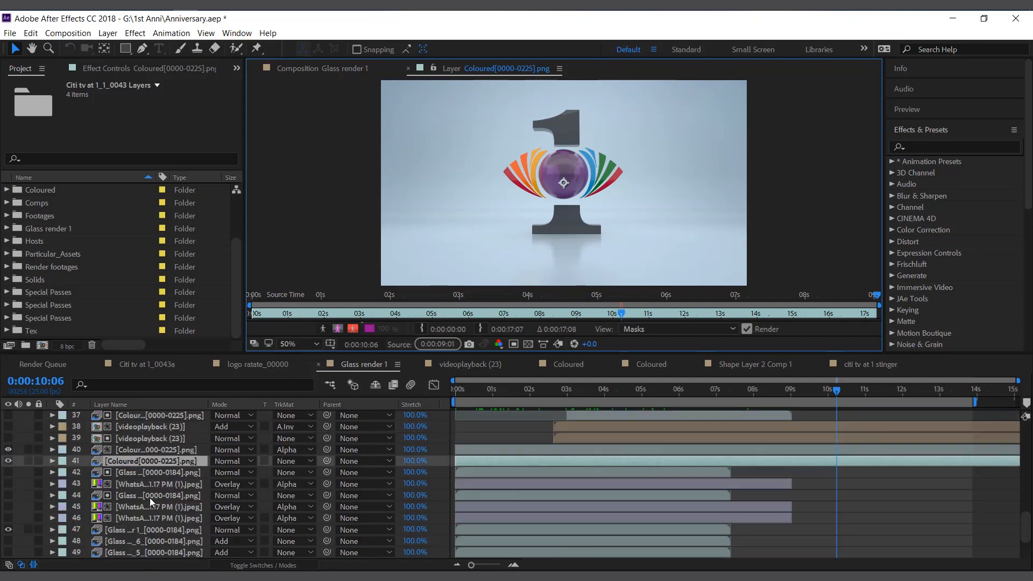
pyautogui.scroll(3)
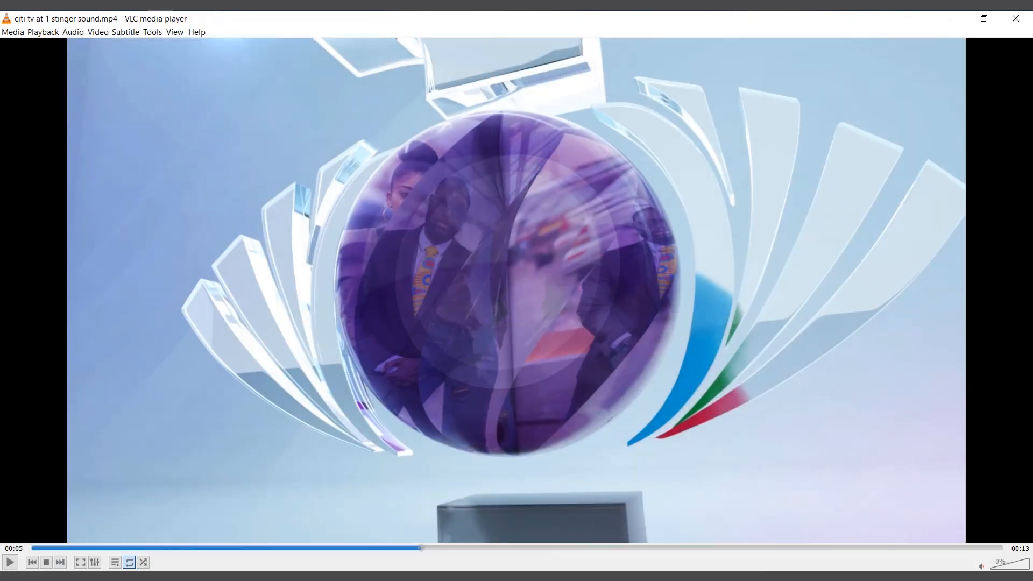
pyautogui.click(10, 562)
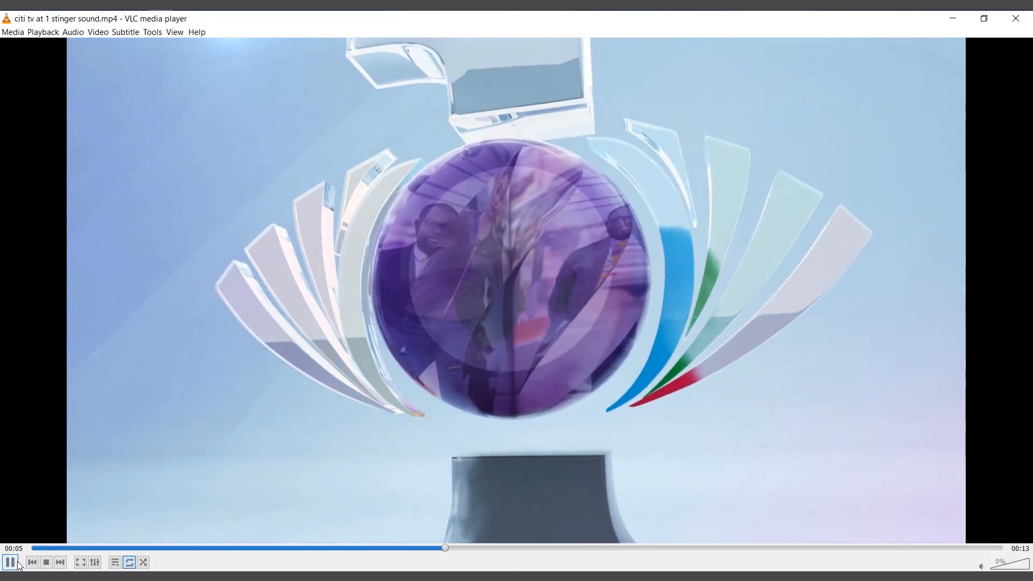